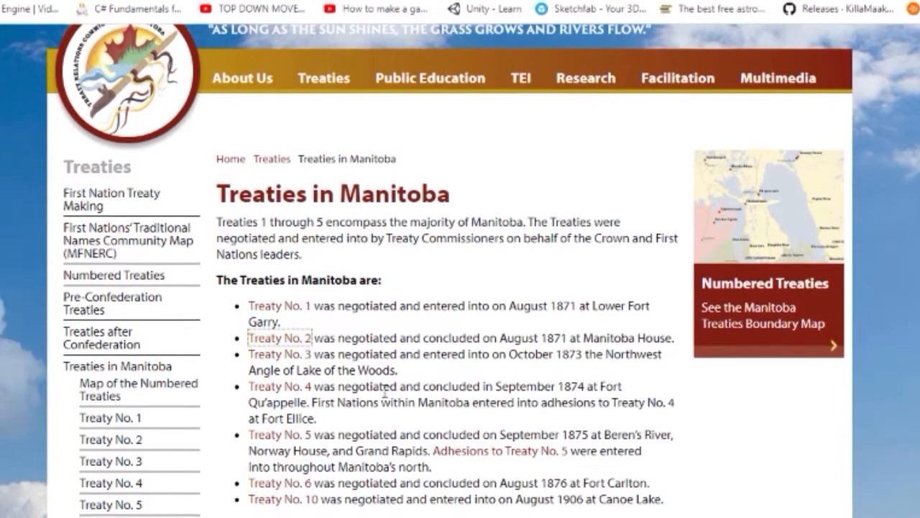
View the Treaty No. 2 page from the Treaties in Manitoba list and read through it.
scroll("down", 3)
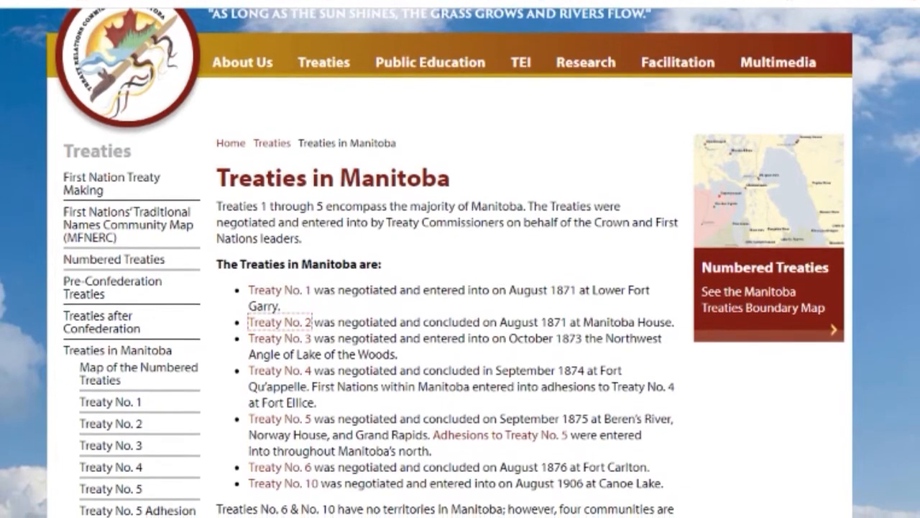
left_click(280, 322)
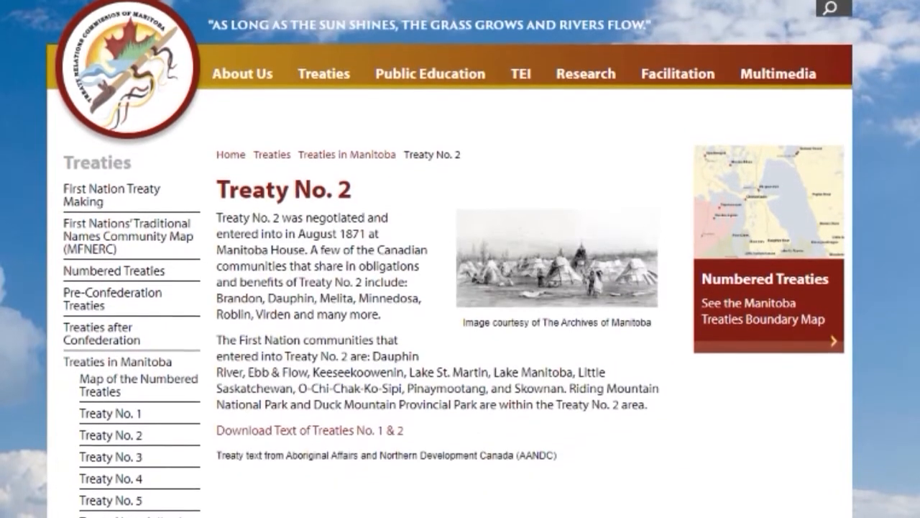
scroll("down", 3)
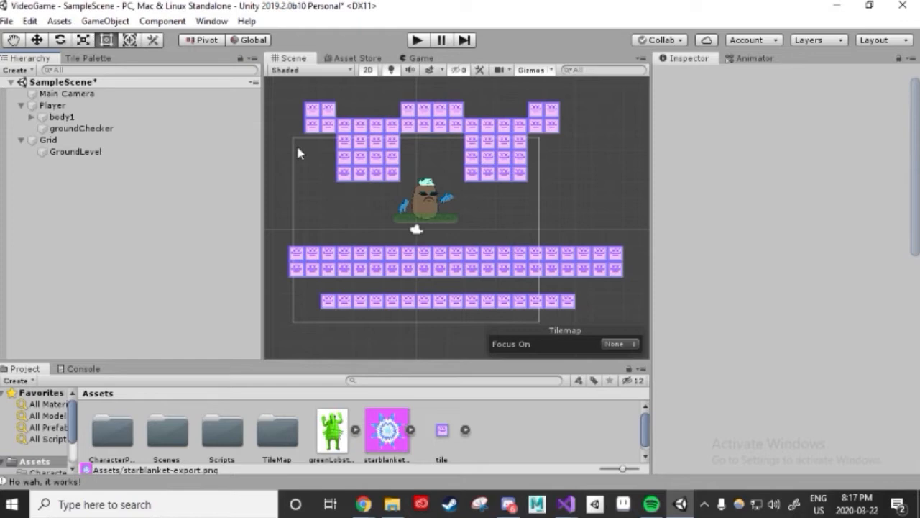
Install the Cinemachine package from the Package Manager's All packages list.
left_click(211, 22)
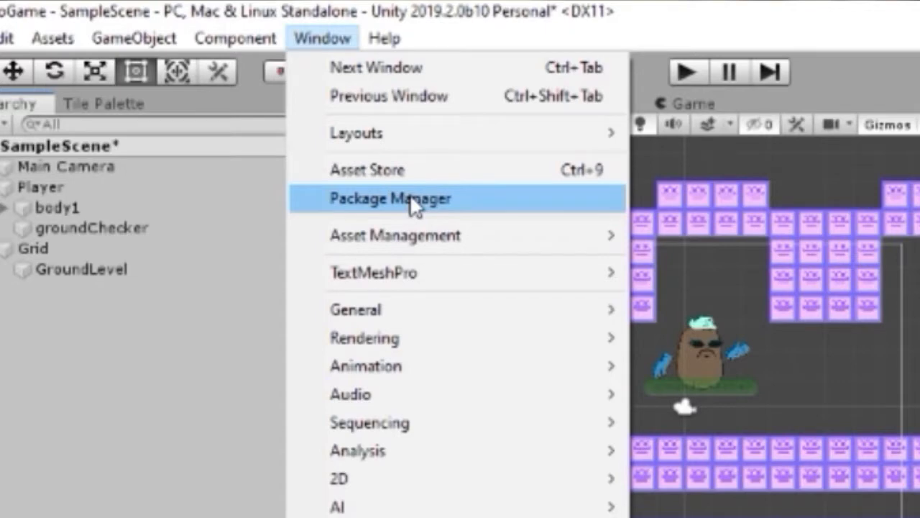
left_click(391, 199)
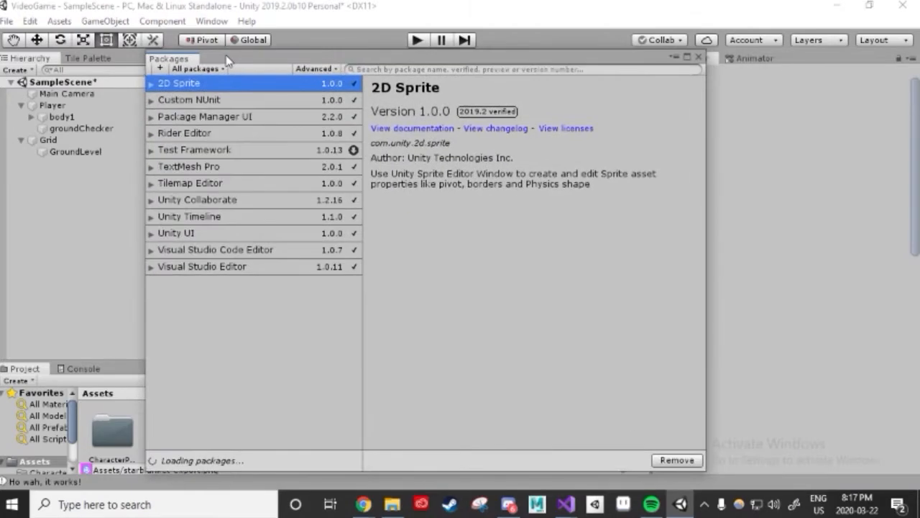
mouse_move(239, 267)
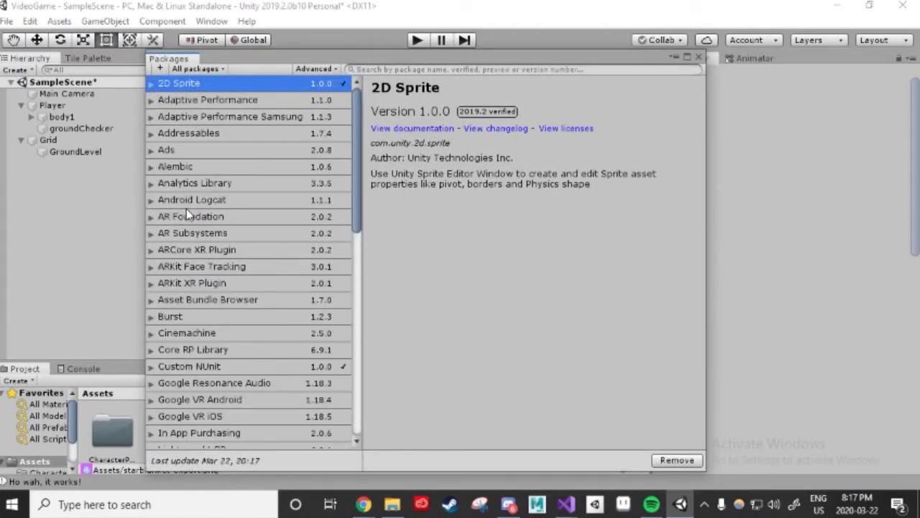
left_click(186, 332)
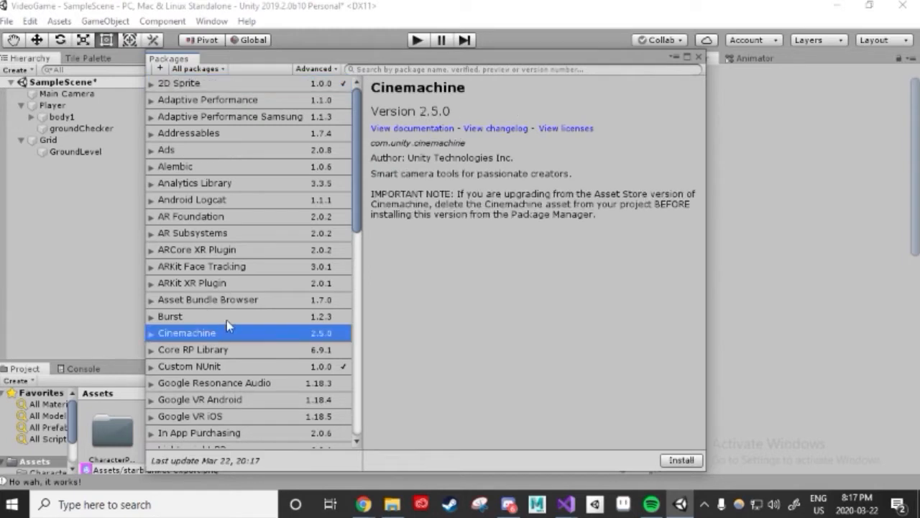
left_click(680, 460)
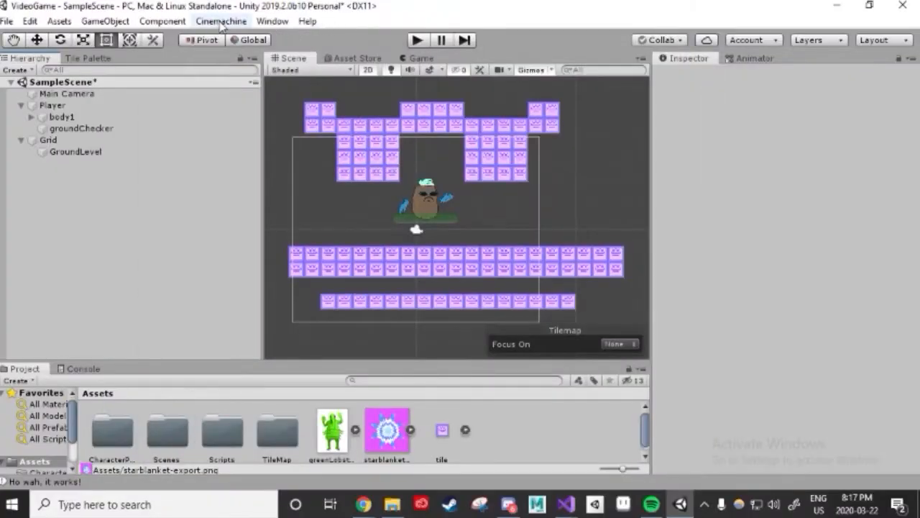
Create a Cinemachine virtual camera (CM vcam1) set to follow the Player.
left_click(221, 21)
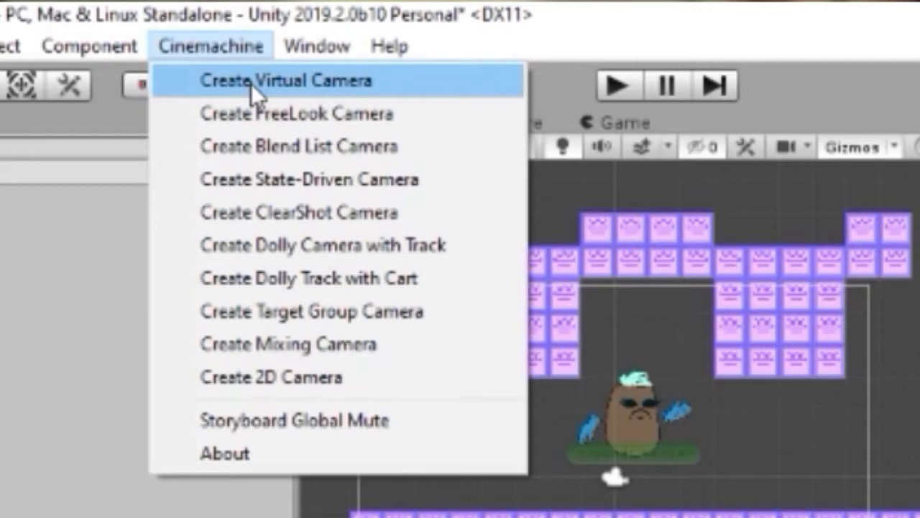
left_click(286, 80)
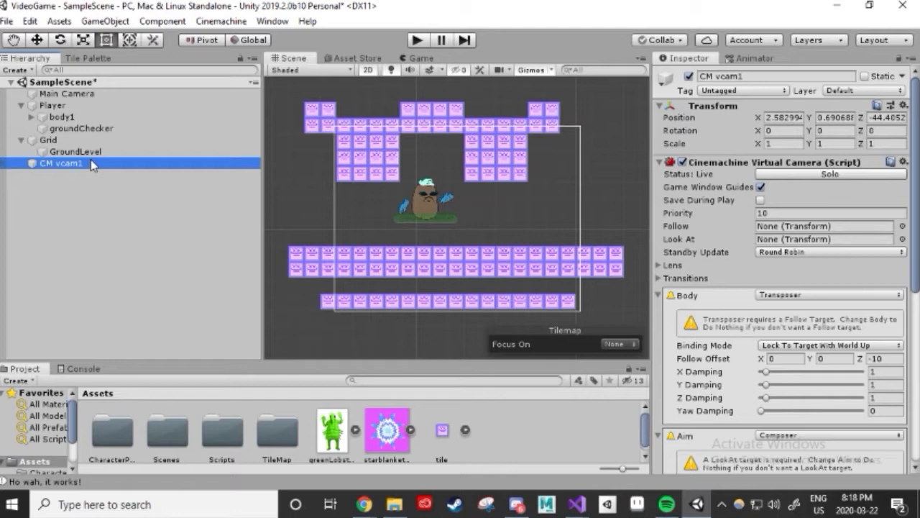
mouse_move(118, 164)
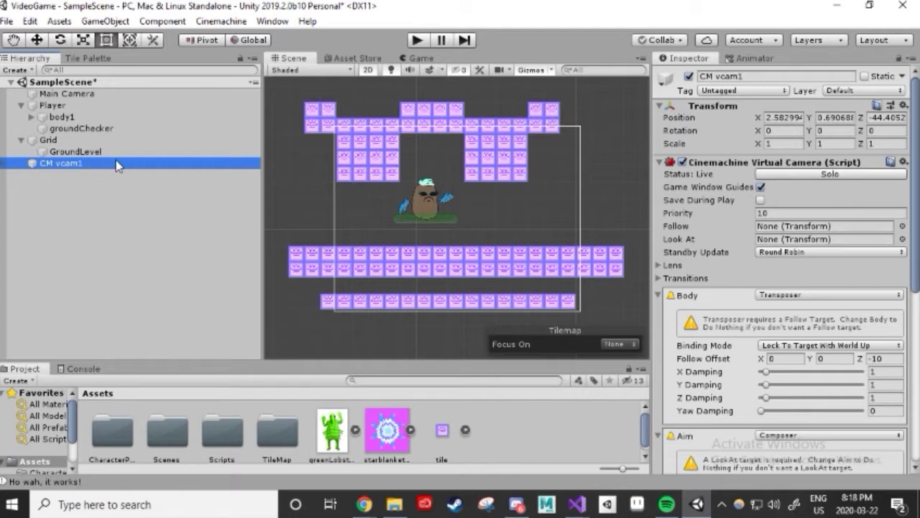
mouse_move(777, 231)
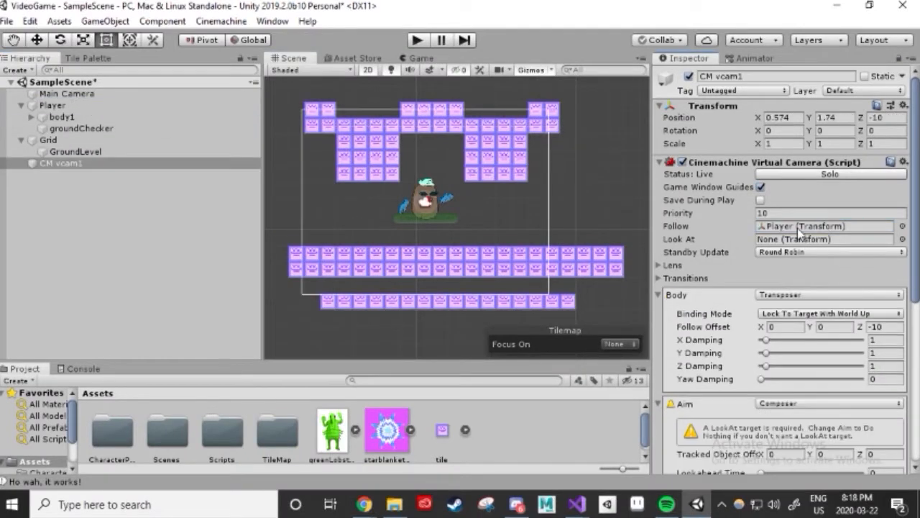
left_click(417, 40)
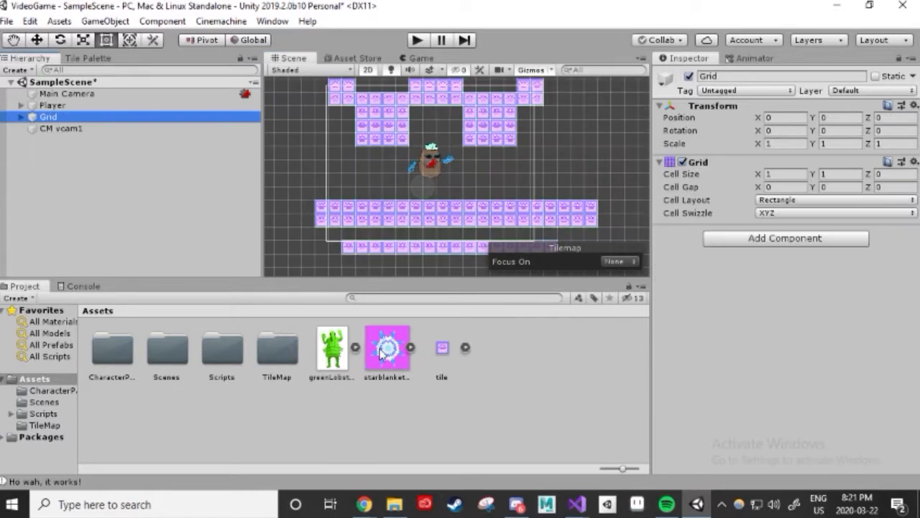
Place the starblanket star sprite beside the player as a collectable with a trigger Box Collider 2D and run the game.
left_click_drag(386, 347, 420, 173)
type("collectable")
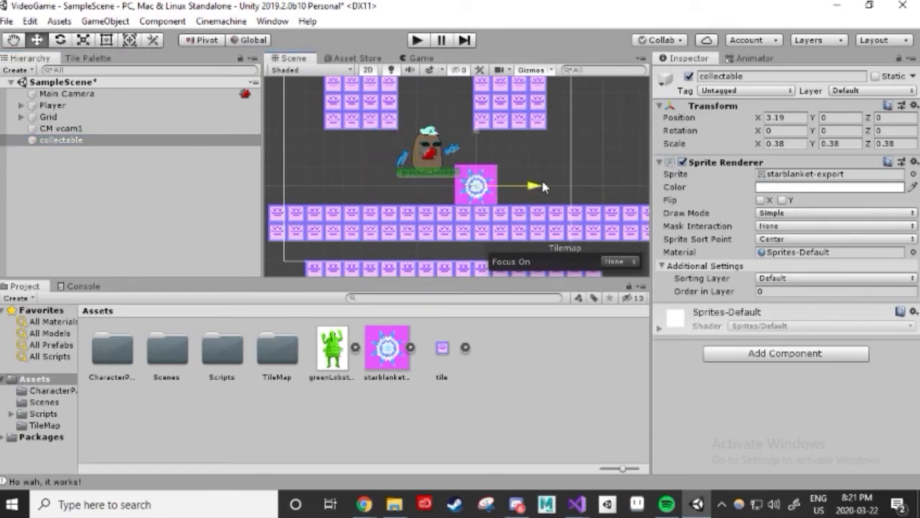
left_click_drag(475, 185, 521, 171)
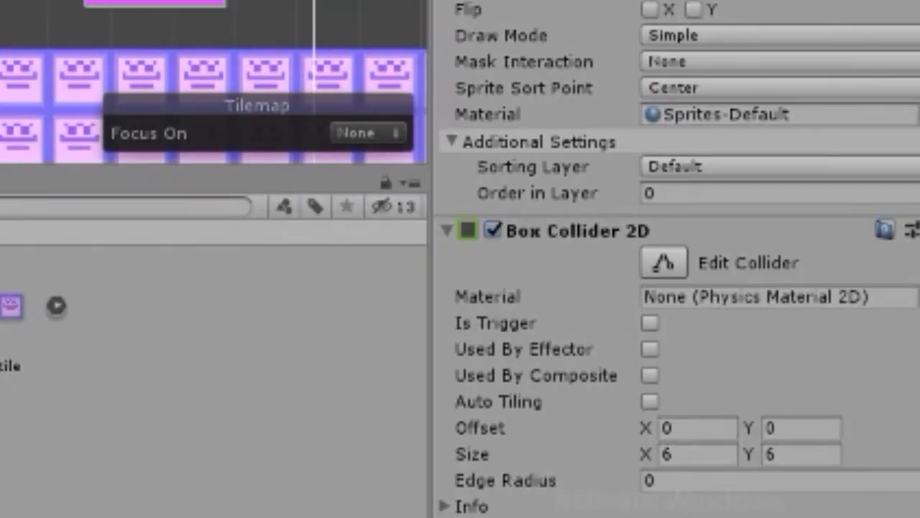
left_click(415, 40)
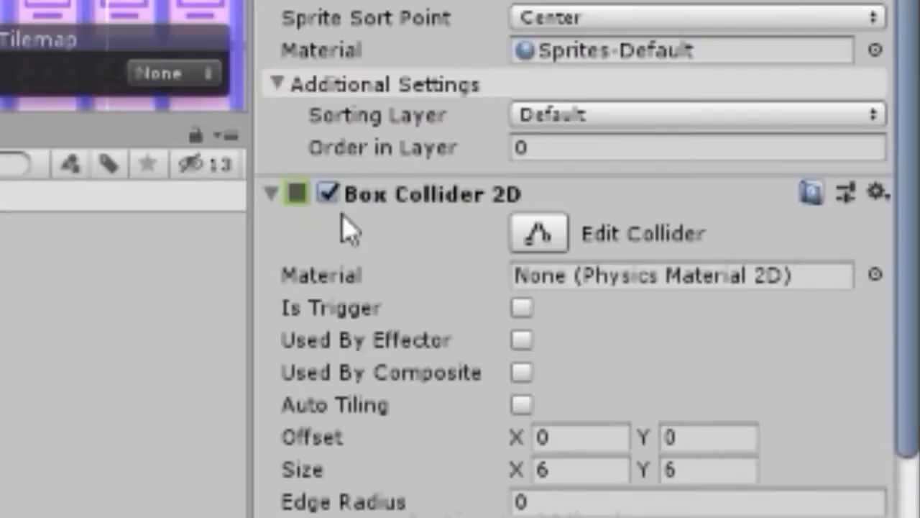
scroll("down", 3)
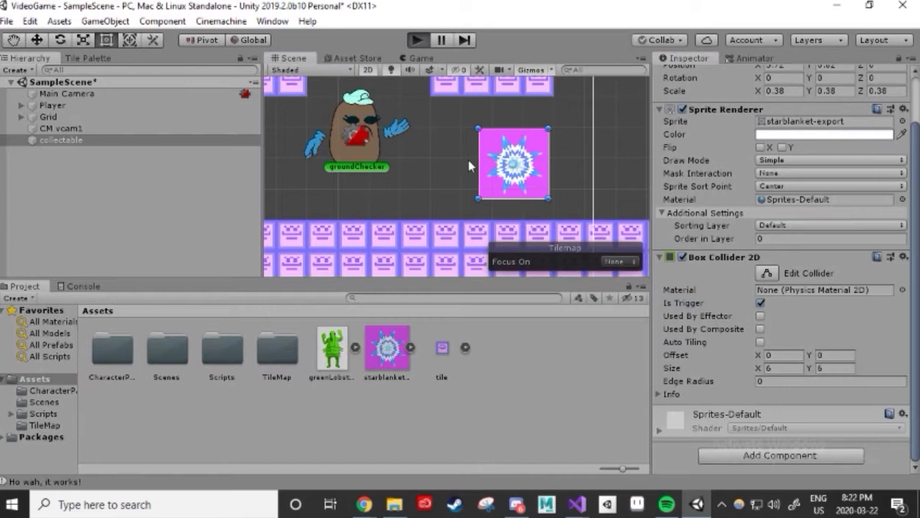
left_click(417, 40)
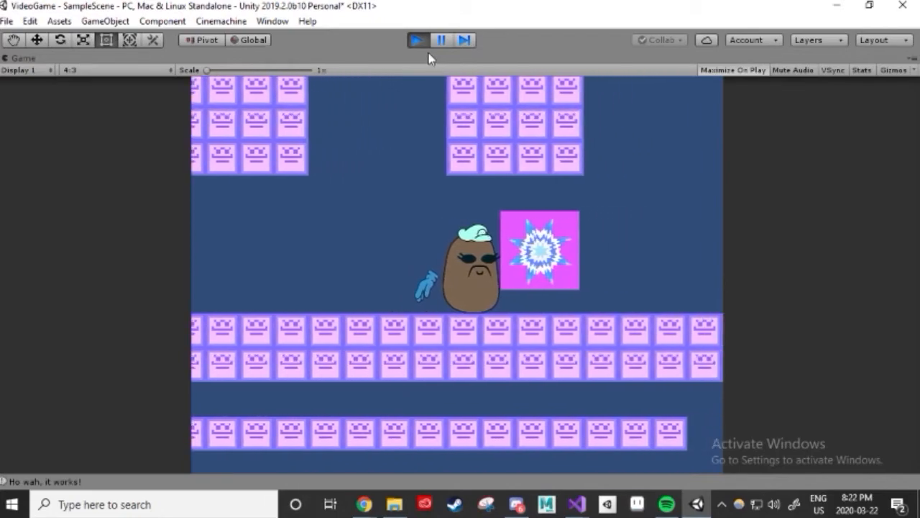
Stop Play mode and add a new 'collectable' tag for the collectable object.
left_click(417, 41)
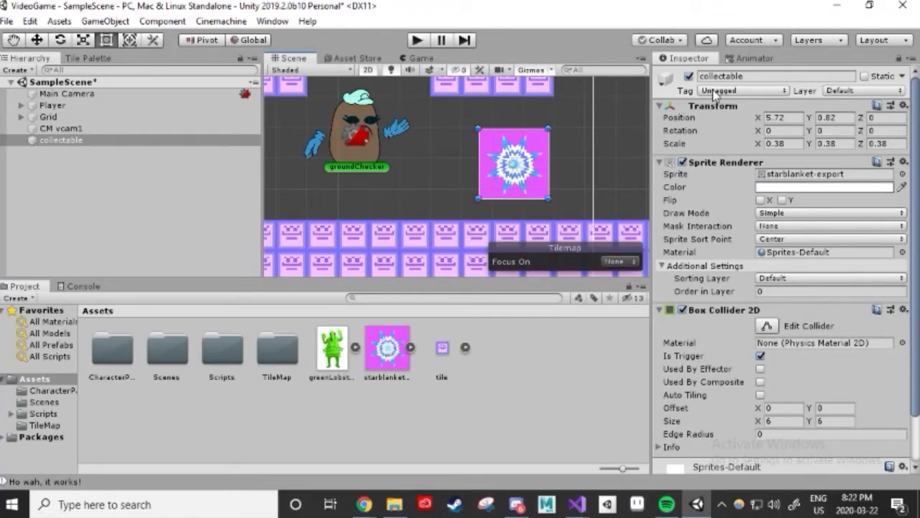
left_click(741, 89)
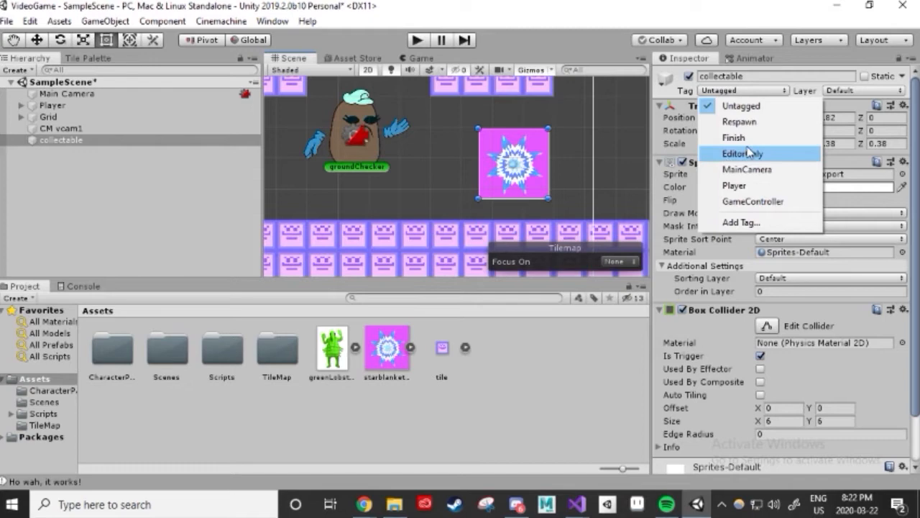
left_click(742, 221)
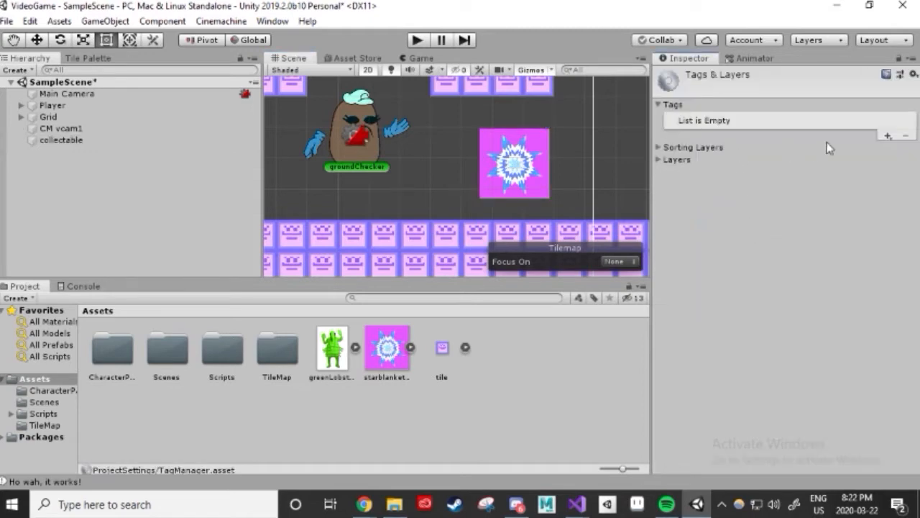
left_click(888, 135)
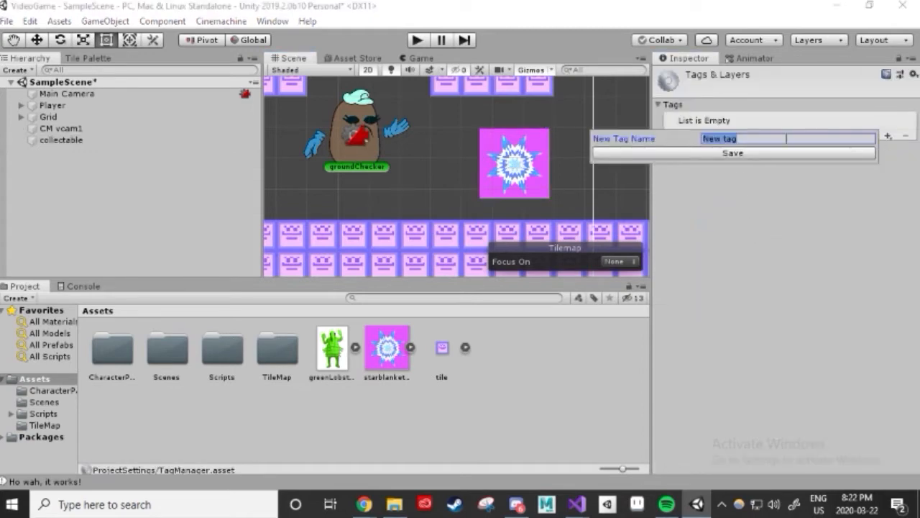
type("collectabl")
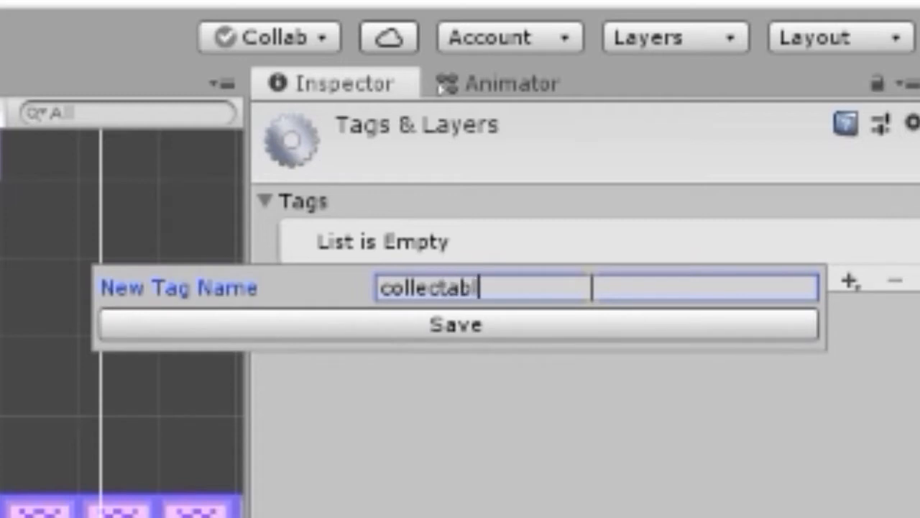
left_click(454, 325)
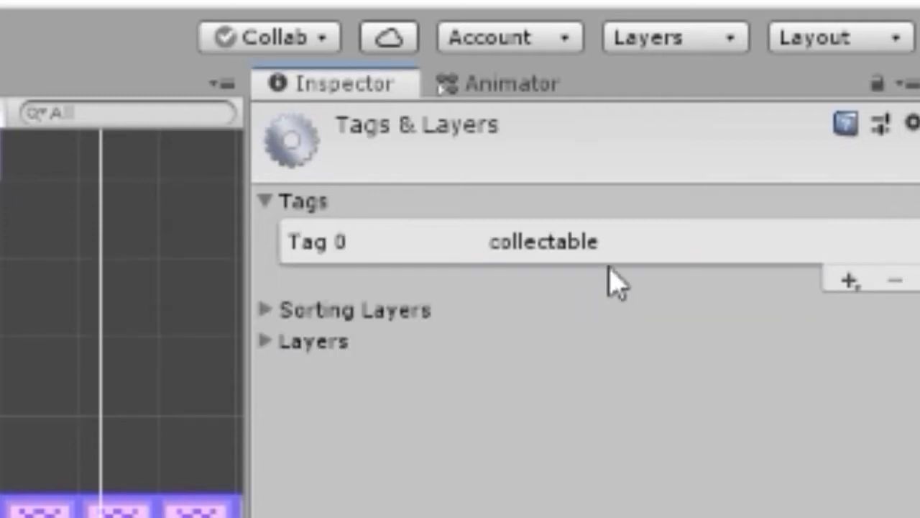
mouse_move(615, 288)
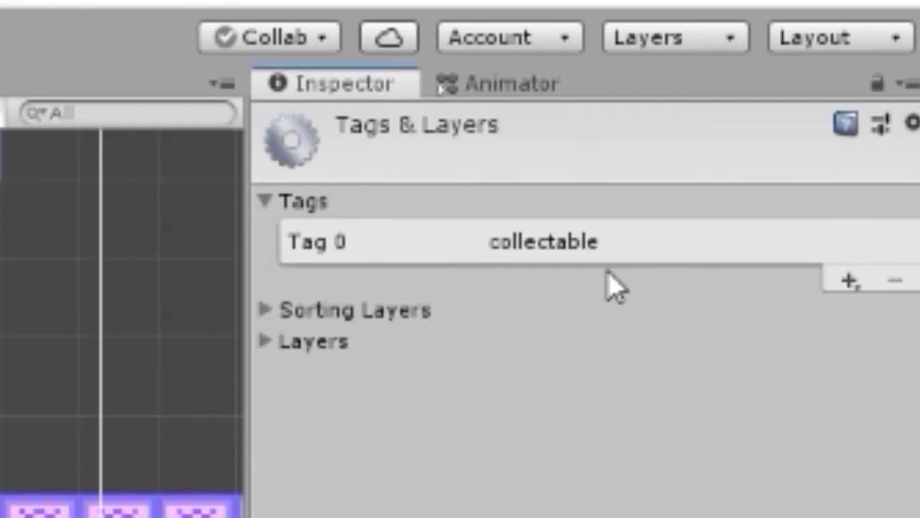
mouse_move(625, 276)
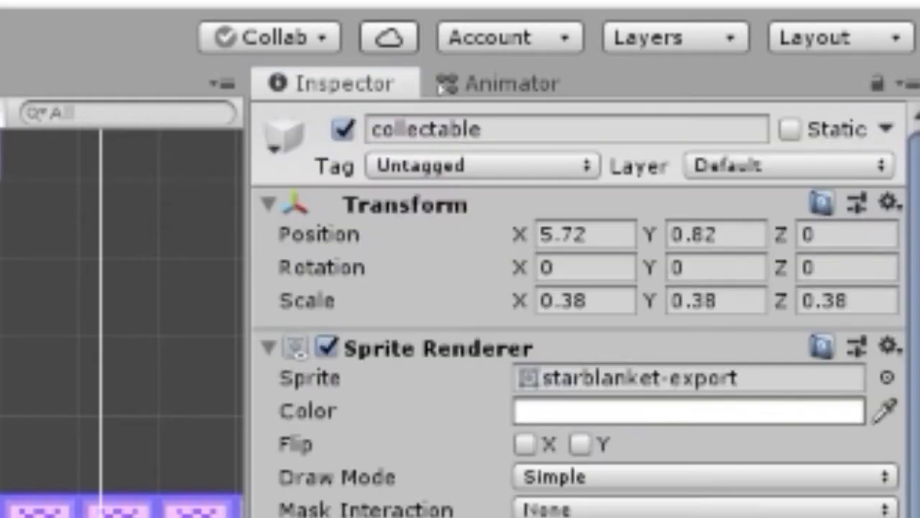
left_click(741, 89)
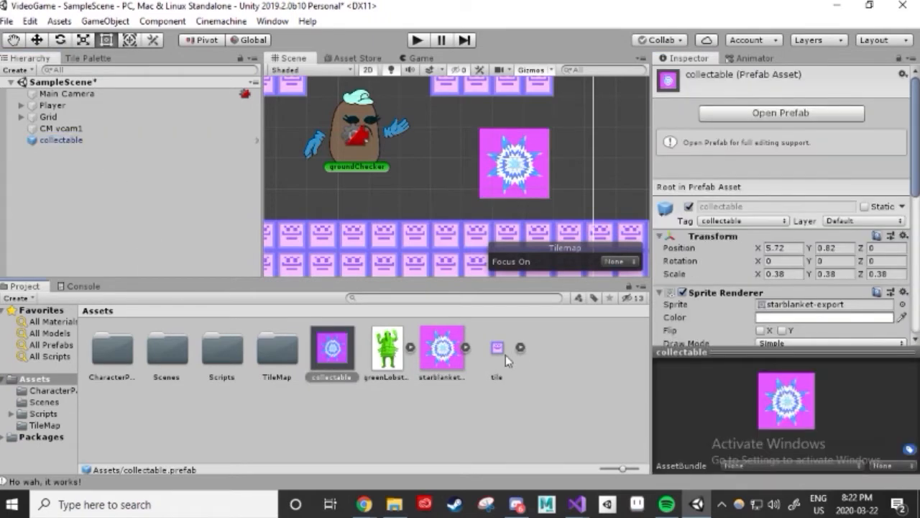
Create a Prefabs folder for the collectable prefab and duplicate the collectable to the right along the level.
right_click(330, 350)
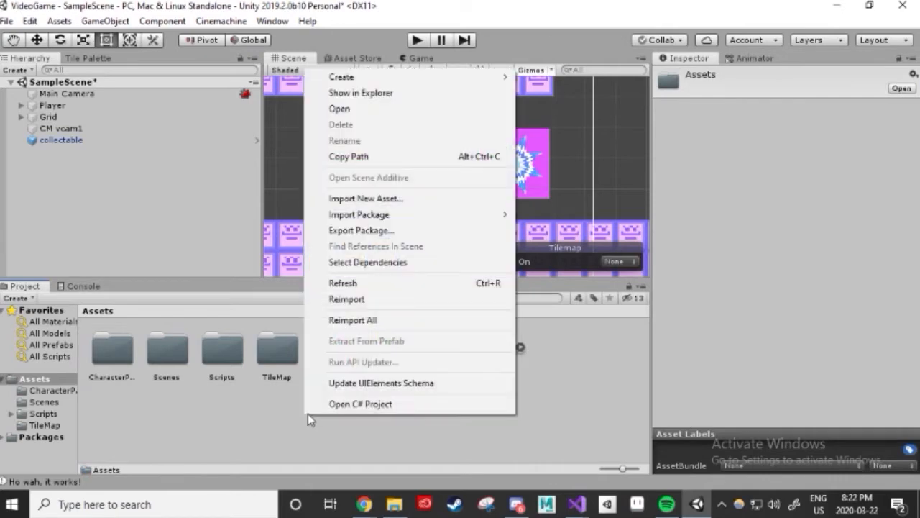
left_click(342, 78)
type("Prefabs")
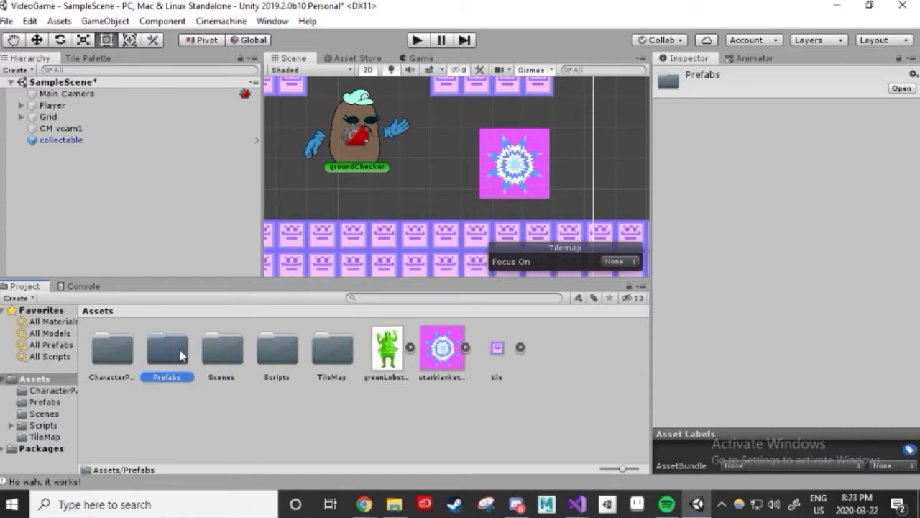
mouse_move(167, 361)
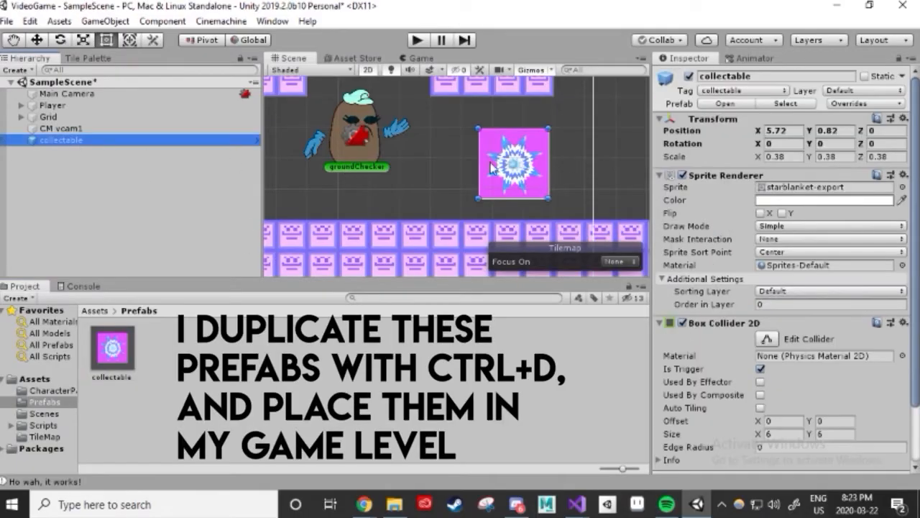
key("ctrl+d")
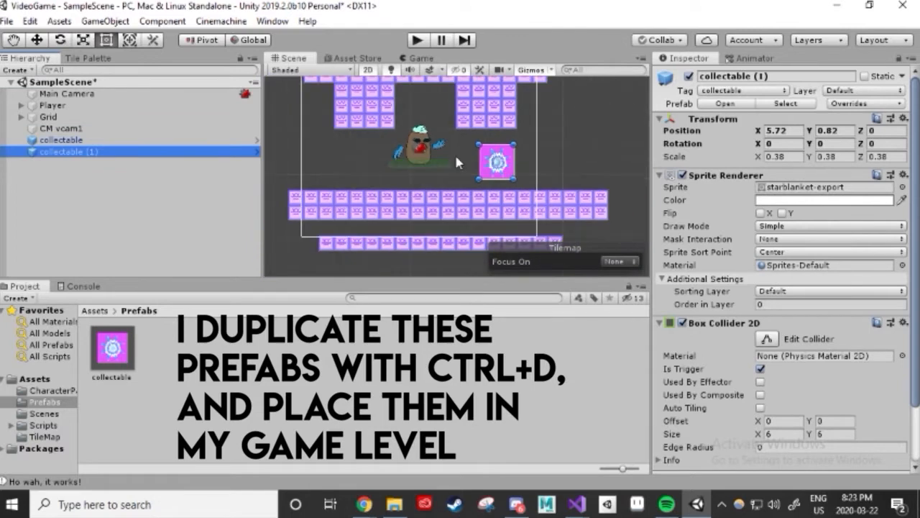
left_click_drag(496, 161, 563, 161)
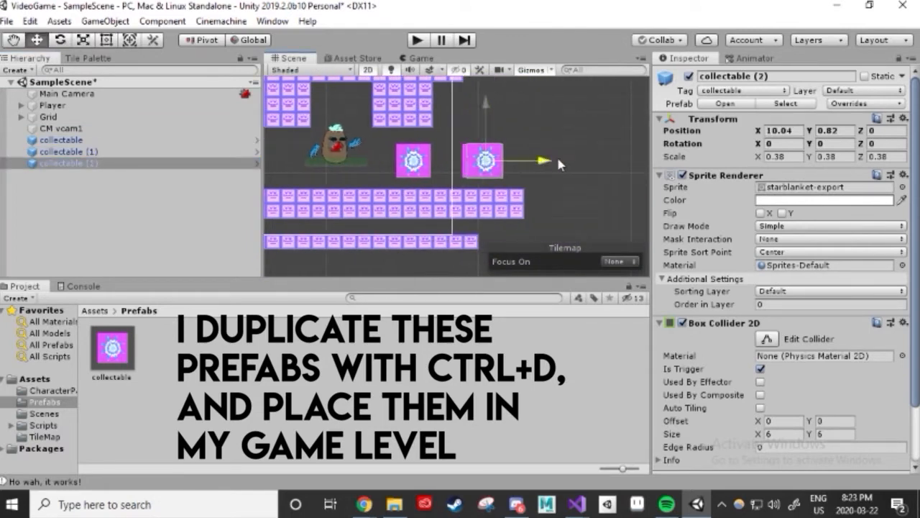
left_click(575, 503)
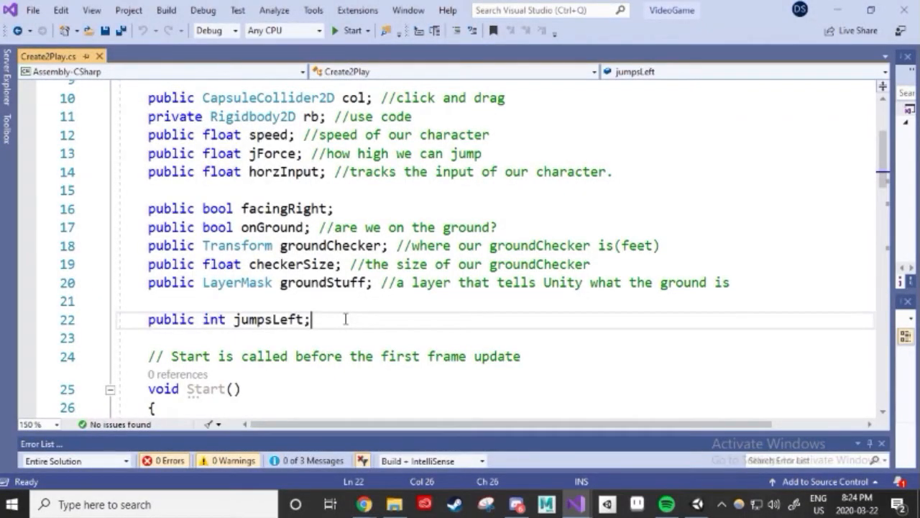
Declare public int collectableValue in Create2Play.cs and set it to 0 in Start.
type("public int")
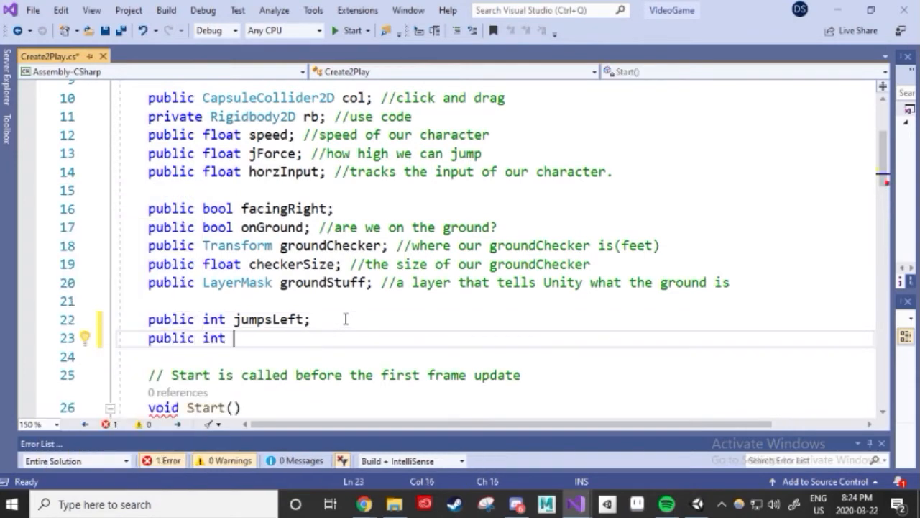
type("collectableV")
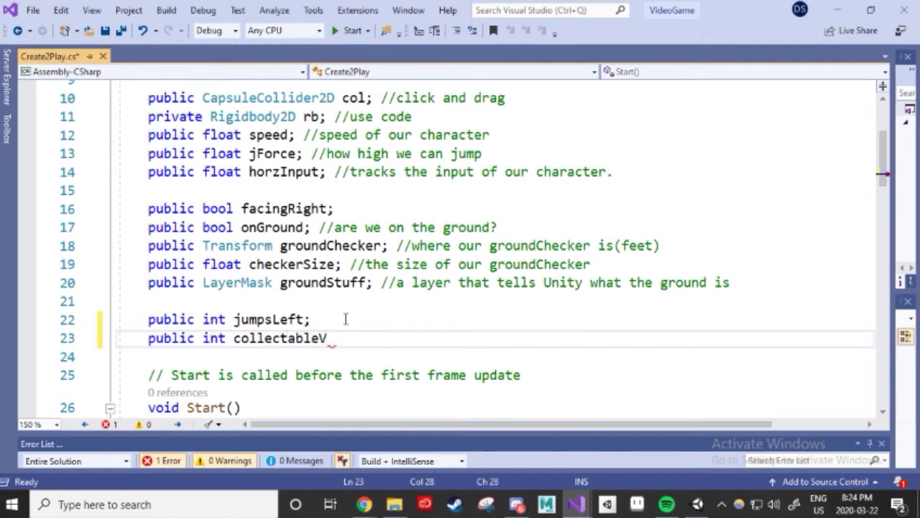
type("alue;")
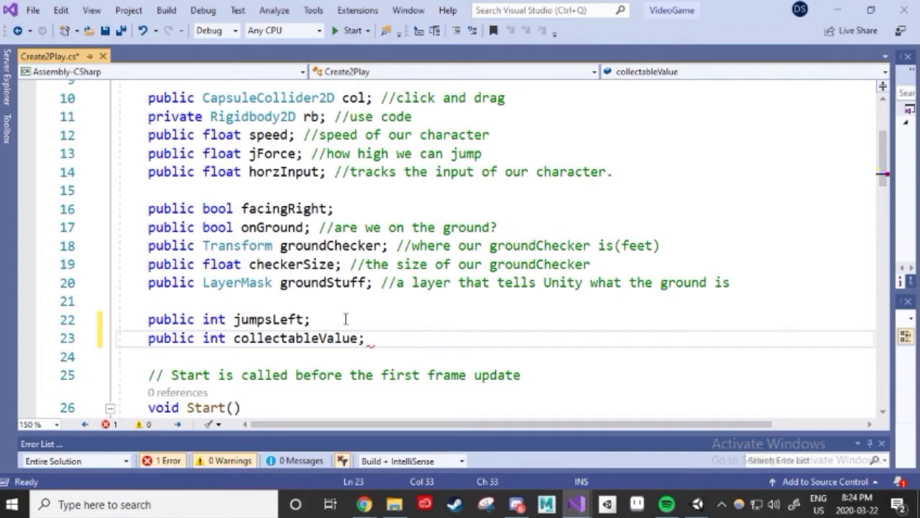
scroll("down", 3)
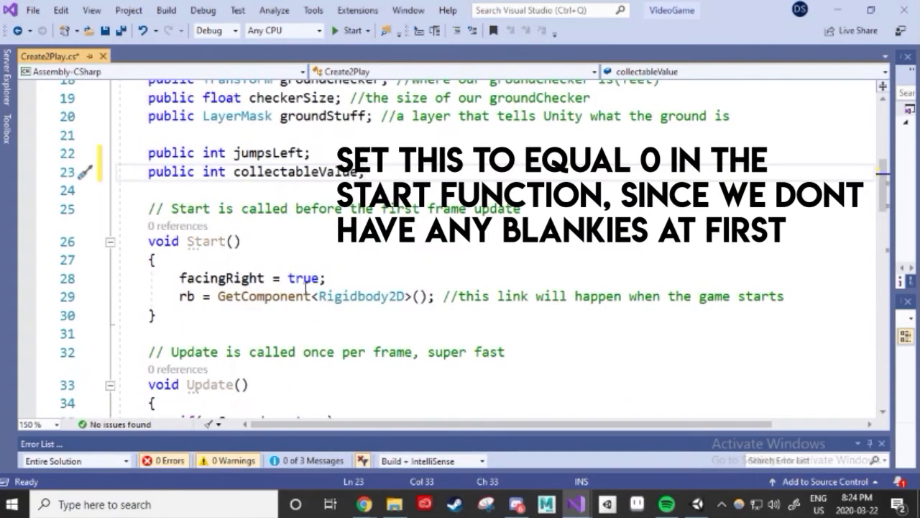
type("collectableValue =")
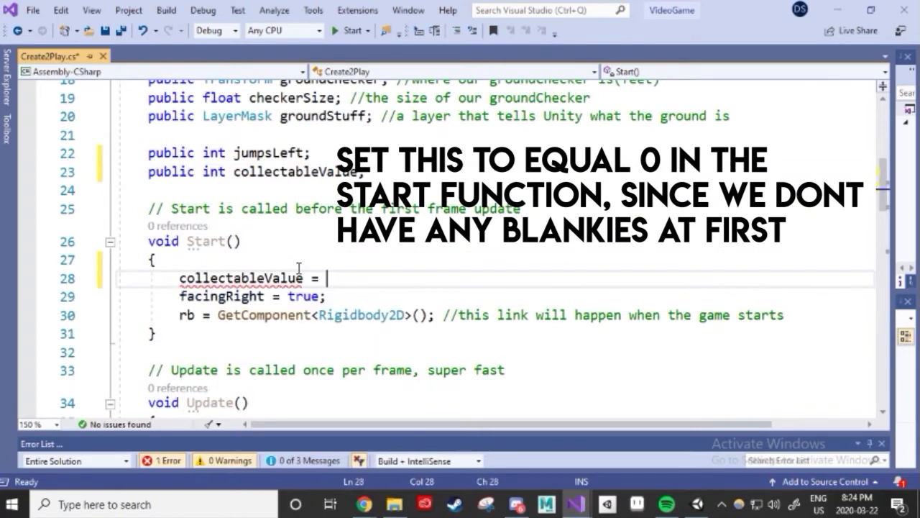
type("0;")
type("void OnTri")
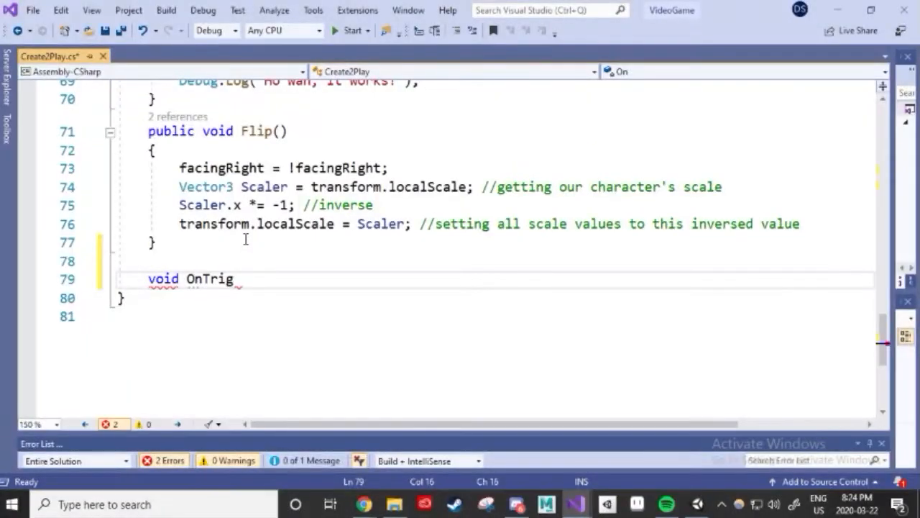
Add an OnTriggerEnter2D(Collider2D col) method to the player script and save it.
type("gerEnter2D")
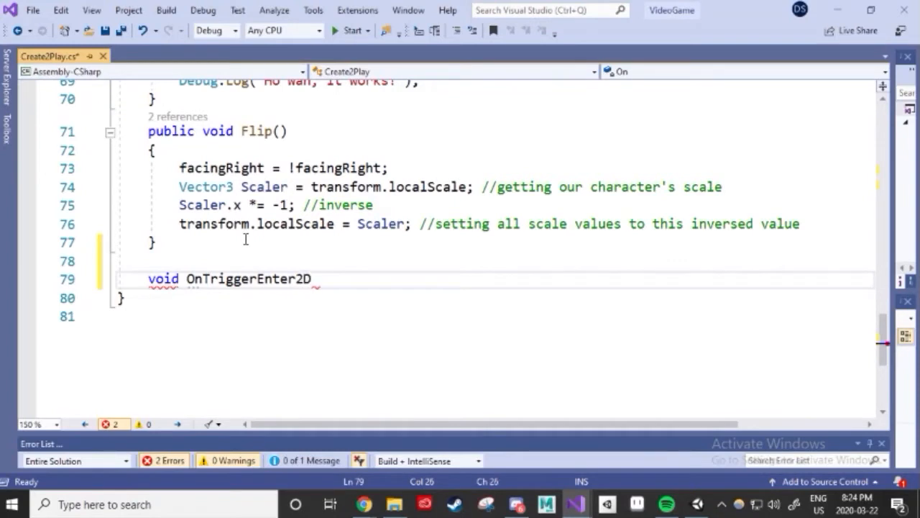
type("()")
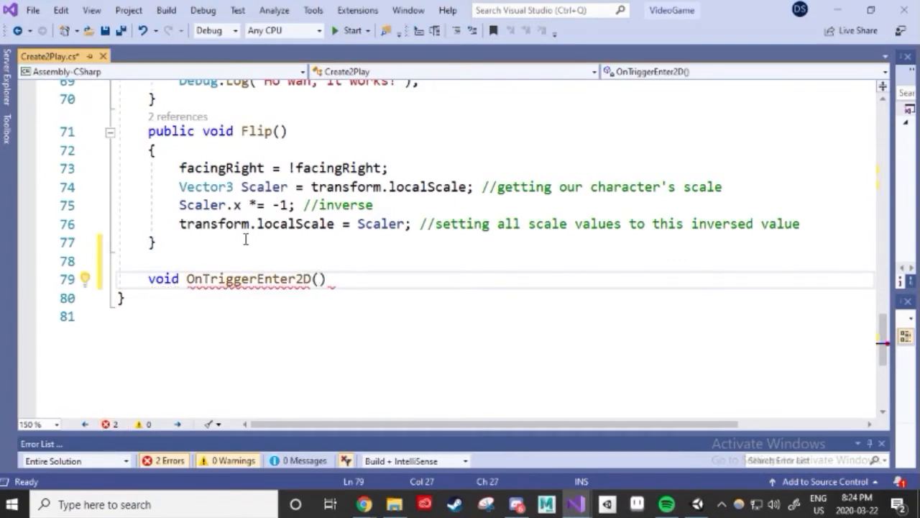
type("Collider2D")
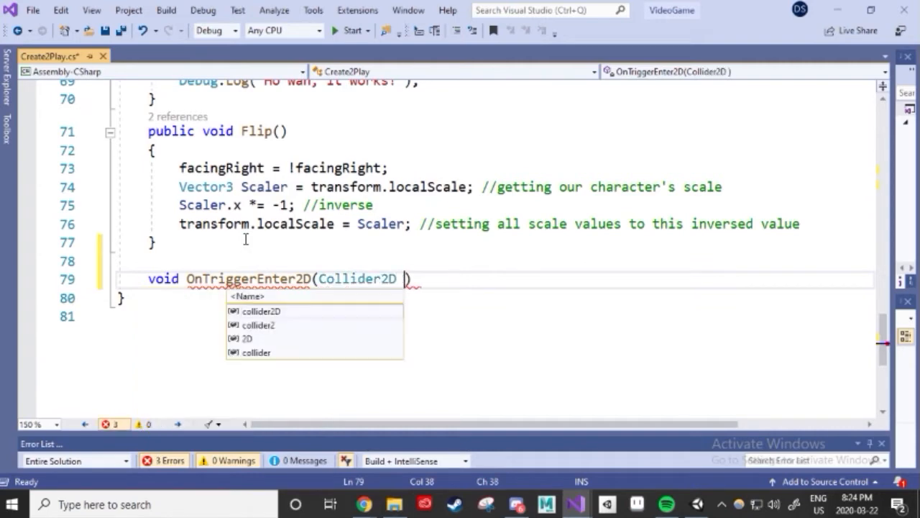
type("col")
type("{")
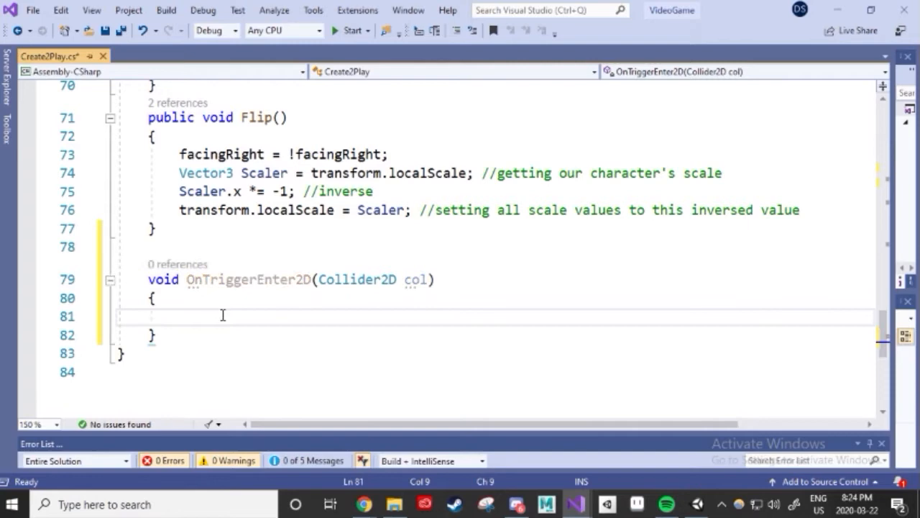
key("ctrl+s")
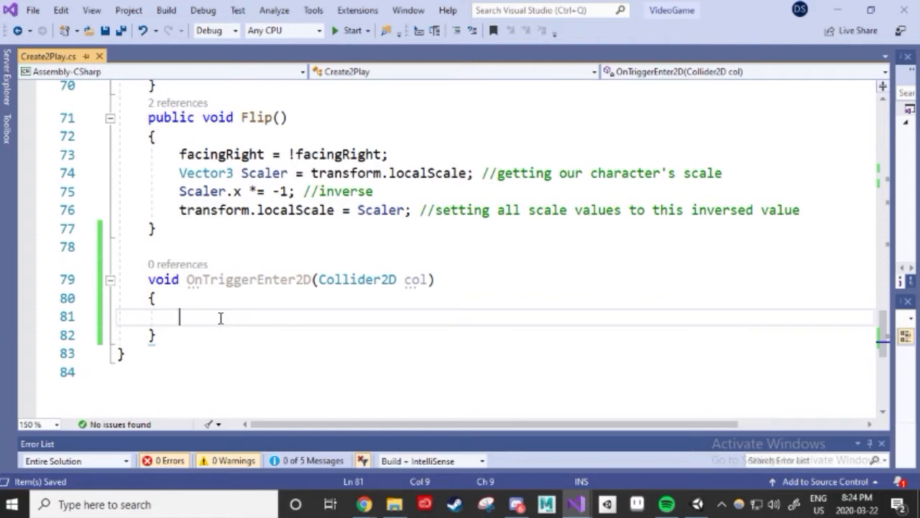
Inside the trigger, check CompareTag("collectable"), increment collectableValue and destroy the collectable after .2f.
type("if()")
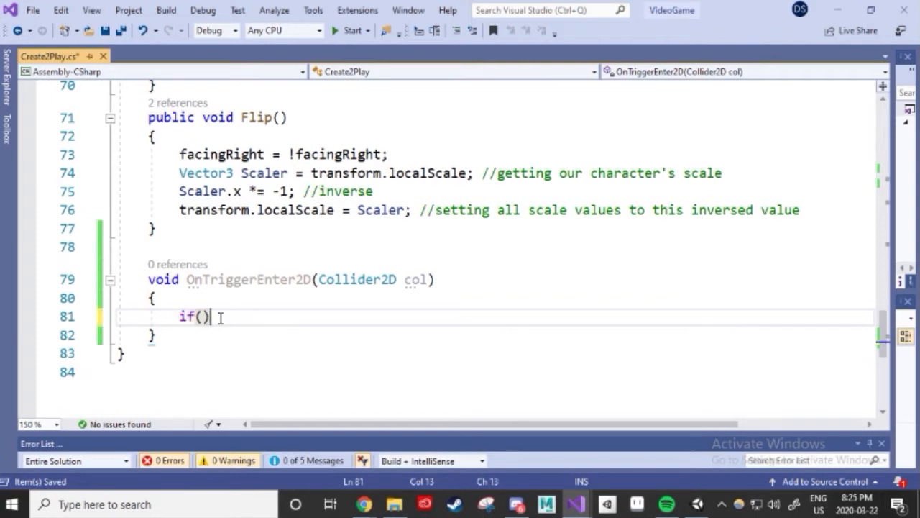
type("col.")
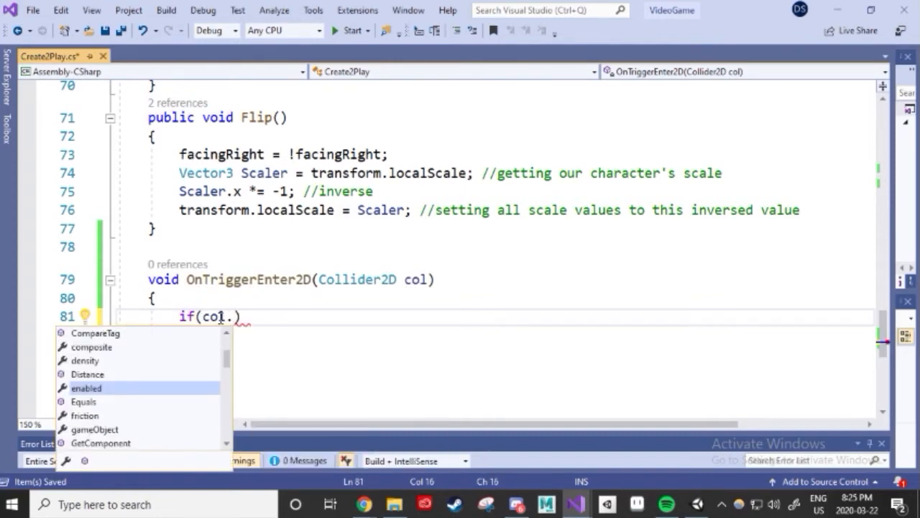
type(".gameObject.CompareTag")
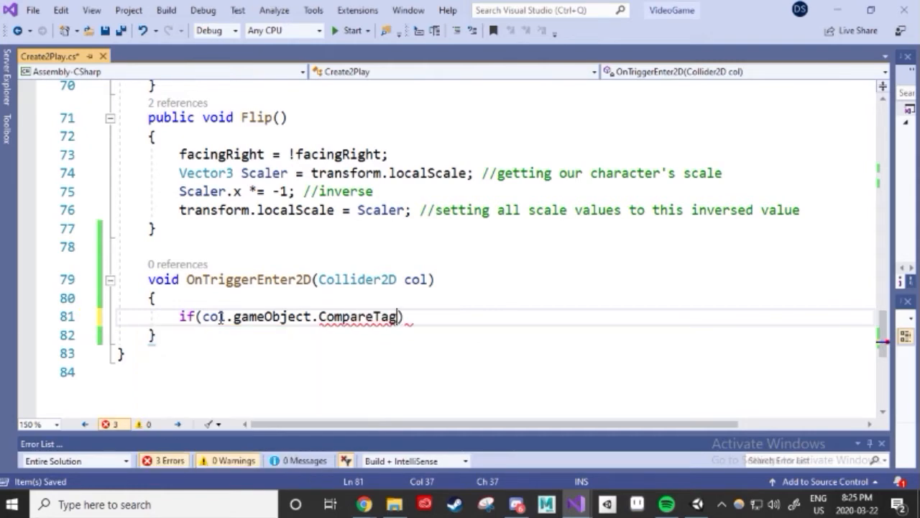
type("(\"\")")
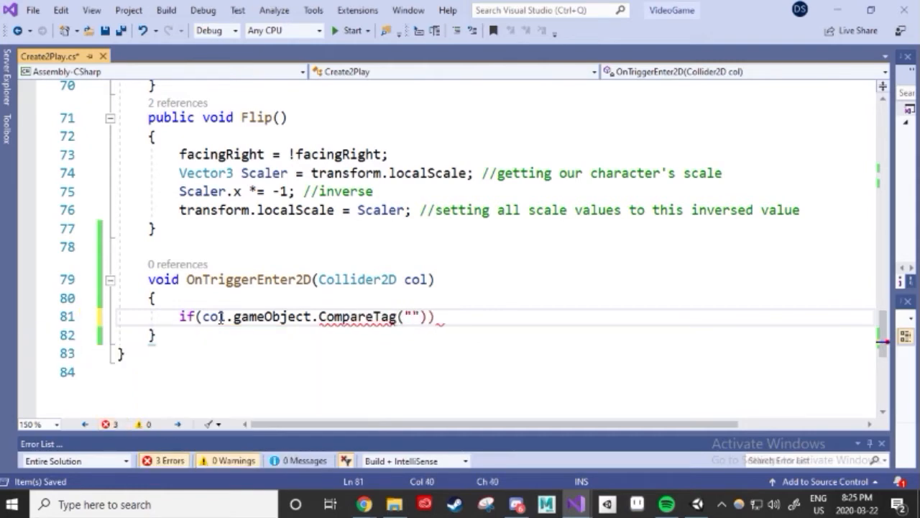
type("collectable")
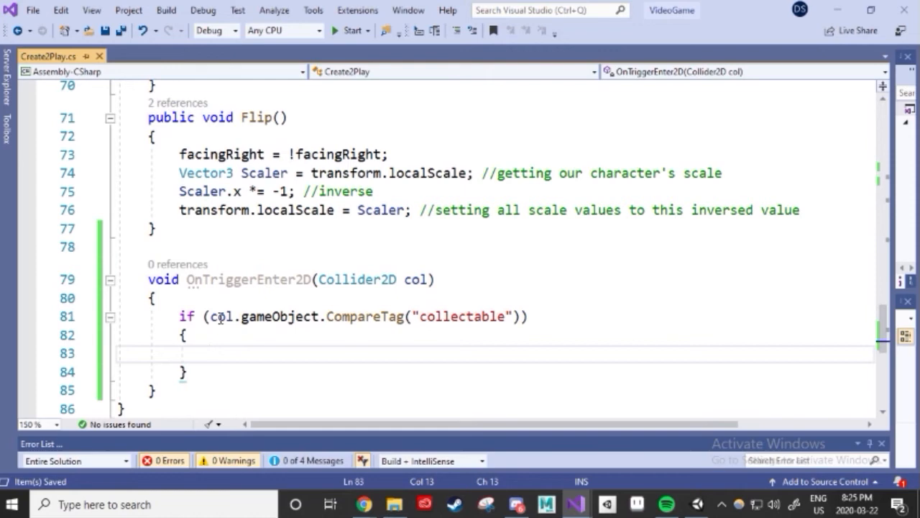
type("collectableValue =")
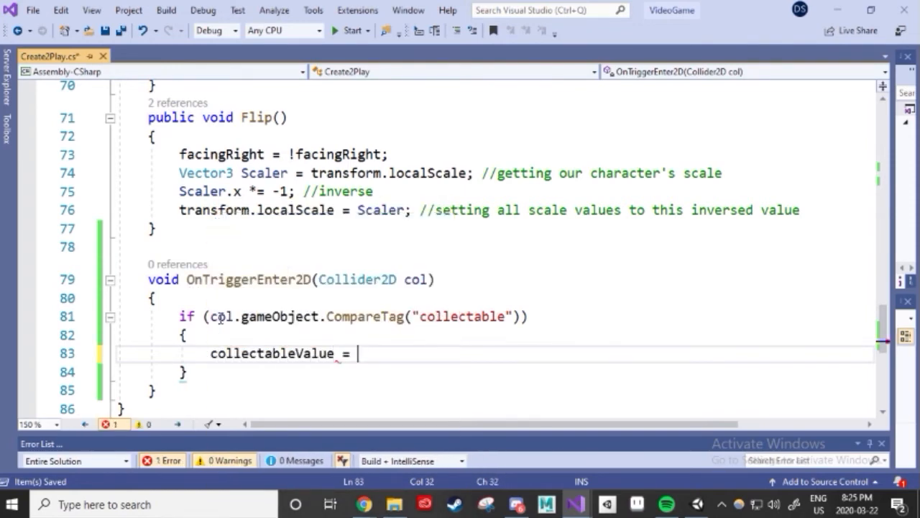
type("collectableValue + 1;")
type("Destroy(col.gameObject, 2f);")
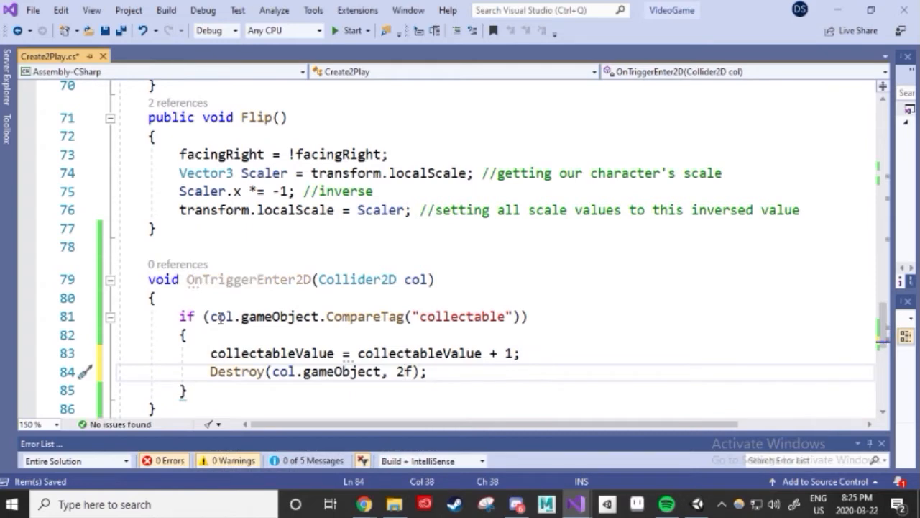
type(".")
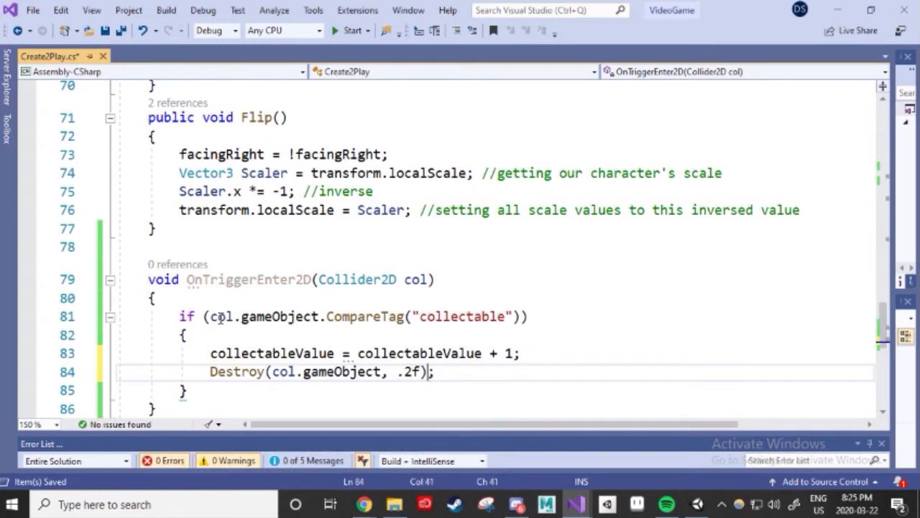
type("//des")
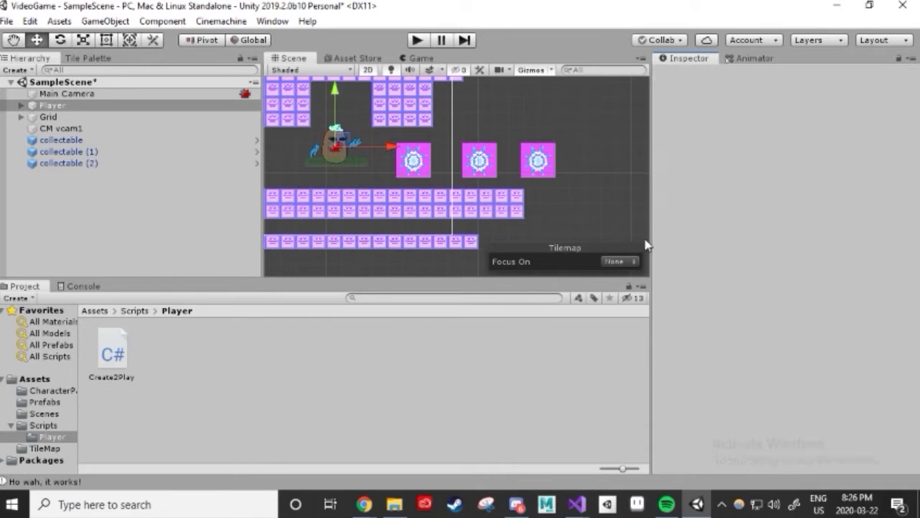
Select the Player to watch its Collectable Value field and run the level to test it.
left_click(52, 105)
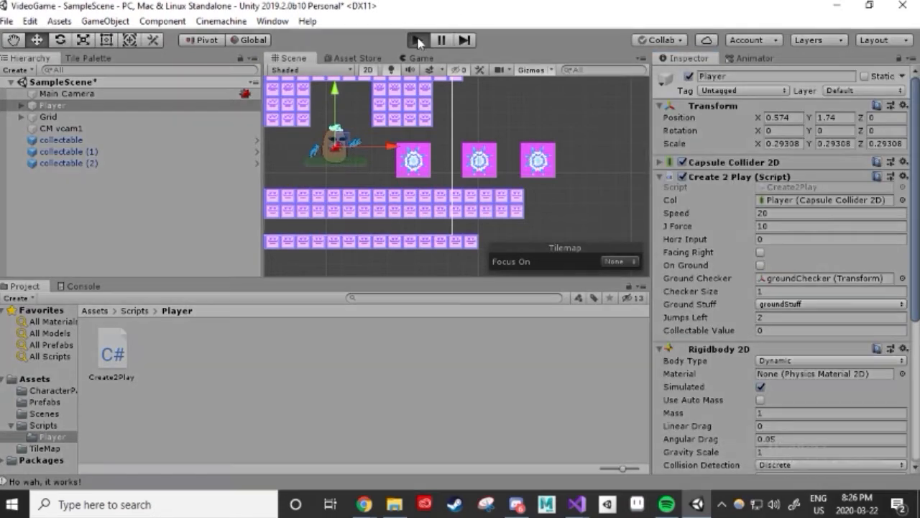
left_click(417, 40)
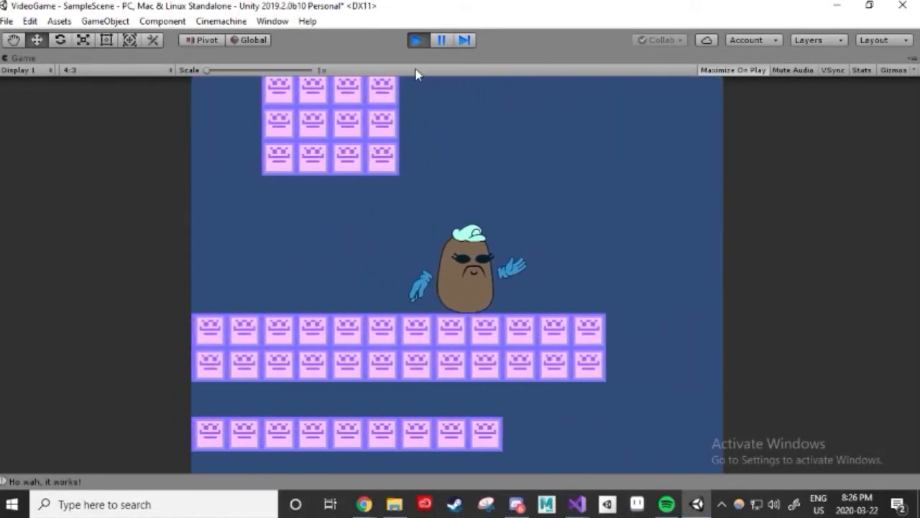
left_click(417, 40)
type("coi")
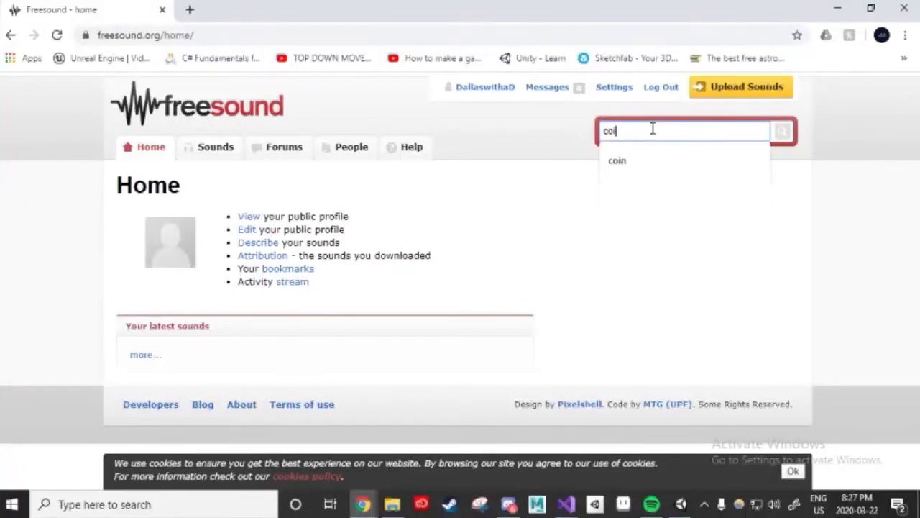
Search Freesound for 'coin' and browse through the matching sound results.
left_click(617, 161)
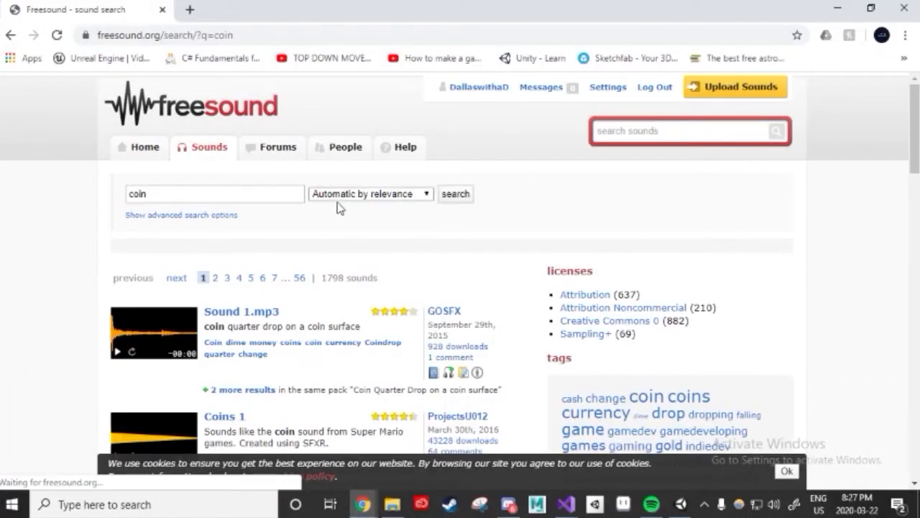
scroll("down", 3)
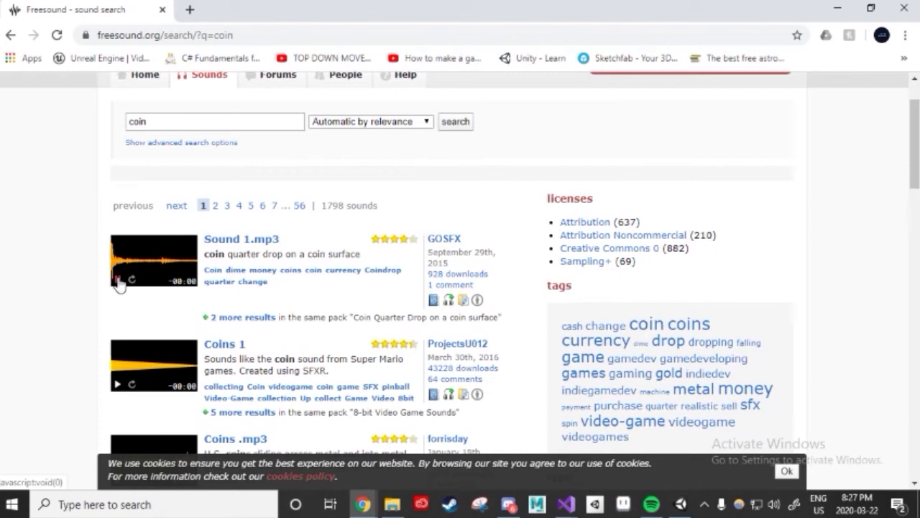
scroll("down", 3)
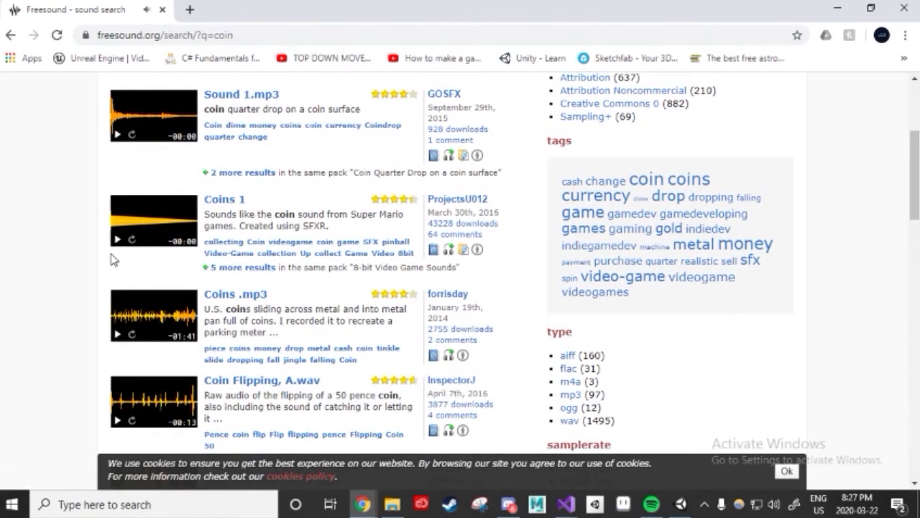
left_click(391, 503)
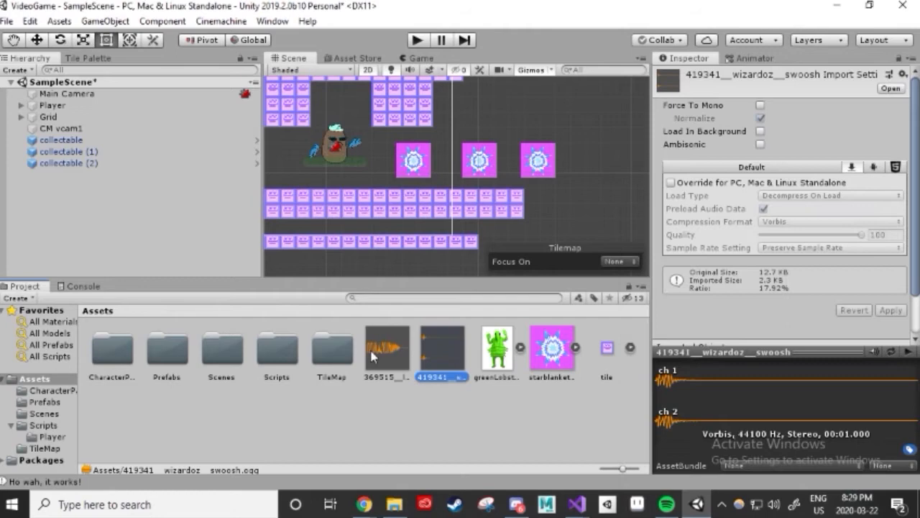
Review the jumping sound effect's import settings among the project assets.
left_click(387, 353)
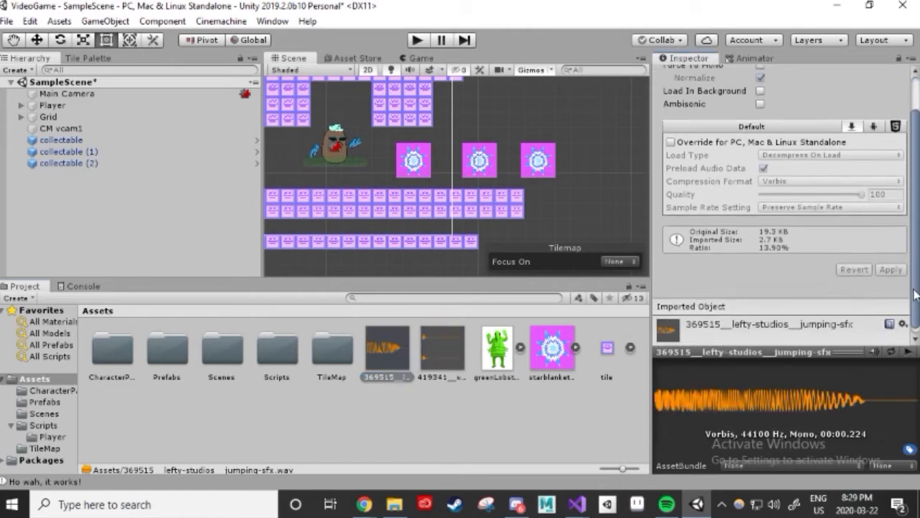
left_click(52, 104)
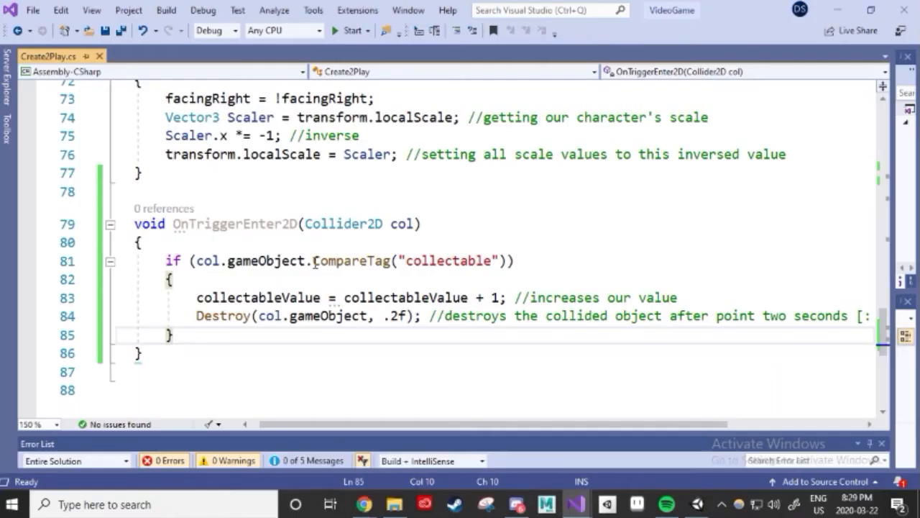
Declare 'private AudioSource sound;' and 'public AudioClip[] clips;' fields in the player script.
scroll("up", 3)
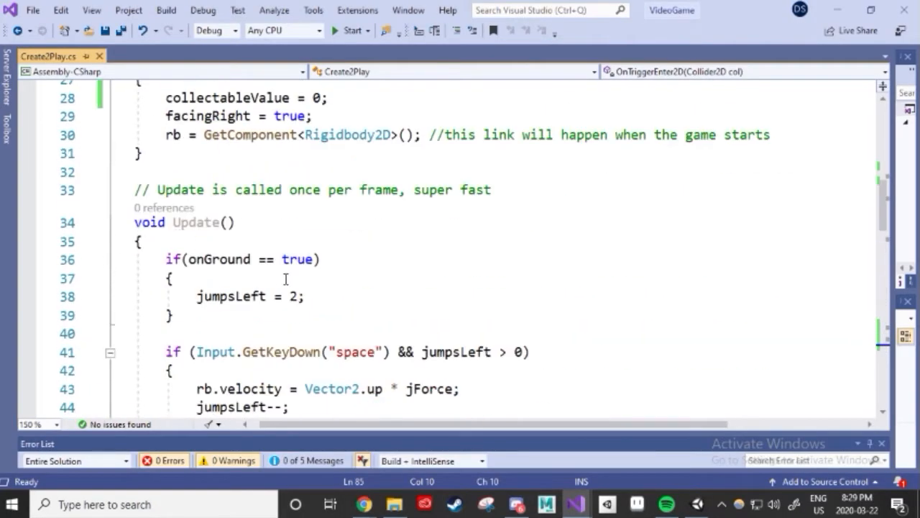
scroll("up", 3)
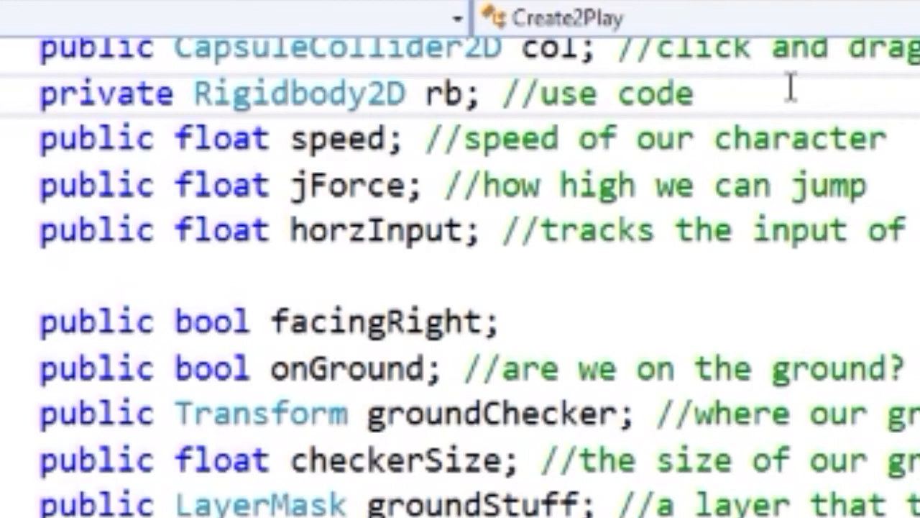
type("private AudioSource")
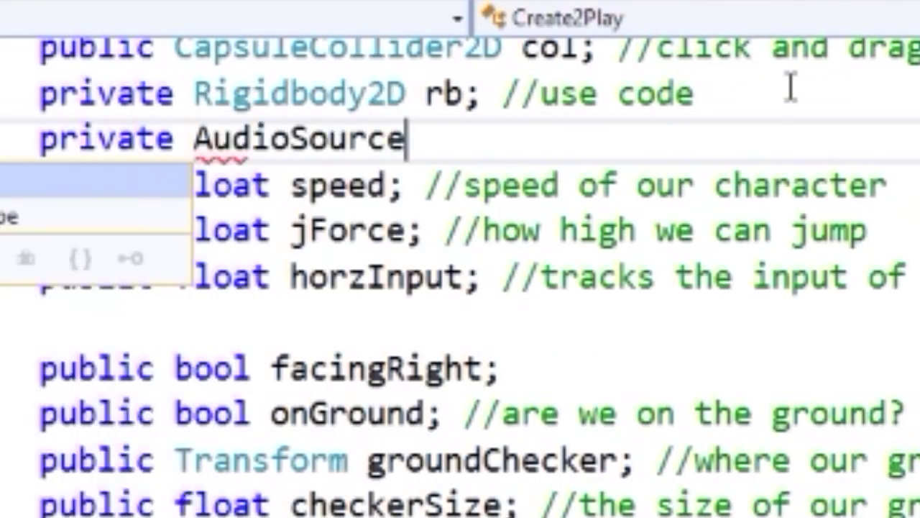
type("sound;")
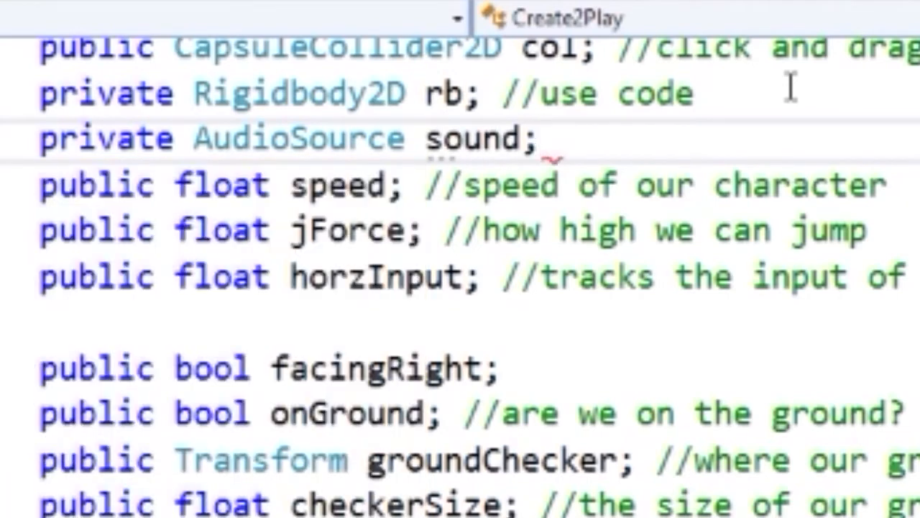
type("public AudioClip[")
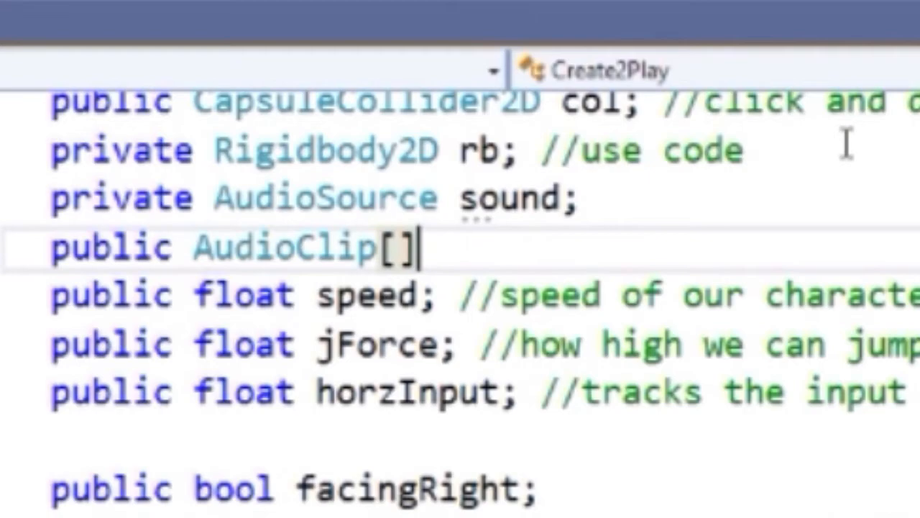
type("clips;")
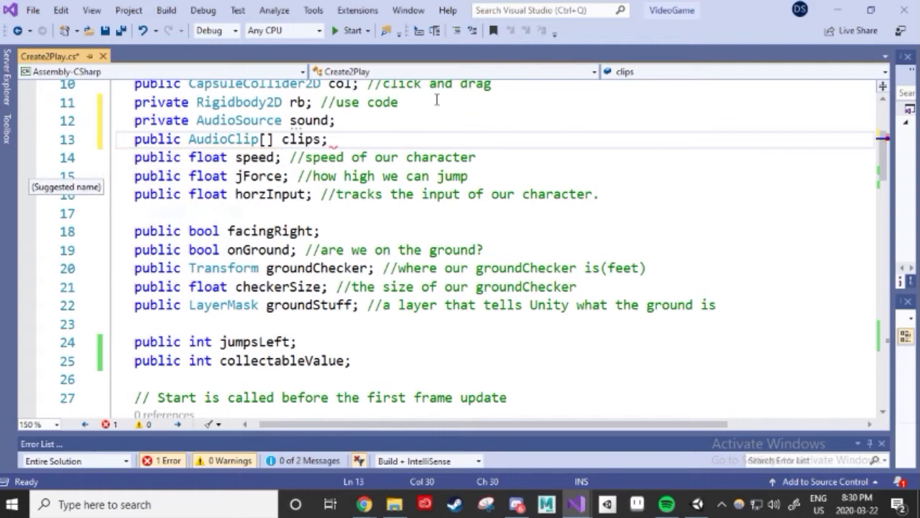
In Start, write 'sound = GetComponent<AudioSource>();' with a '// our sound maker' comment.
type("// our sound maker")
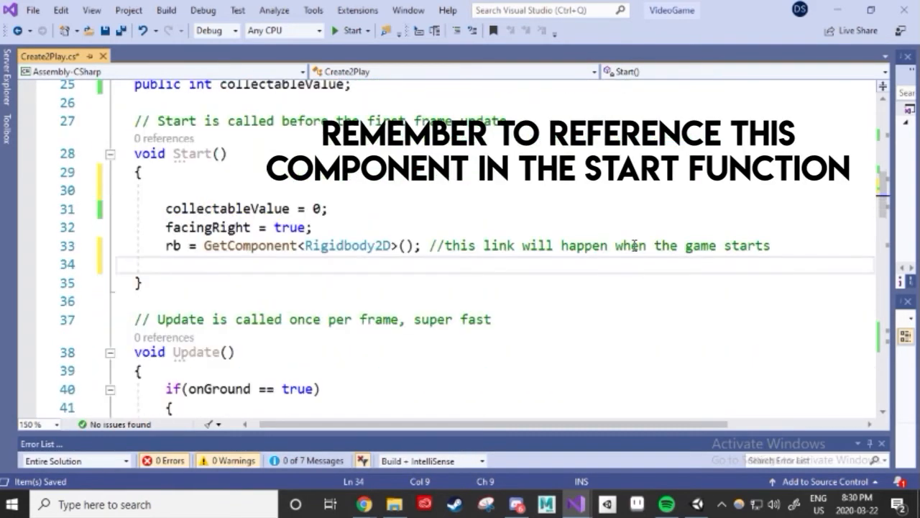
type("sound =")
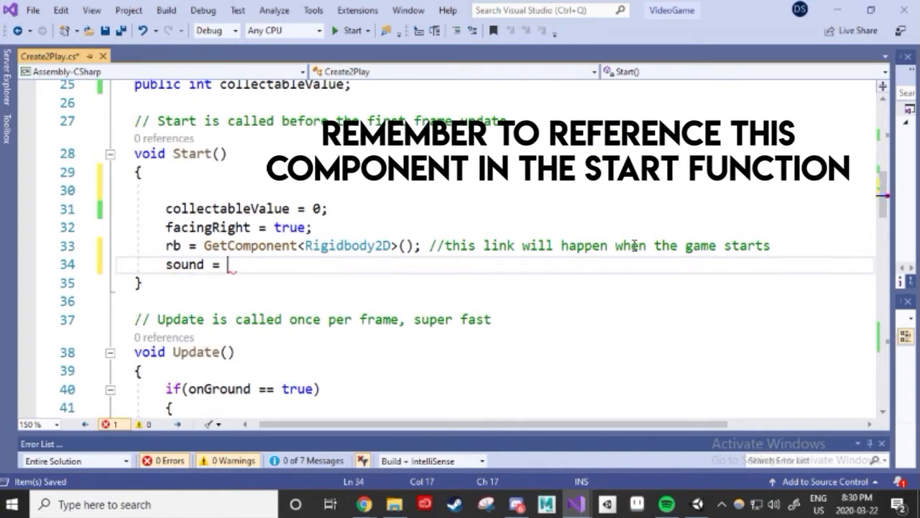
type("GetComponent")
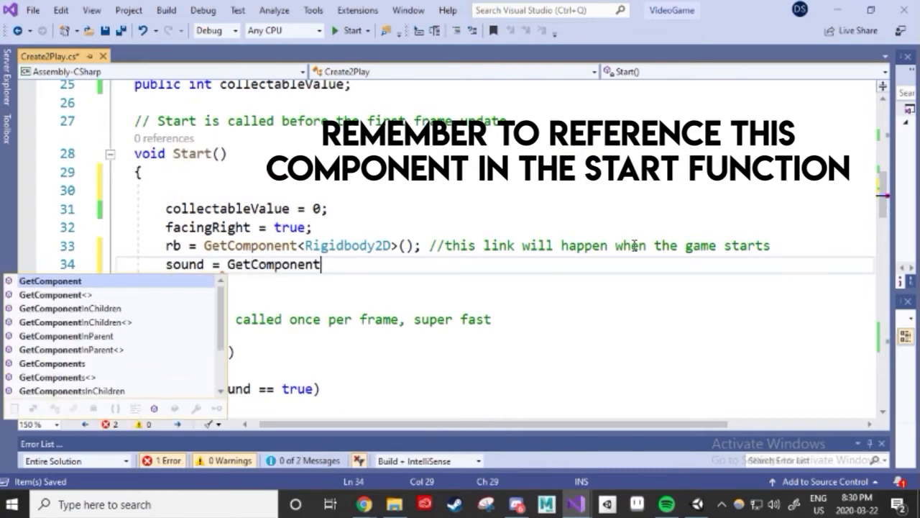
type("<AudioSource>")
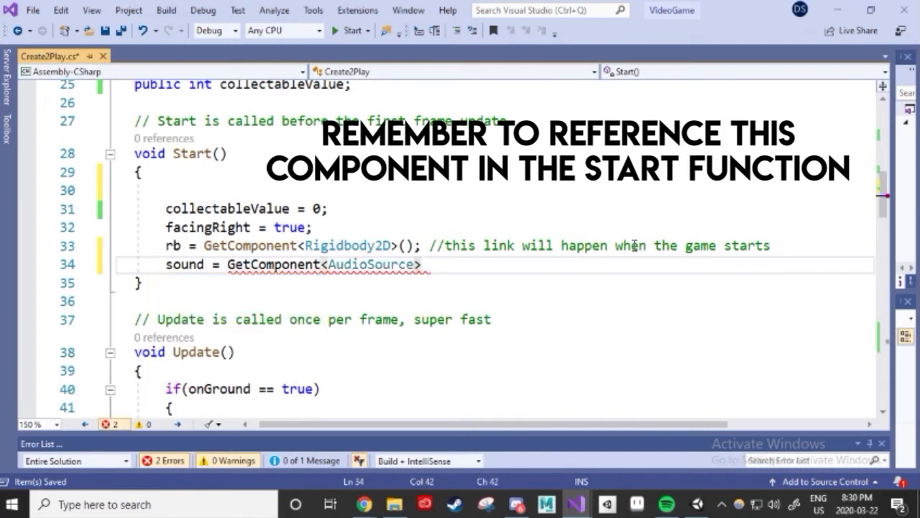
type("()")
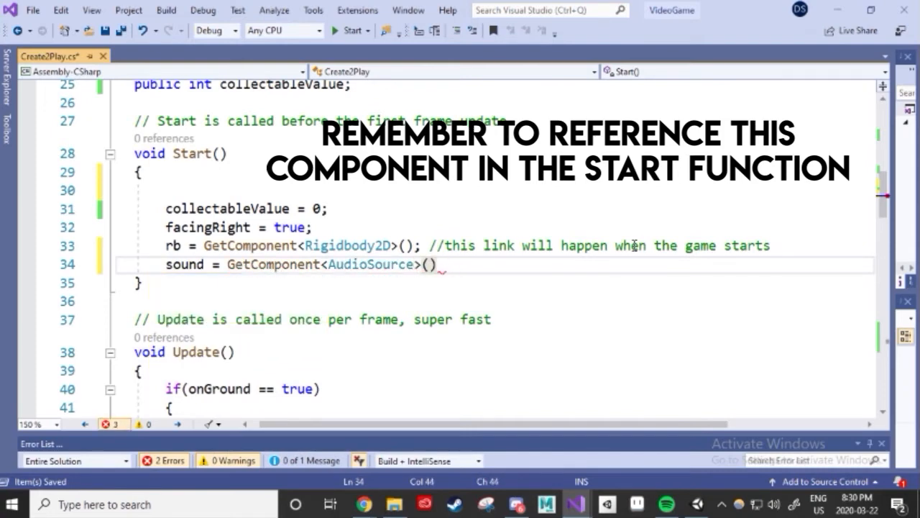
type(";")
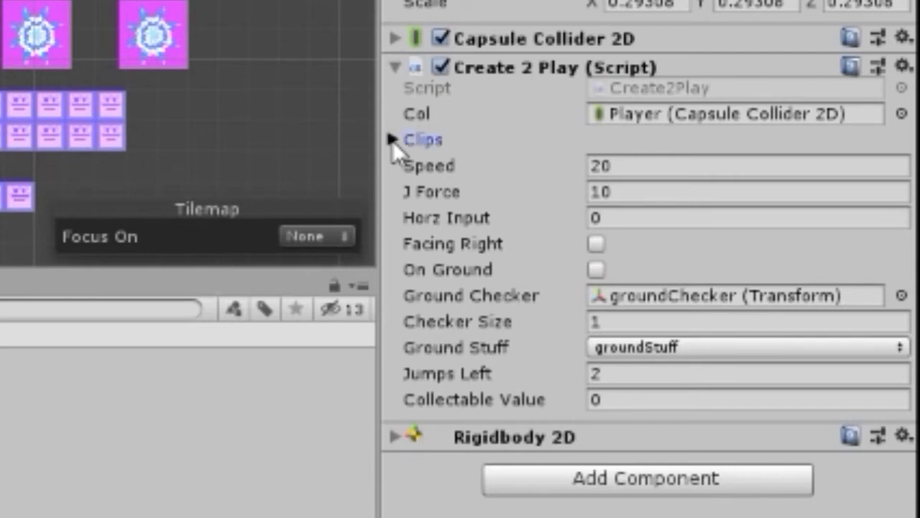
Expand the player's Clips list and set its size to 2.
left_click(394, 139)
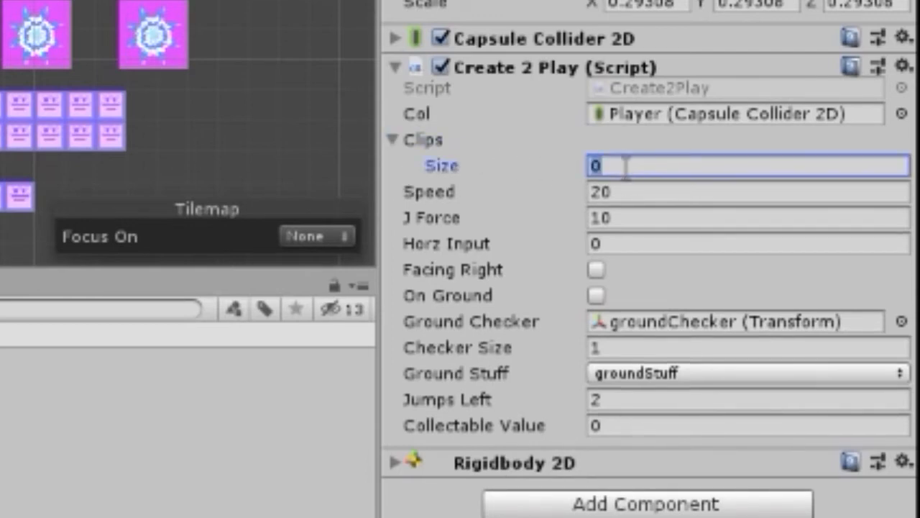
type("2")
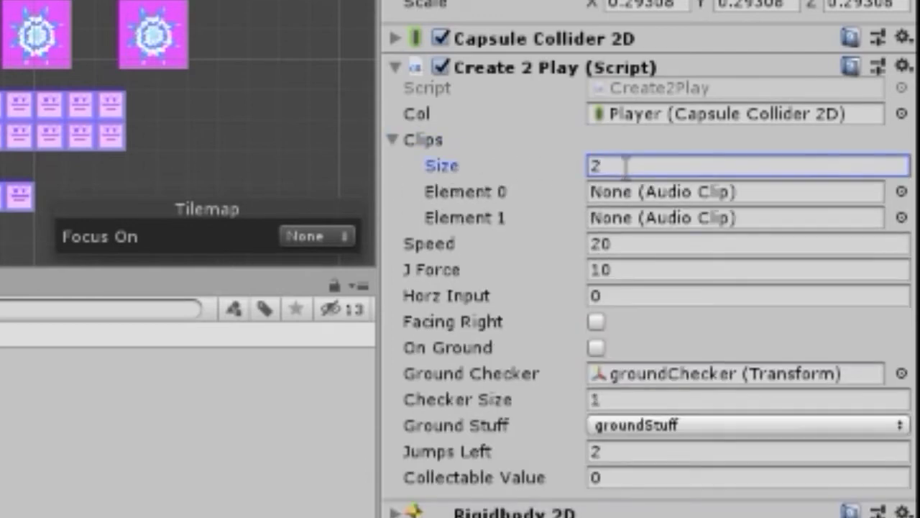
type("0")
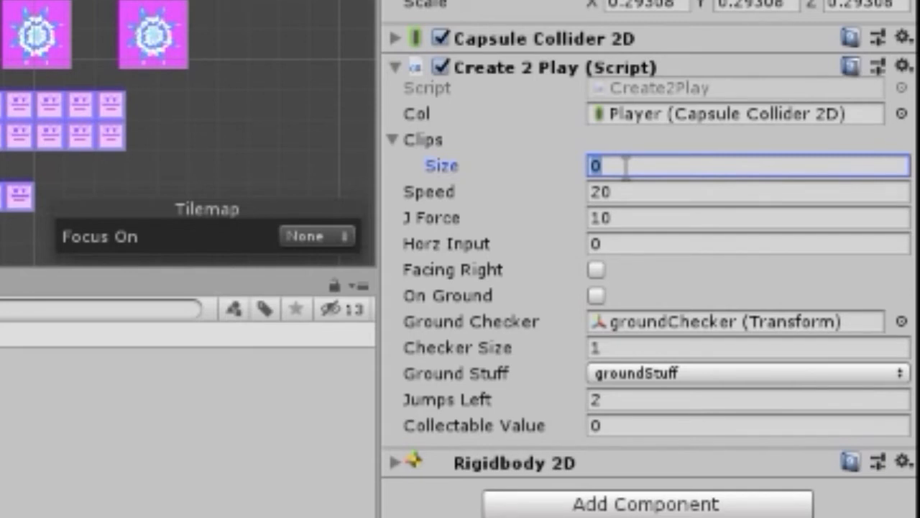
type("2")
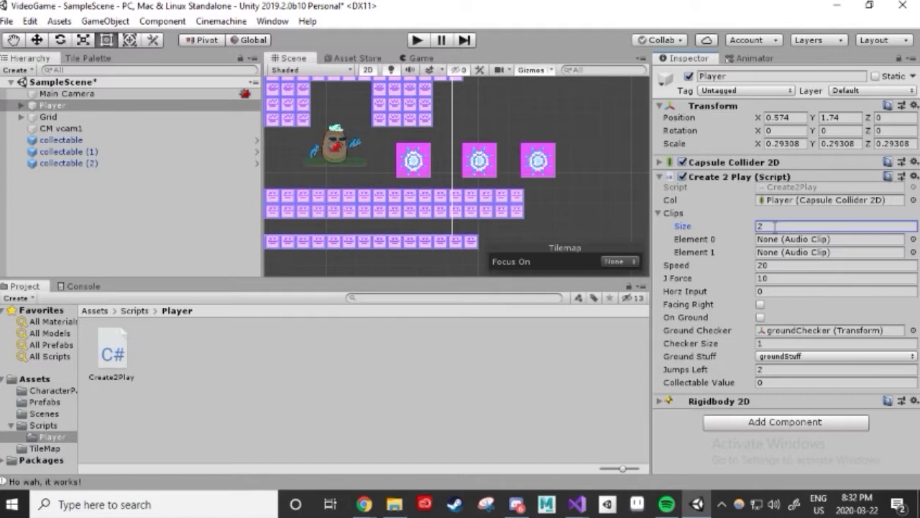
Assign the swoosh clip to Element 0 and jumping-sfx to Element 1.
left_click(913, 239)
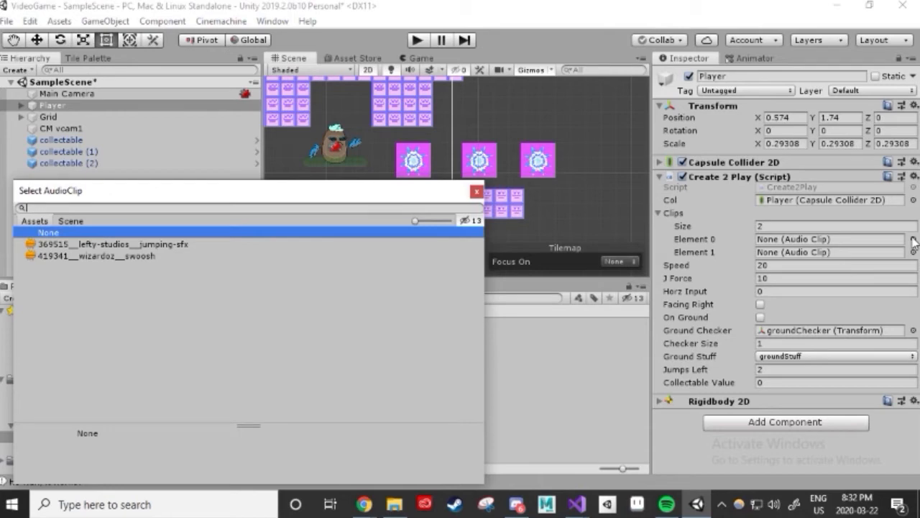
mouse_move(429, 238)
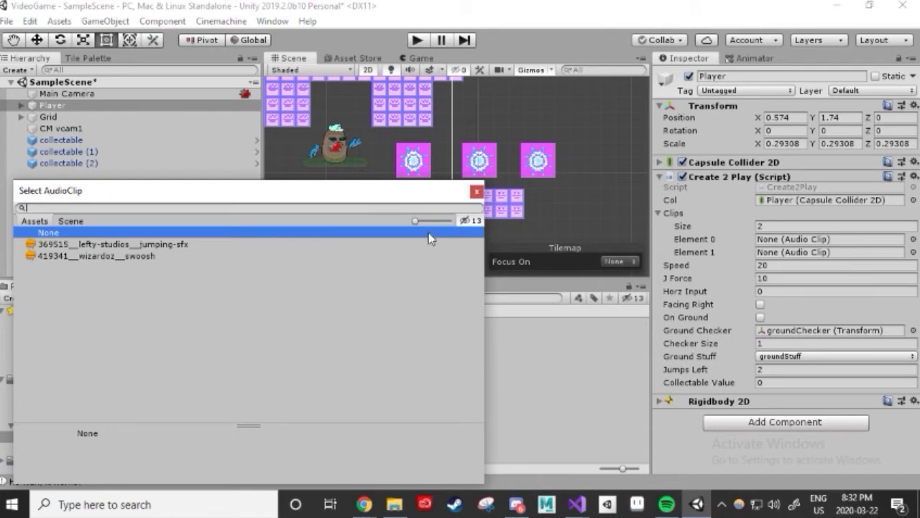
mouse_move(151, 257)
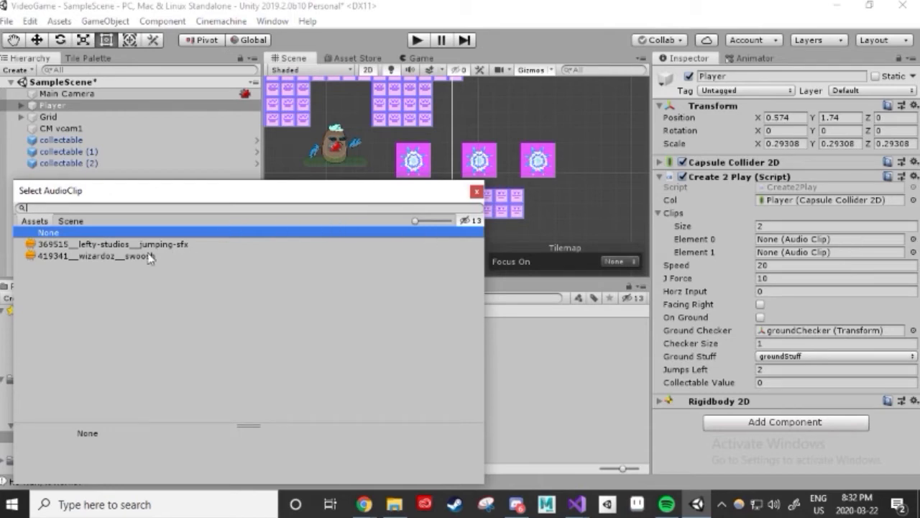
double_click(98, 256)
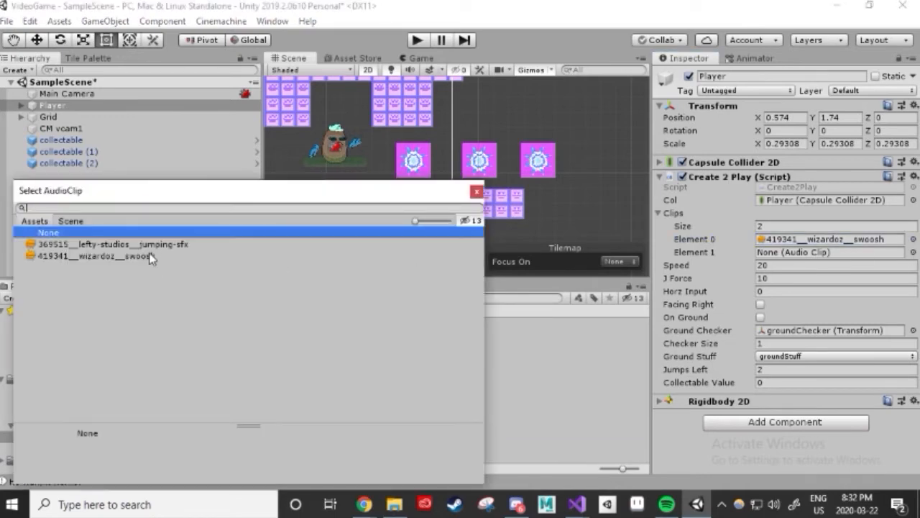
left_click(112, 245)
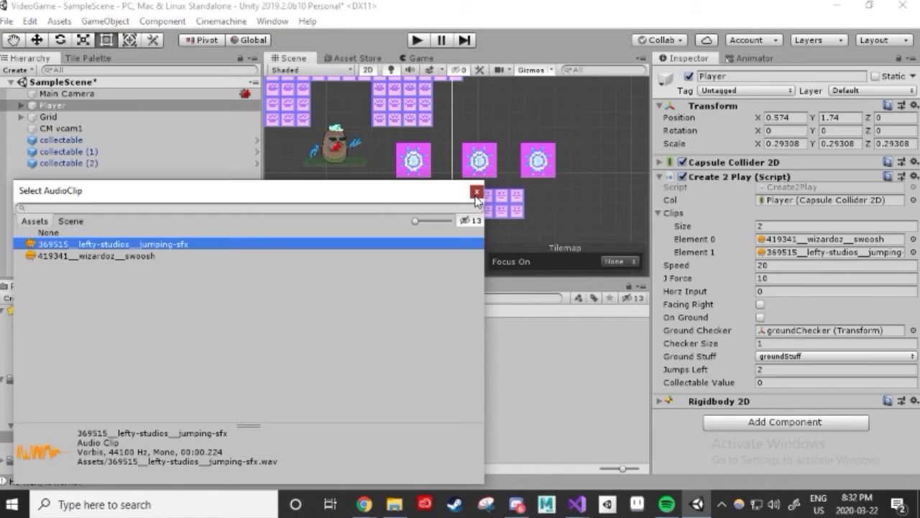
left_click(575, 503)
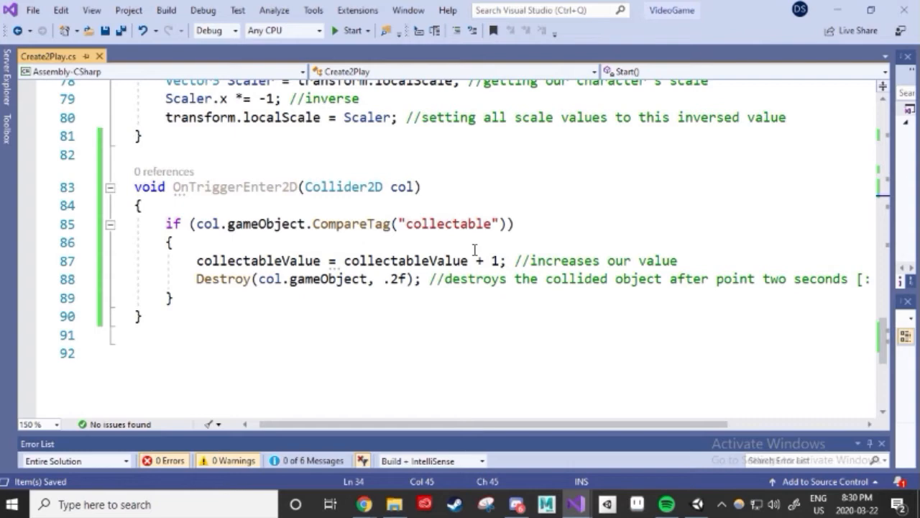
mouse_move(467, 265)
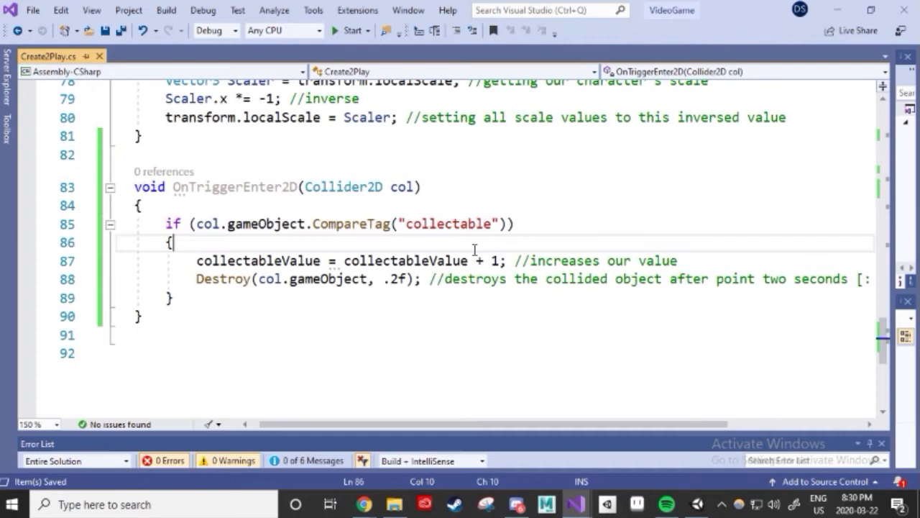
In the collectable trigger block, write 'sound.PlayOneShot(clips[0], 1f);' with a comment about the first sound.
type("sound.")
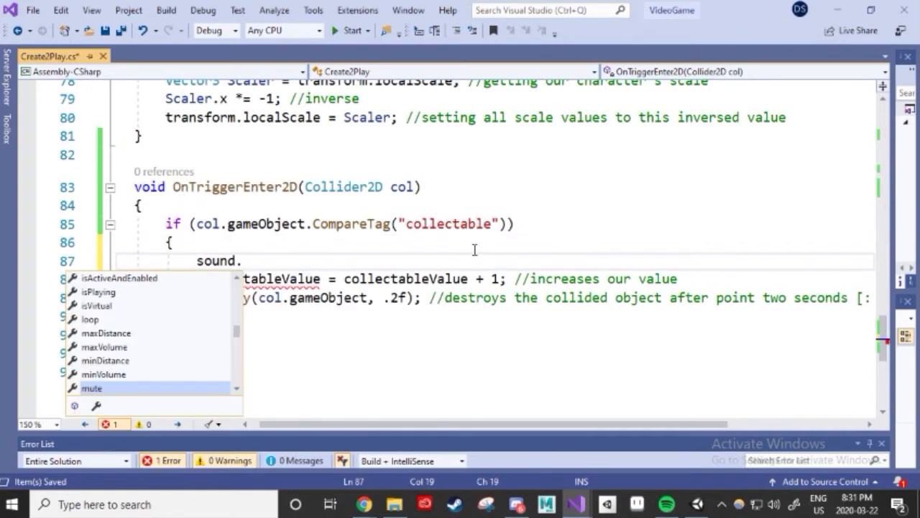
scroll("down", 3)
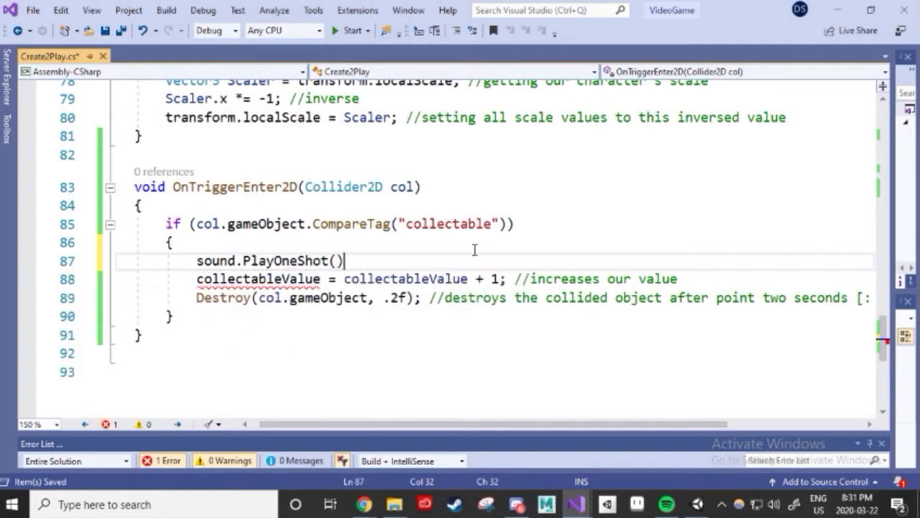
type("clips")
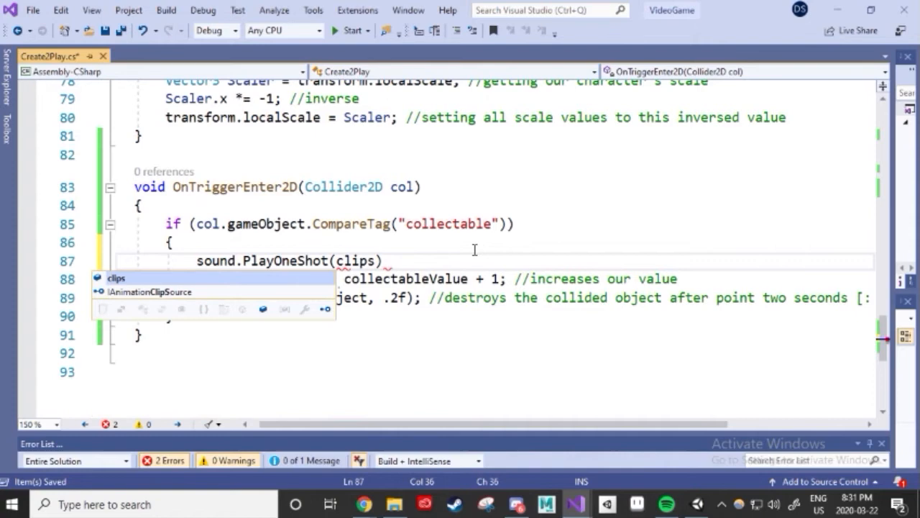
type("[]")
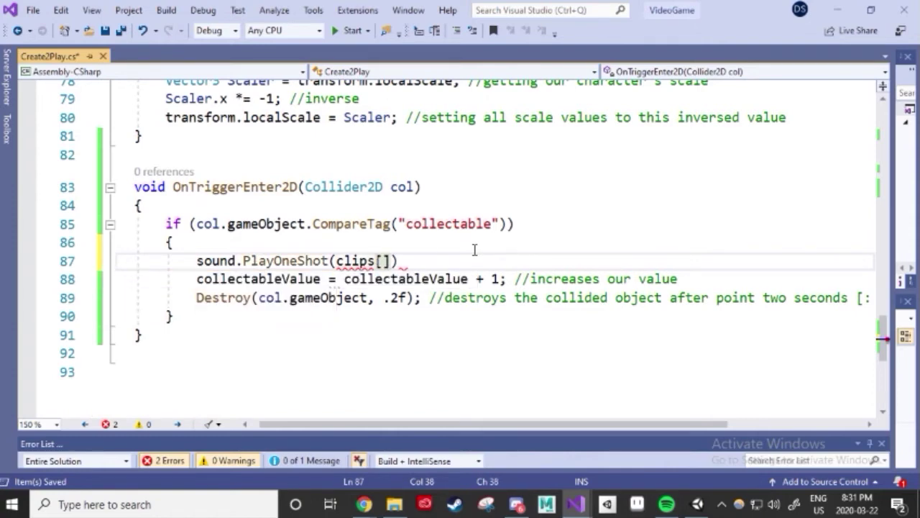
type("0")
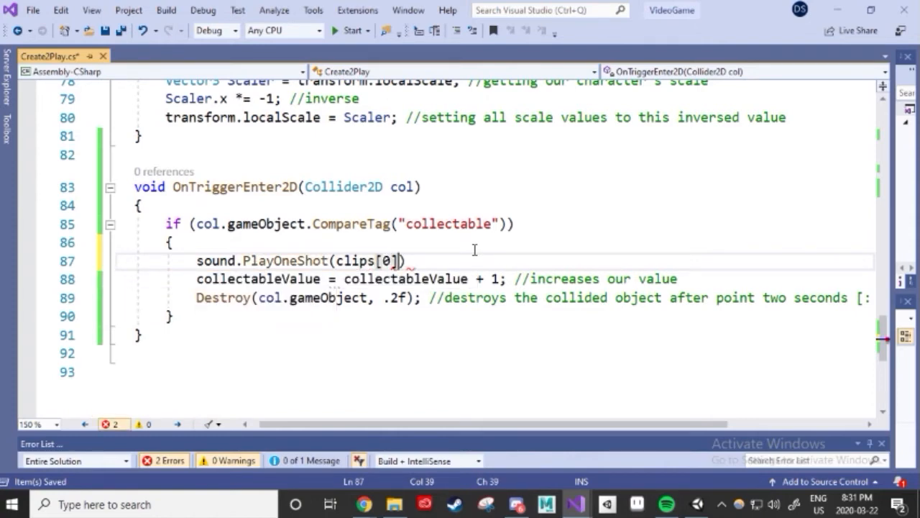
type(",")
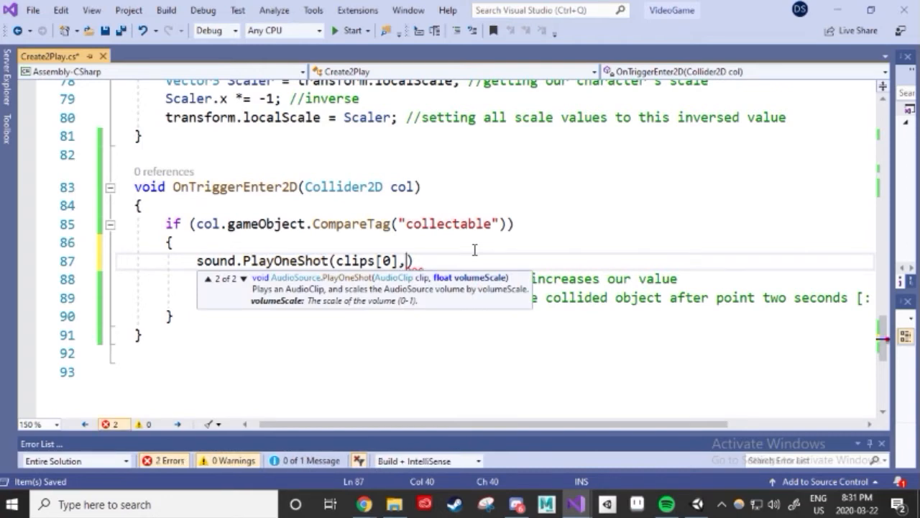
type("1f);")
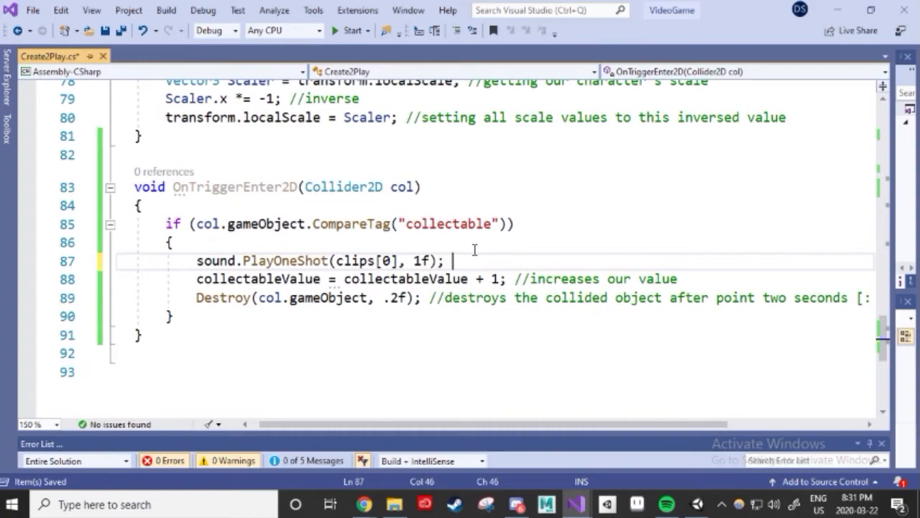
type("//plays the first sound effect in our array")
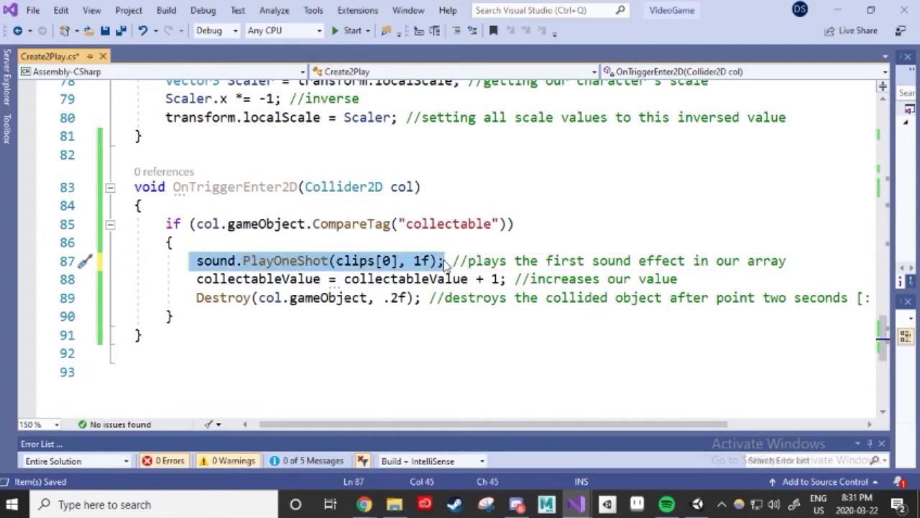
Scroll up to Update and start a new line in the jump block.
scroll("up", 3)
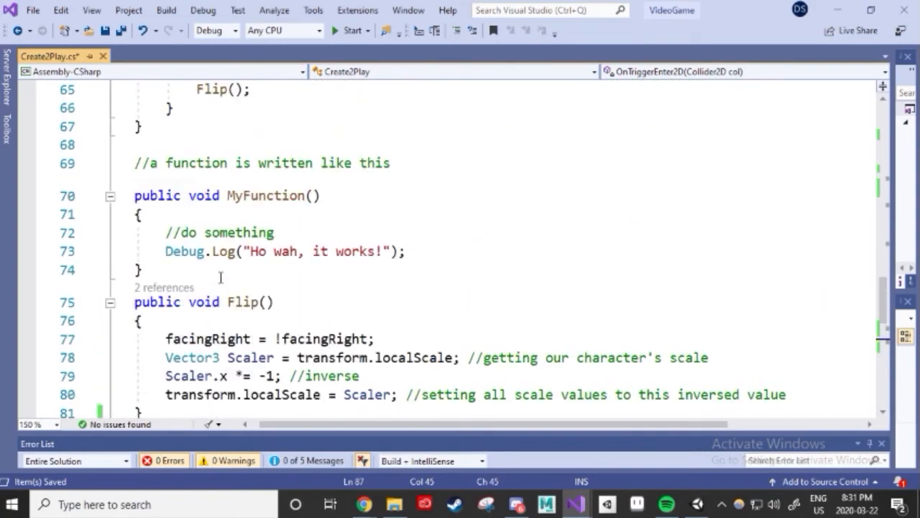
scroll("up", 3)
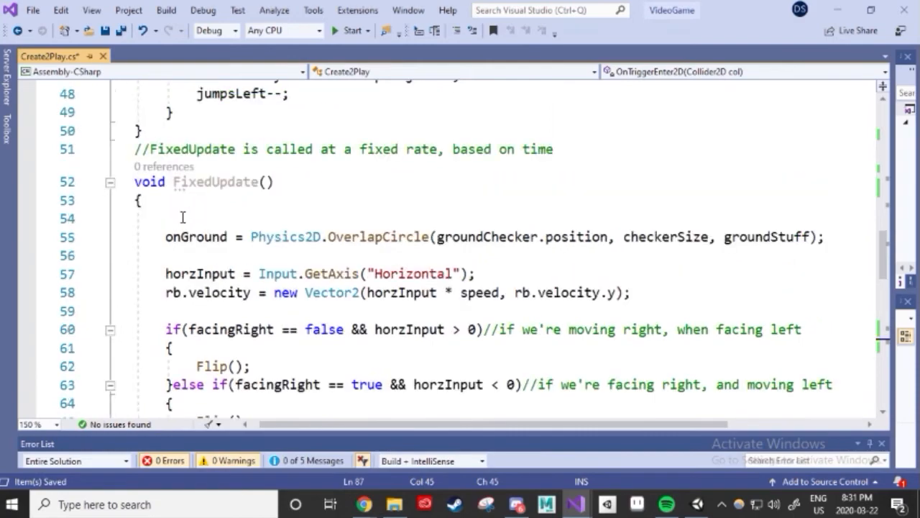
scroll("down", 3)
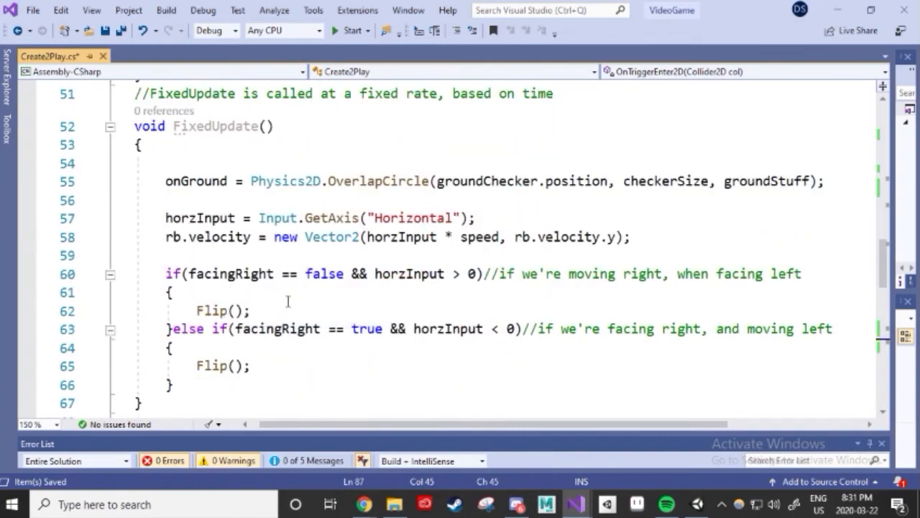
scroll("up", 3)
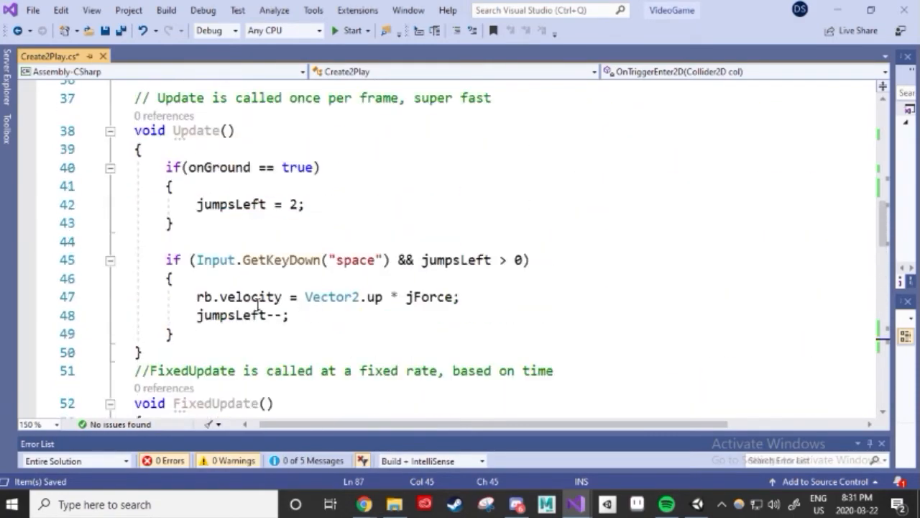
left_click(288, 315)
type("sound.PlayOneShot(clips[0], 1f);")
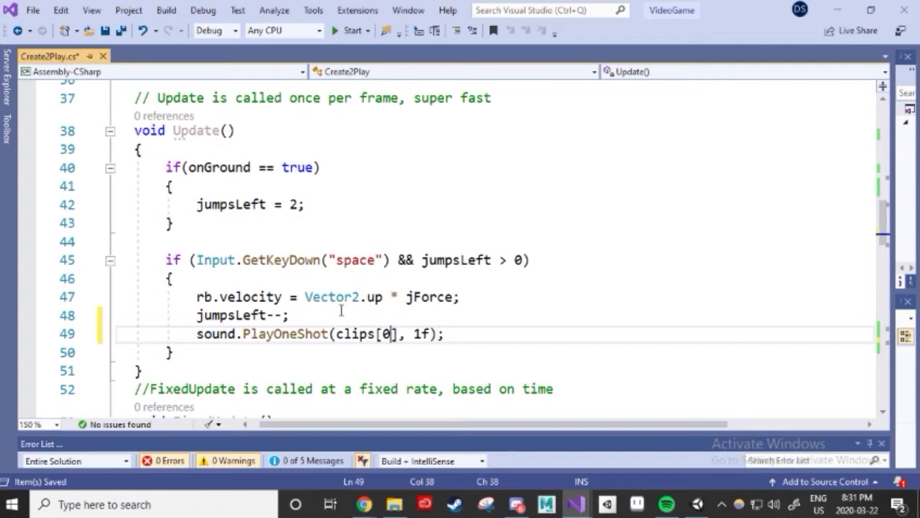
After jumpsLeft--, add 'sound.PlayOneShot(clips[1], 1f);' so jumping plays the second clip.
type("1")
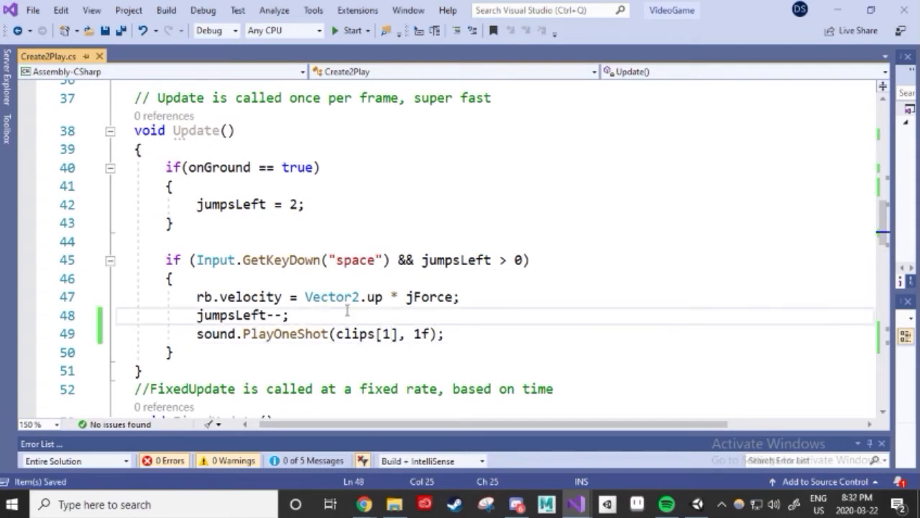
scroll("up", 3)
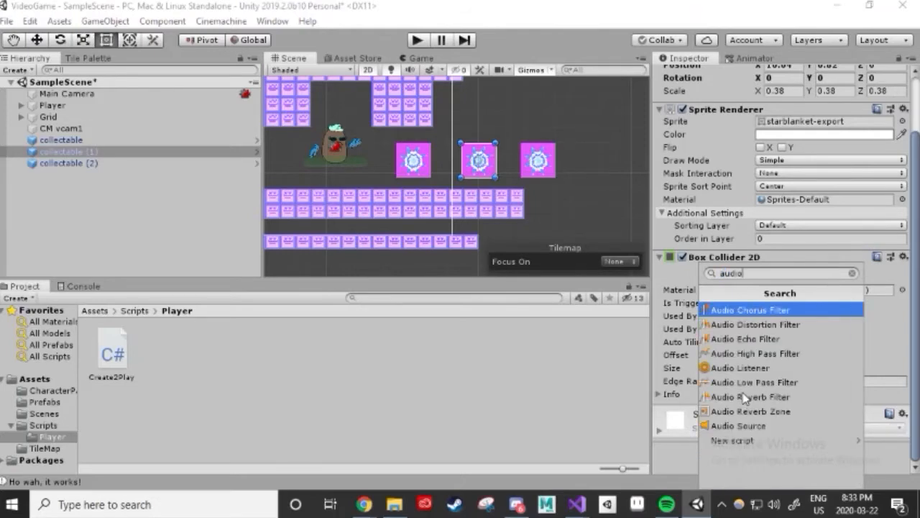
Add an Audio Source component to the collectable and run a quick test.
left_click(738, 426)
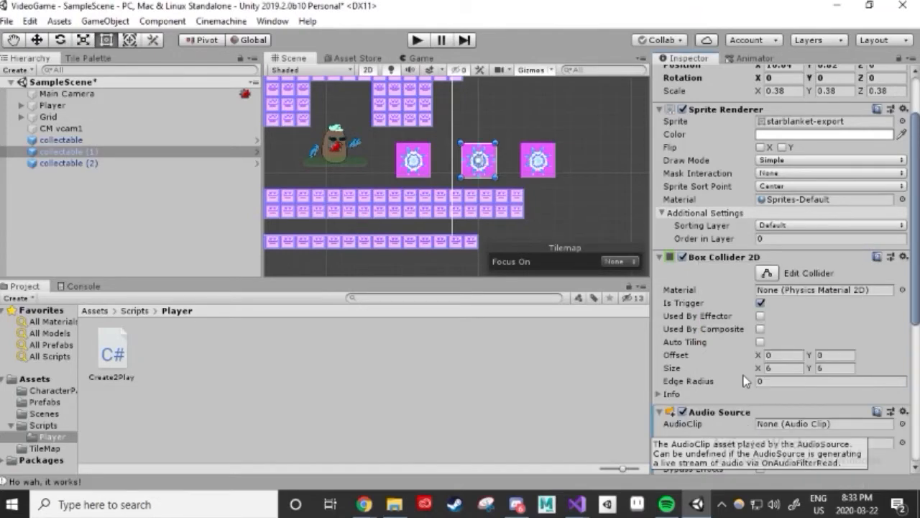
scroll("down", 3)
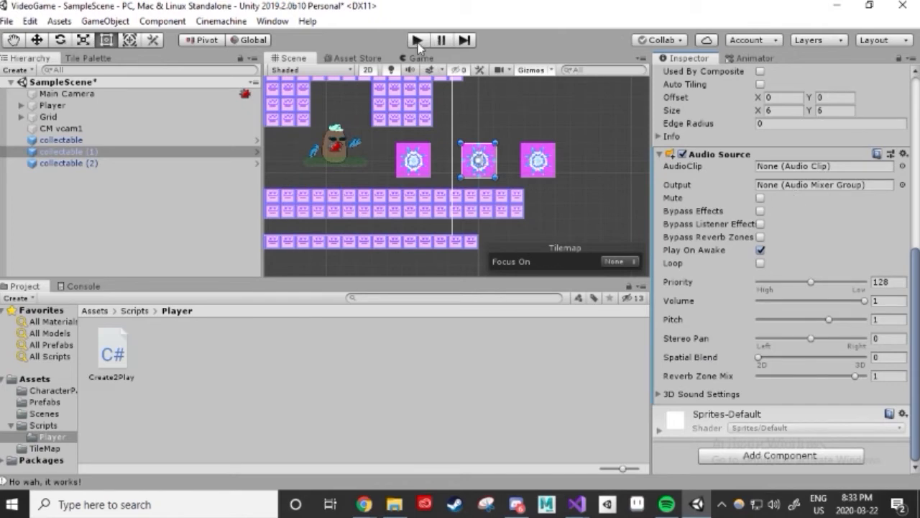
left_click(417, 40)
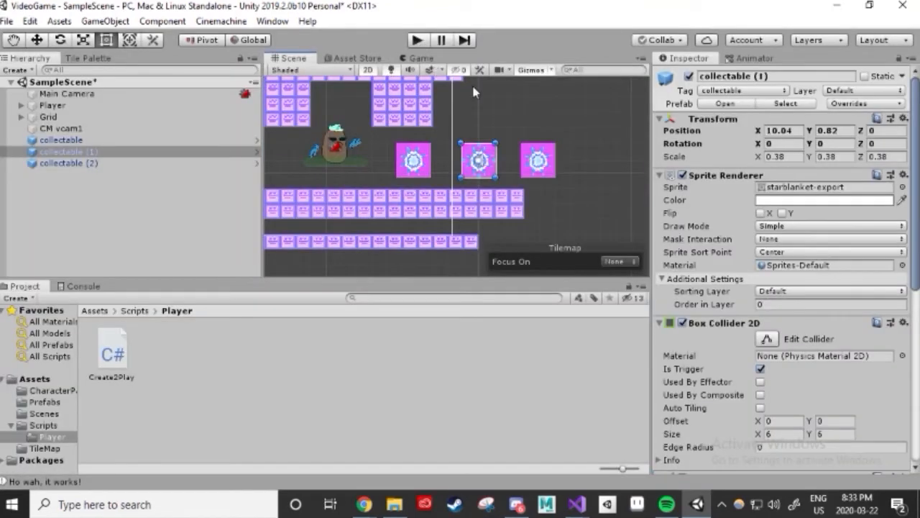
scroll("down", 3)
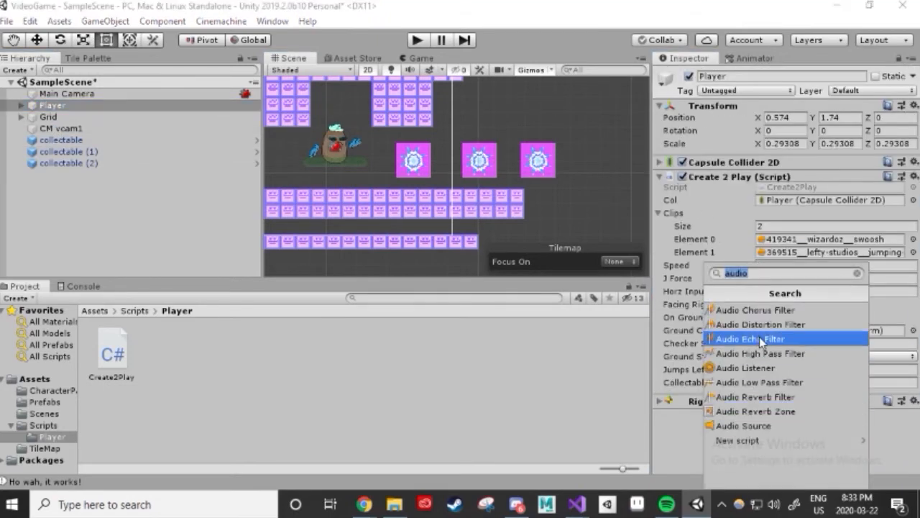
Add an Audio Source component to the Player and play-test the game.
left_click(743, 426)
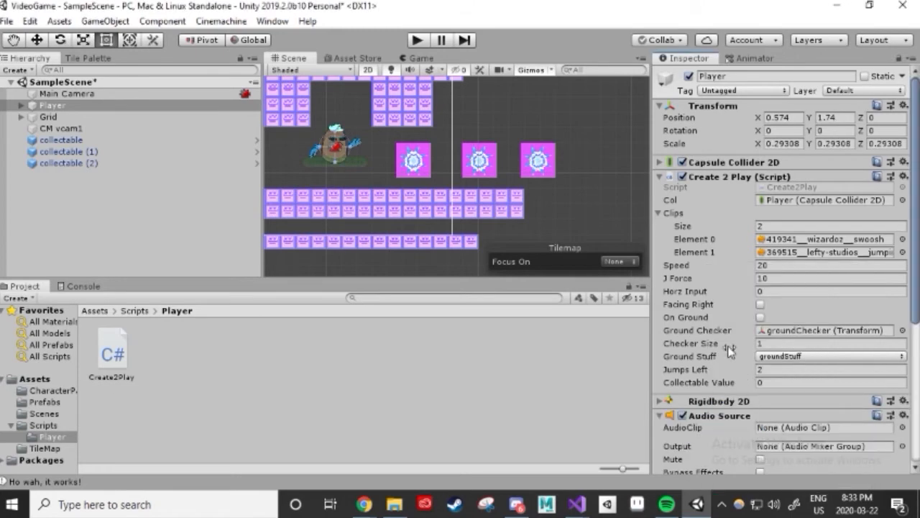
scroll("down", 3)
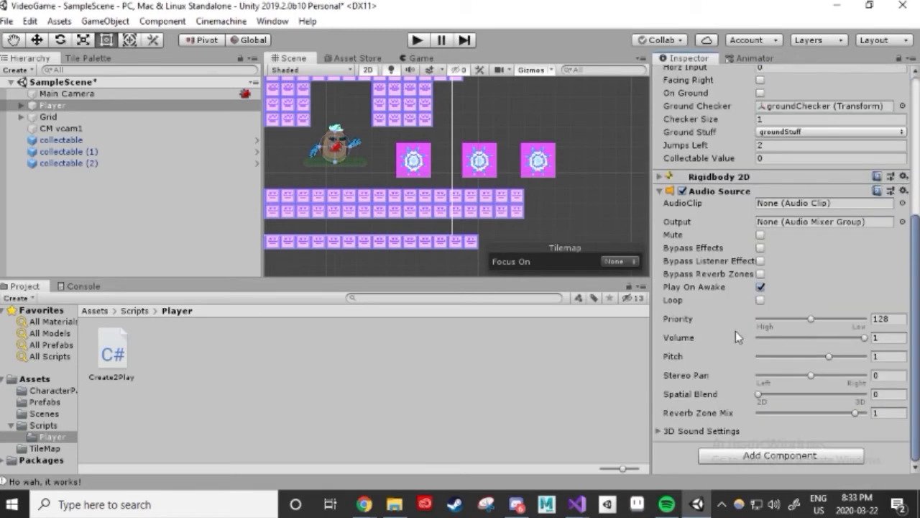
left_click(417, 40)
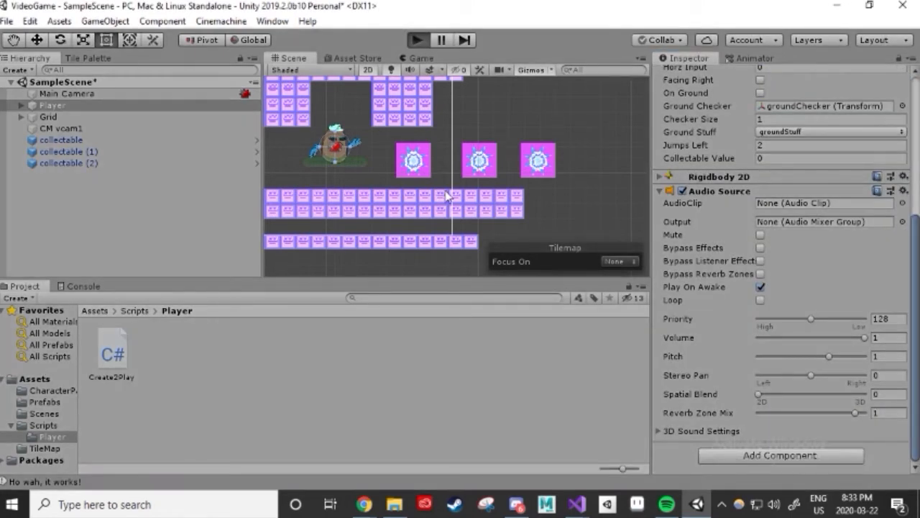
left_click(416, 40)
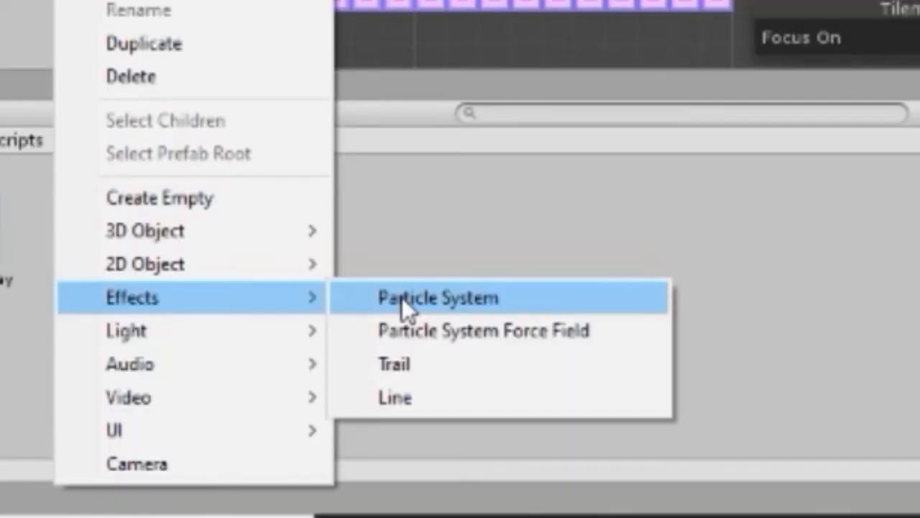
Create a new Particle System object via Effects > Particle System in the Hierarchy.
left_click(437, 297)
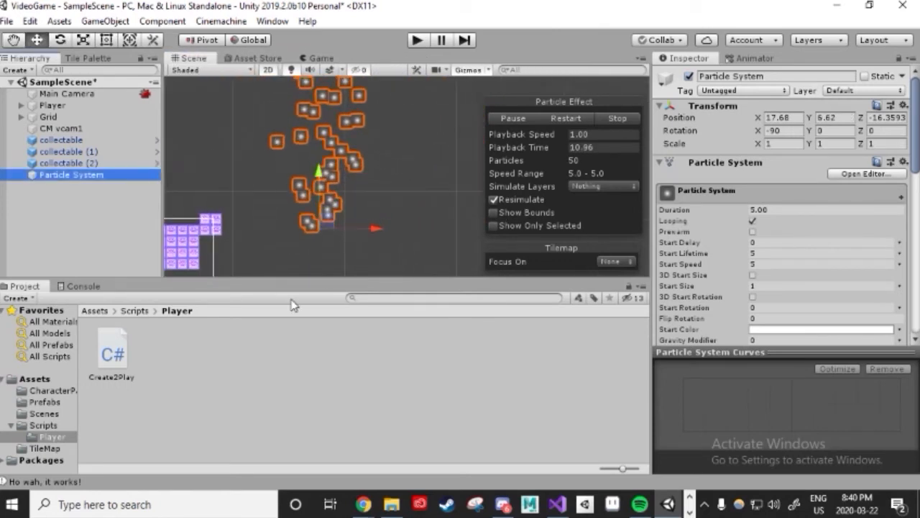
mouse_move(578, 213)
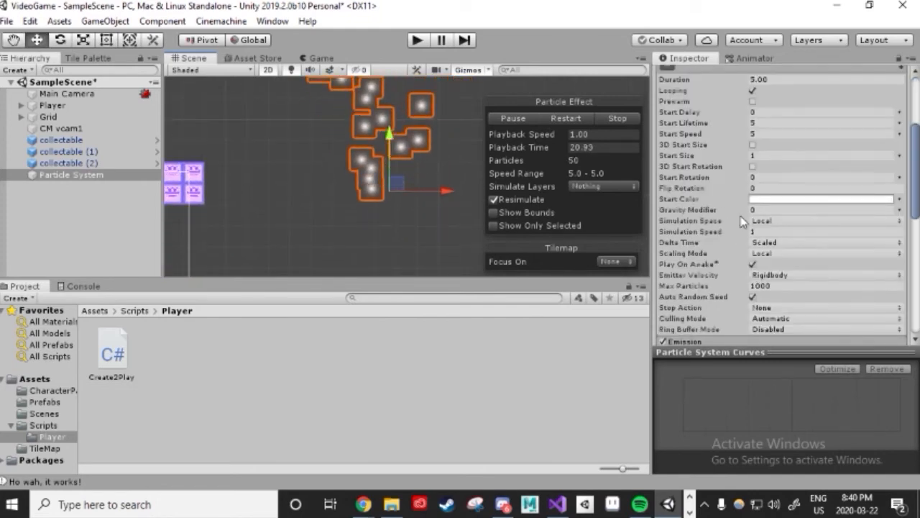
Change the particle system's Duration from 5 to 1 second.
scroll("down", 3)
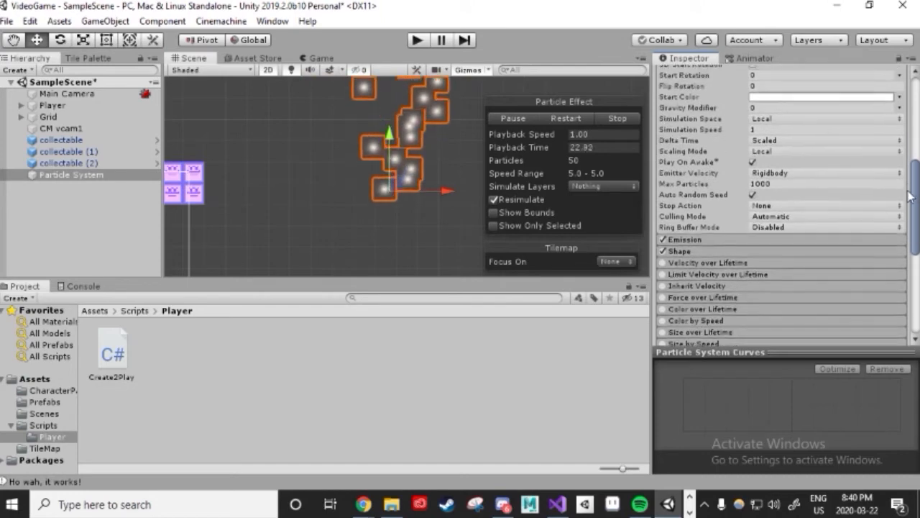
scroll("down", 3)
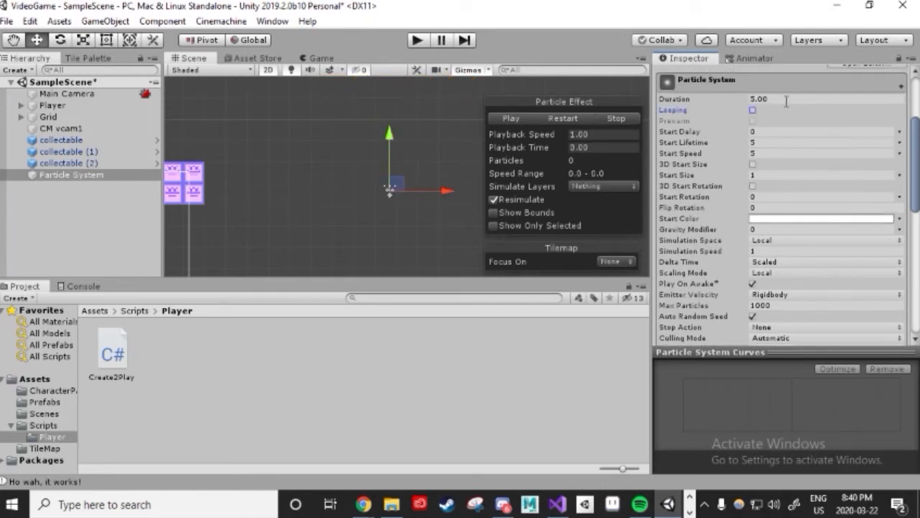
triple_click(822, 98)
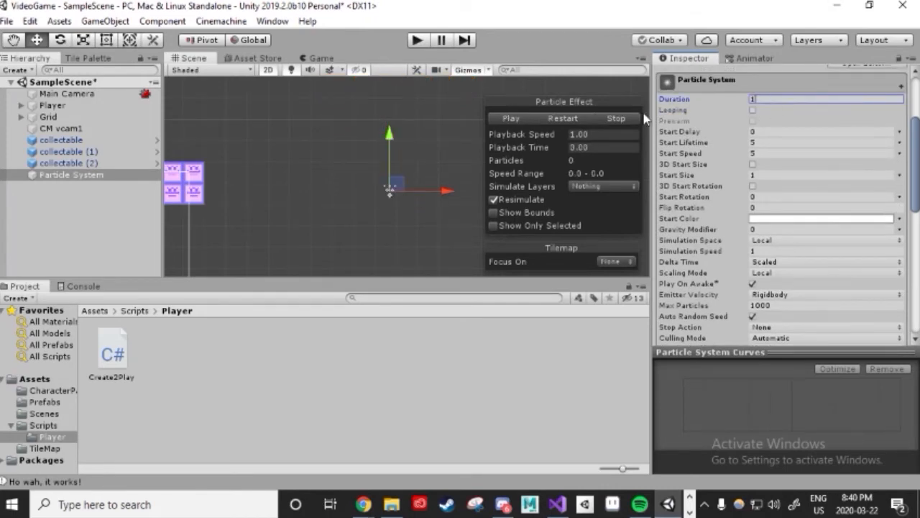
left_click(509, 118)
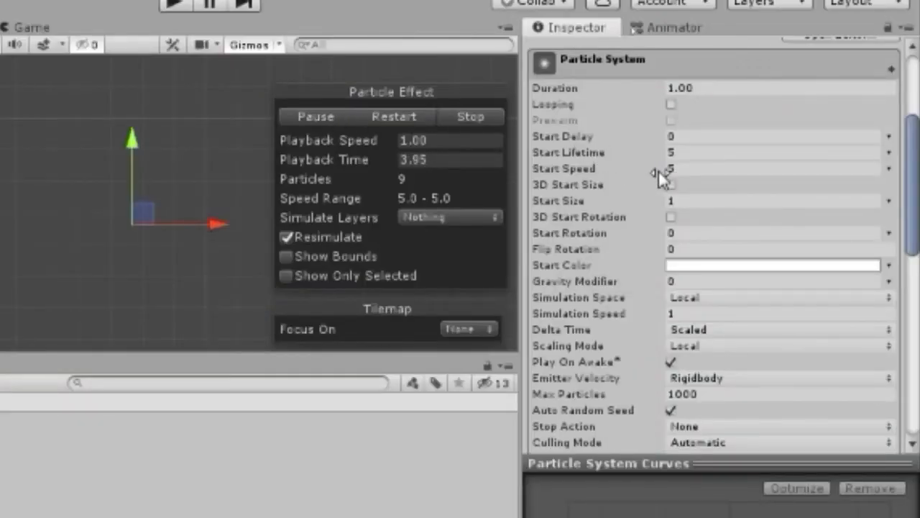
Raise Emission Rate over Time to 100 and shorten the duration to 0.2 s, previewing the burst.
left_click(315, 115)
type("0.29")
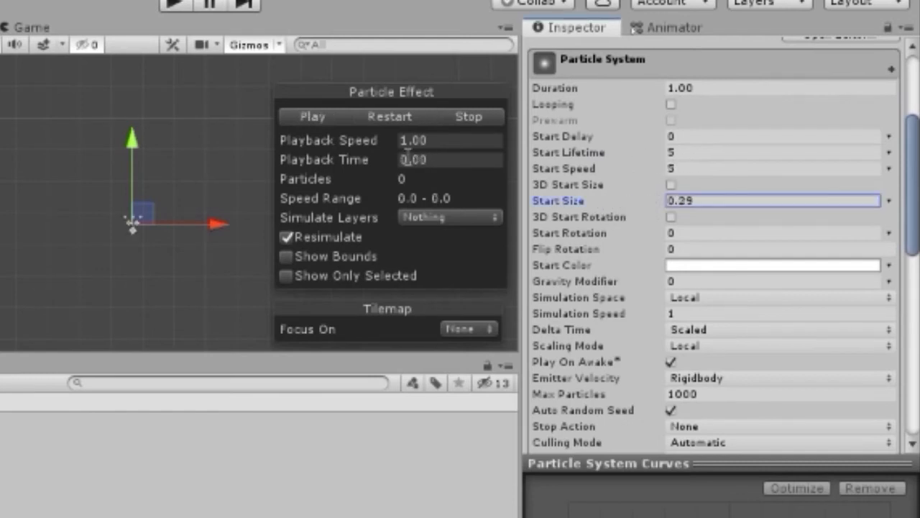
left_click(312, 115)
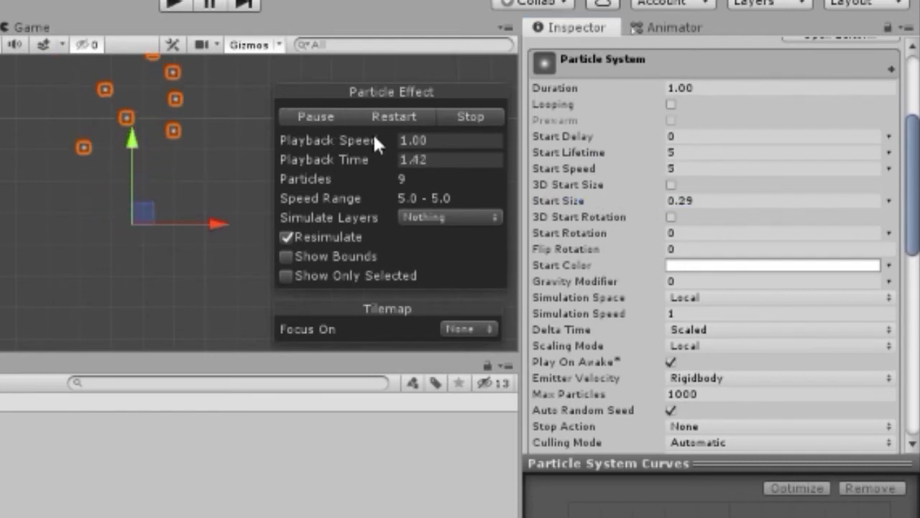
scroll("down", 3)
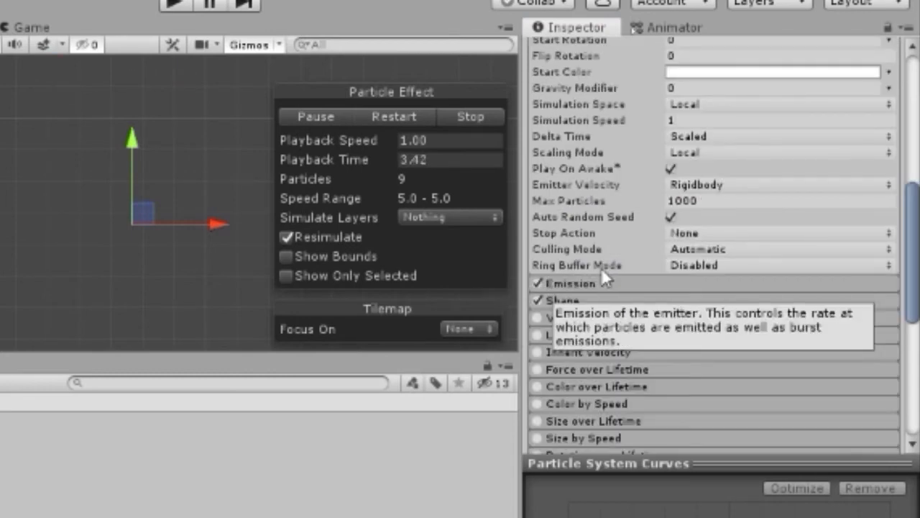
left_click(569, 282)
type("100")
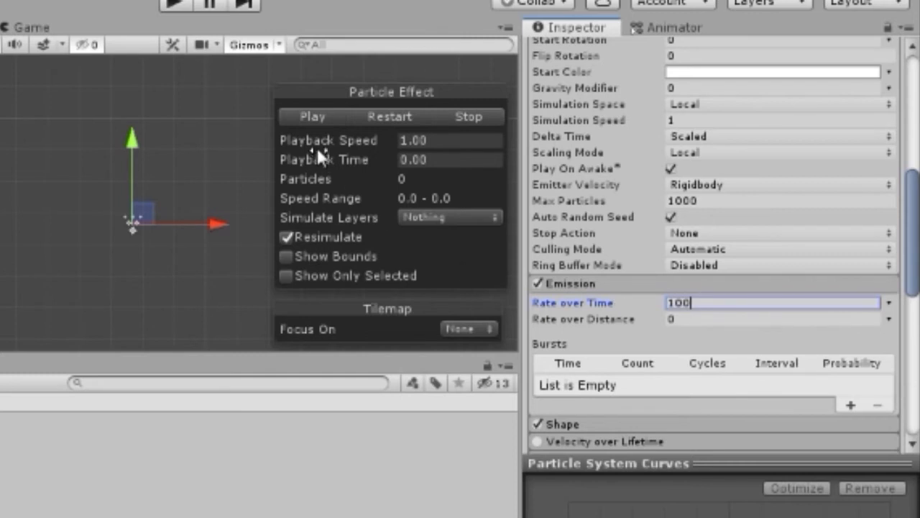
left_click(312, 115)
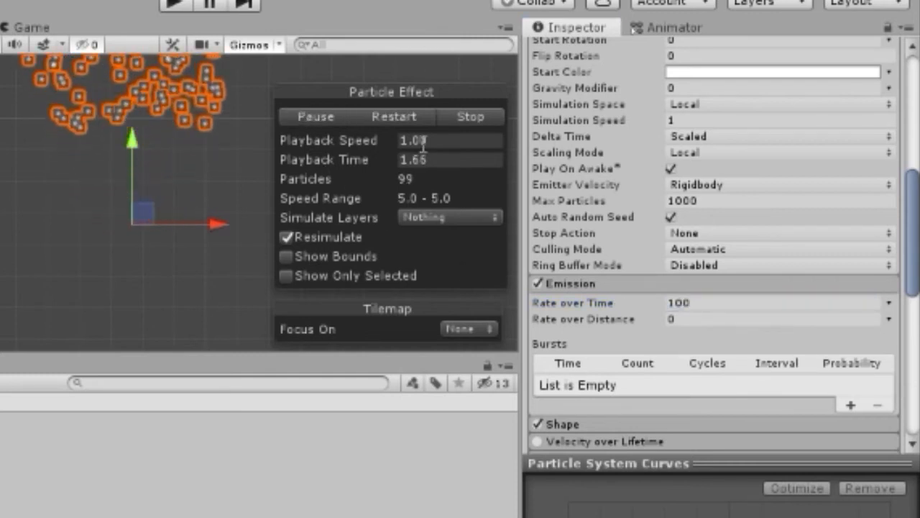
scroll("up", 3)
type("2")
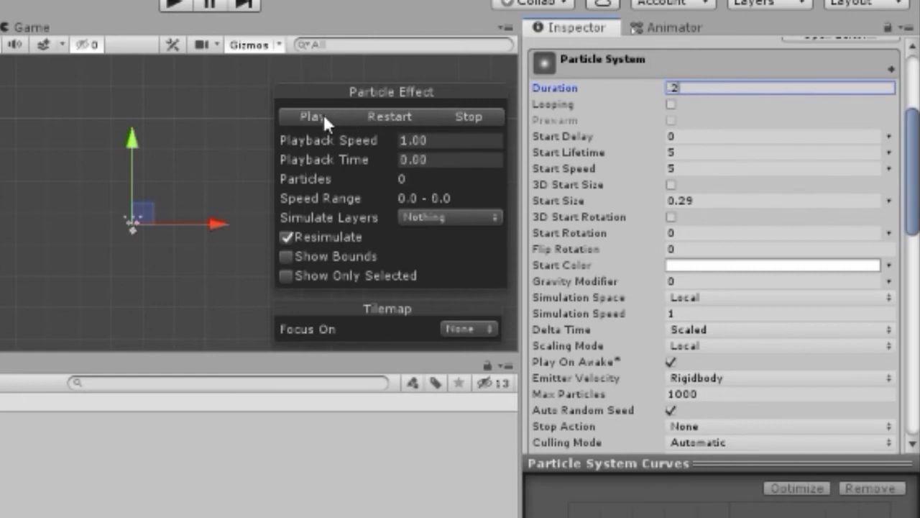
left_click(311, 115)
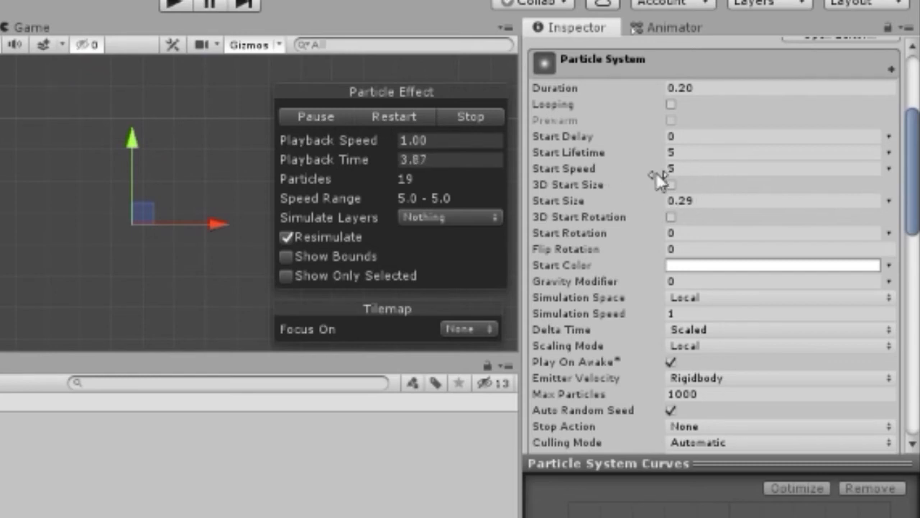
Set Start Size to 0.5 and Start Lifetime to 0.2, with Size over Lifetime enabled.
left_click(774, 201)
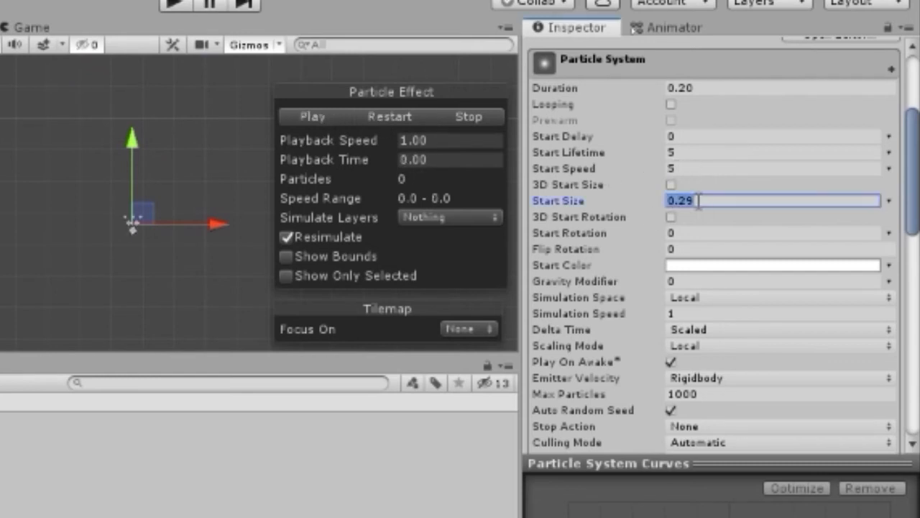
type("5")
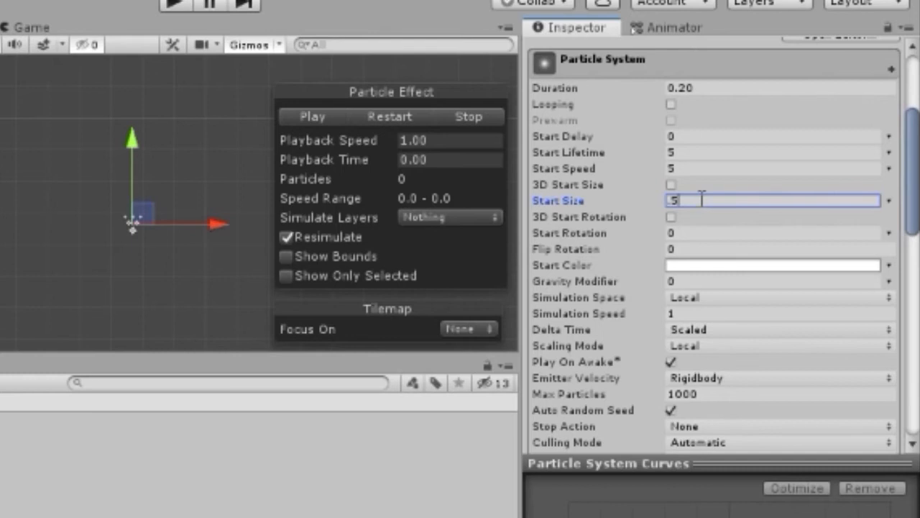
left_click(312, 115)
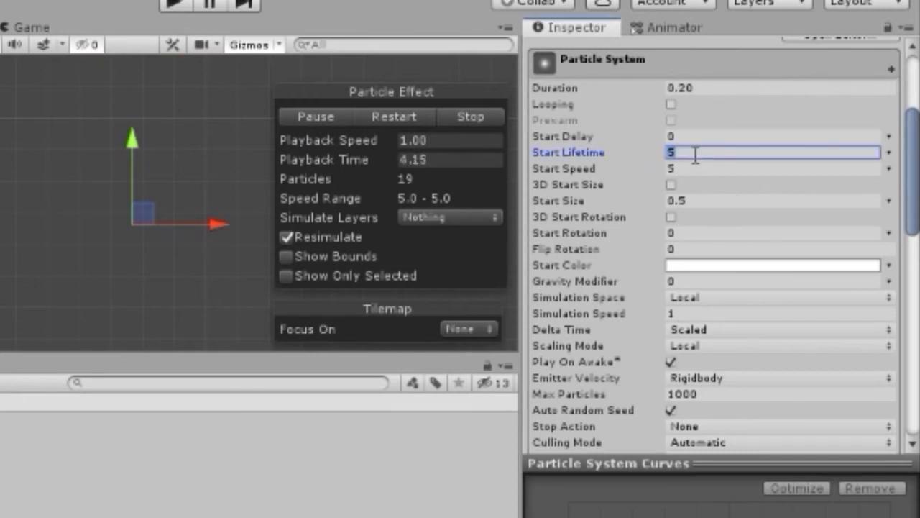
type("0.2")
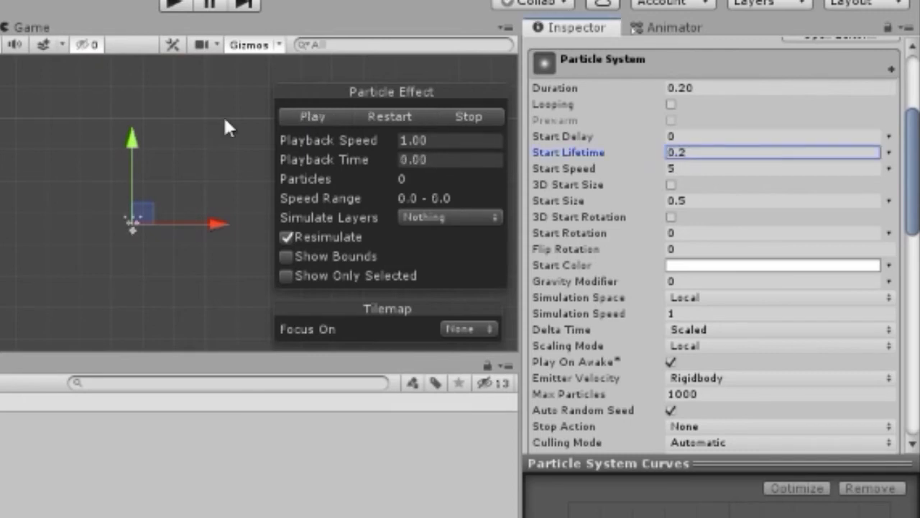
left_click(314, 116)
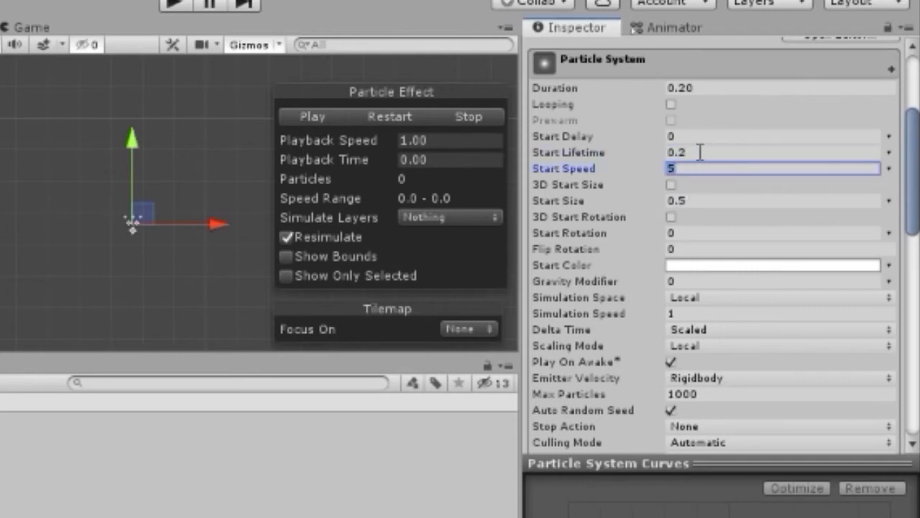
left_click(773, 153)
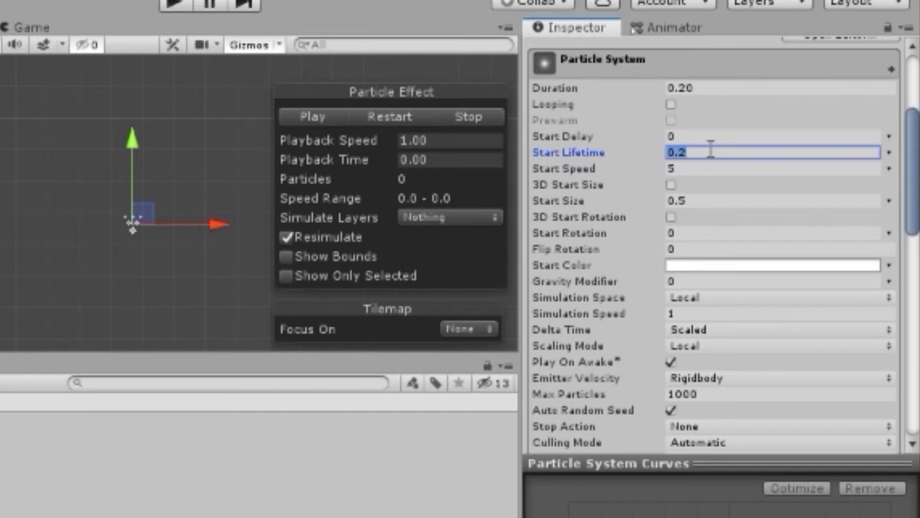
left_click(313, 115)
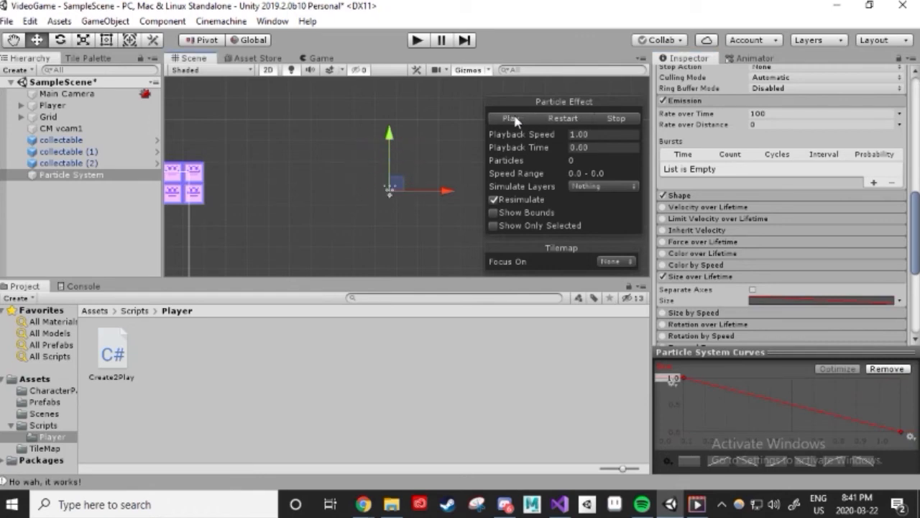
mouse_move(698, 206)
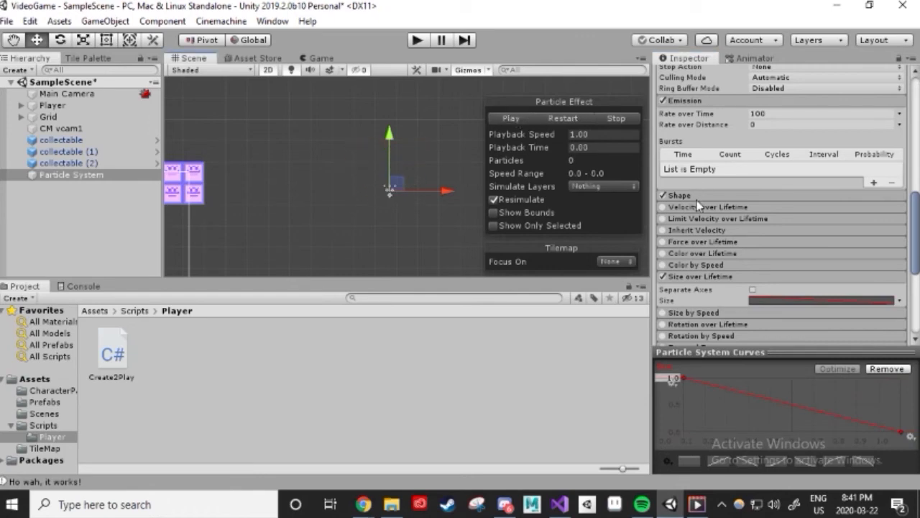
In the Shape module, change the emitter shape from Cone to Sphere.
left_click(679, 196)
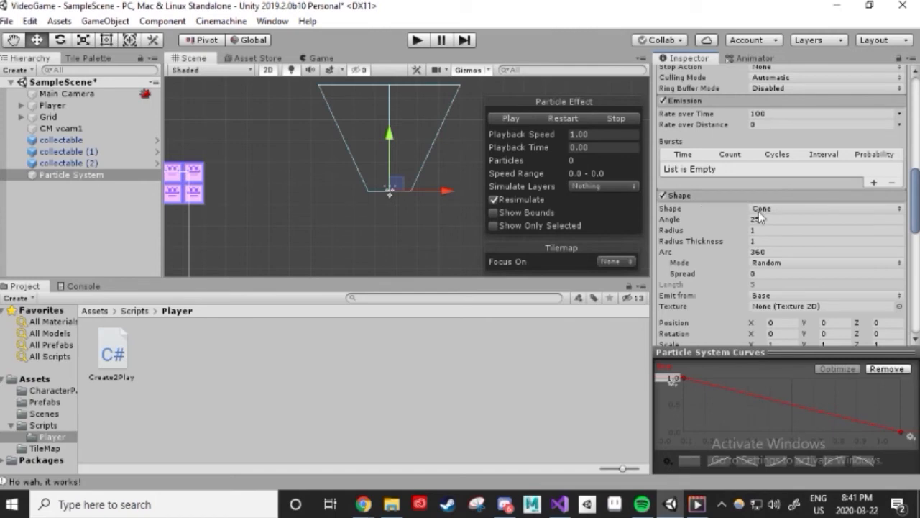
left_click(827, 208)
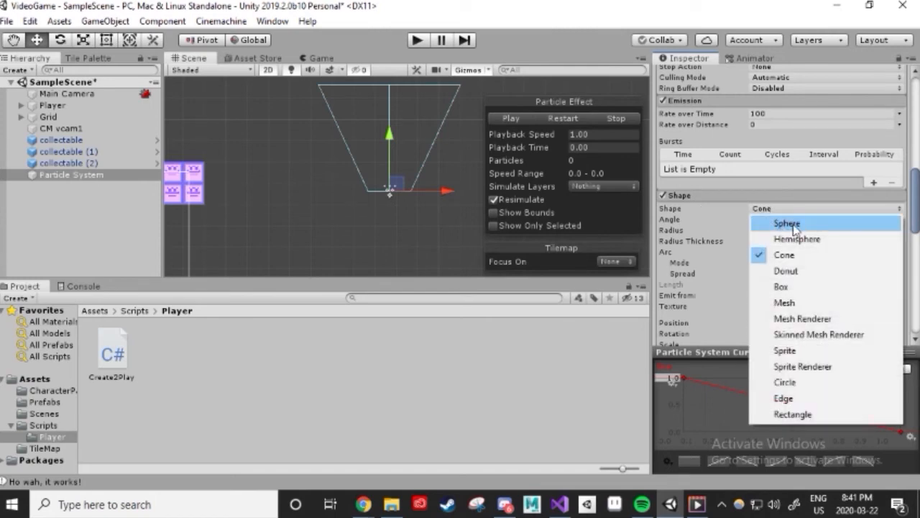
left_click(785, 223)
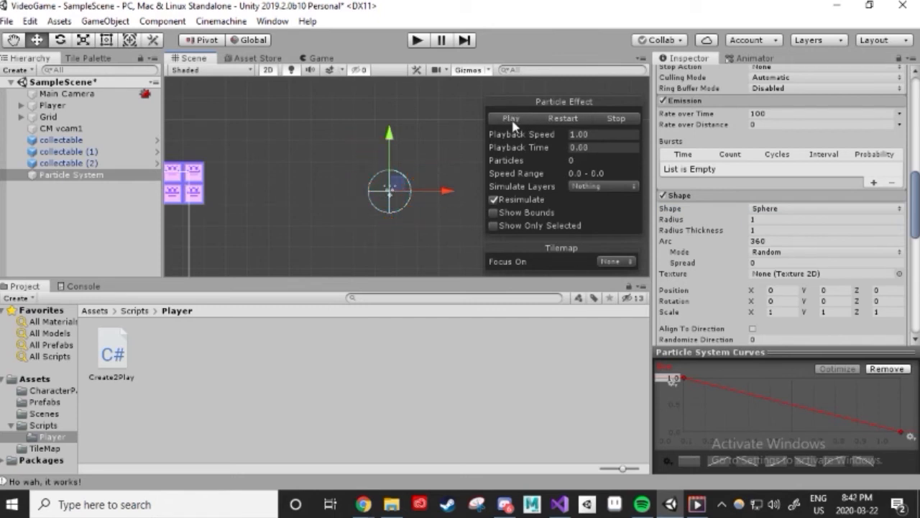
mouse_move(519, 130)
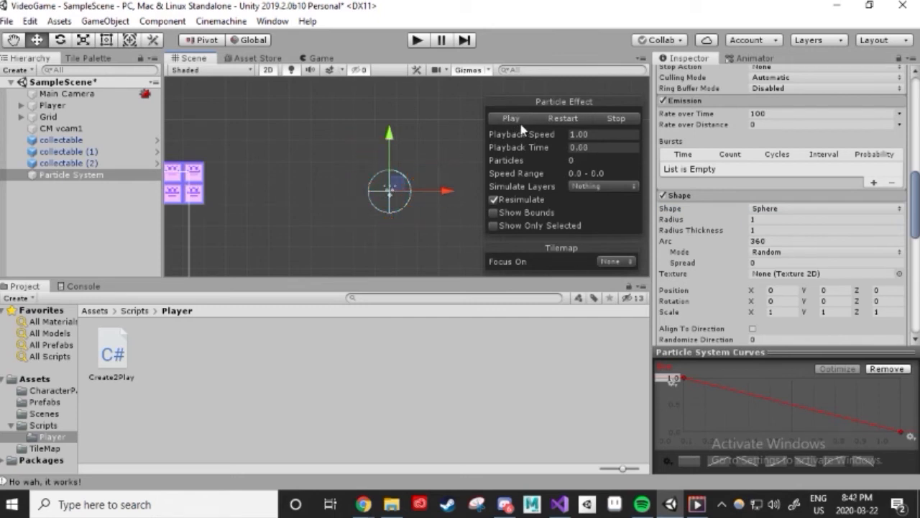
scroll("up", 3)
type("collectE")
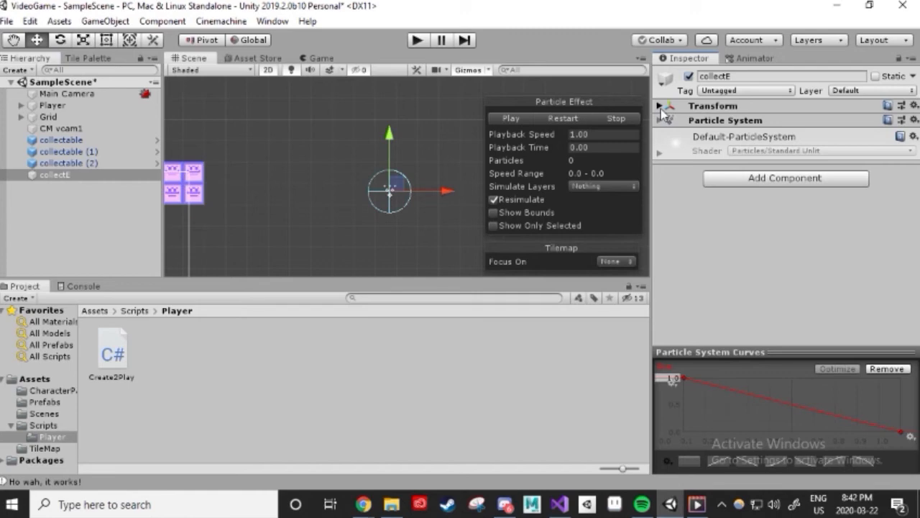
Reset the collectE effect's position to the origin and open the Assets > Prefabs folder.
left_click(660, 106)
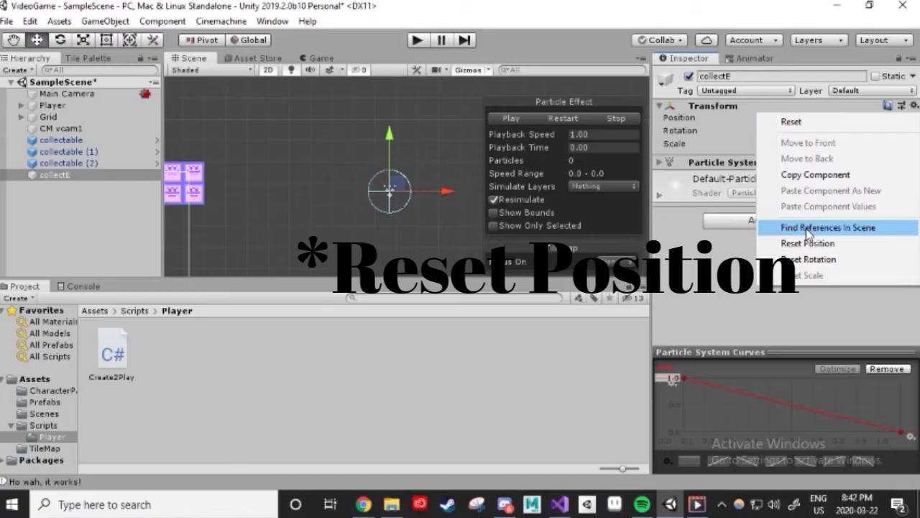
left_click(805, 243)
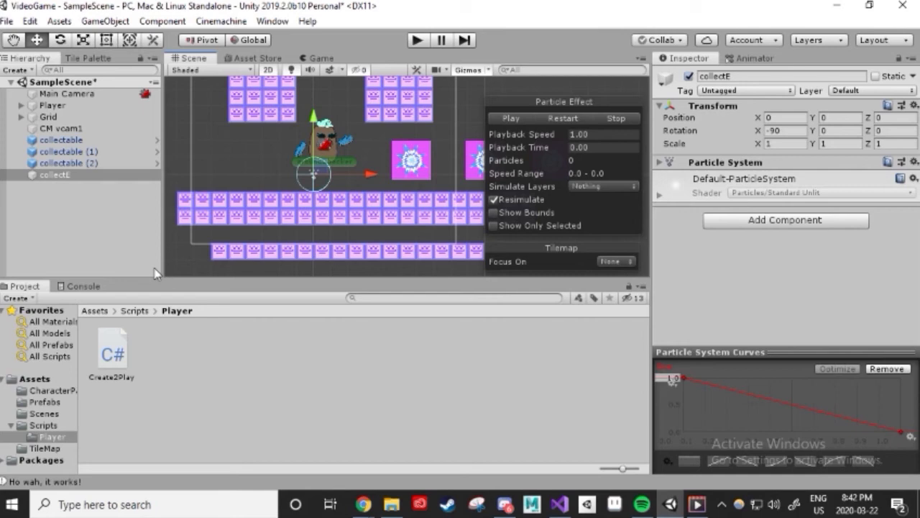
left_click(34, 378)
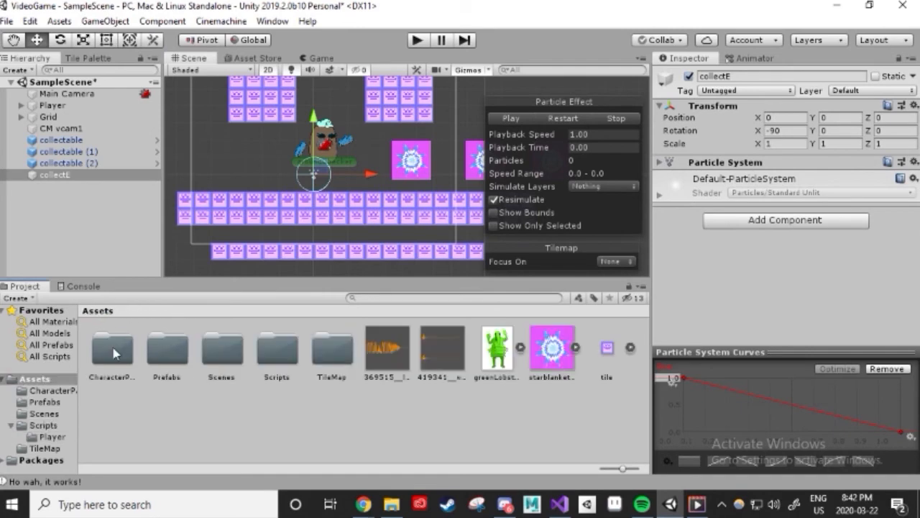
double_click(167, 347)
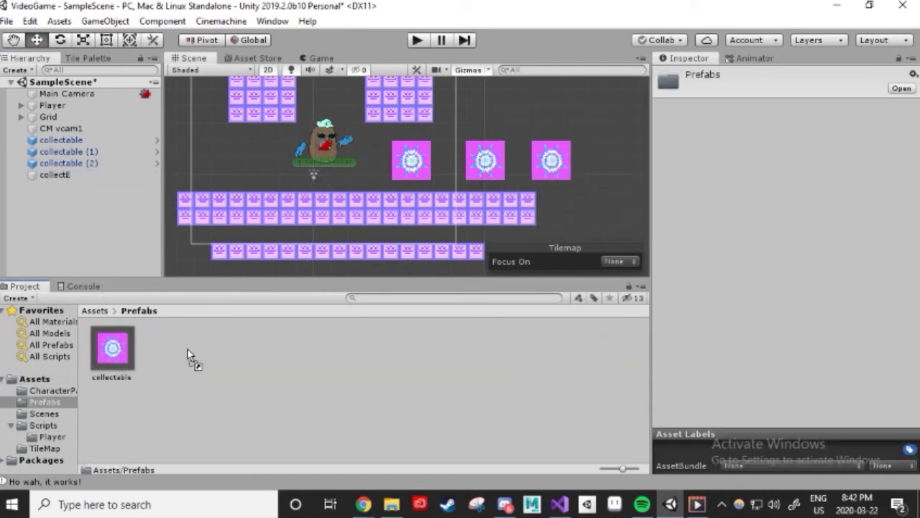
left_click(55, 176)
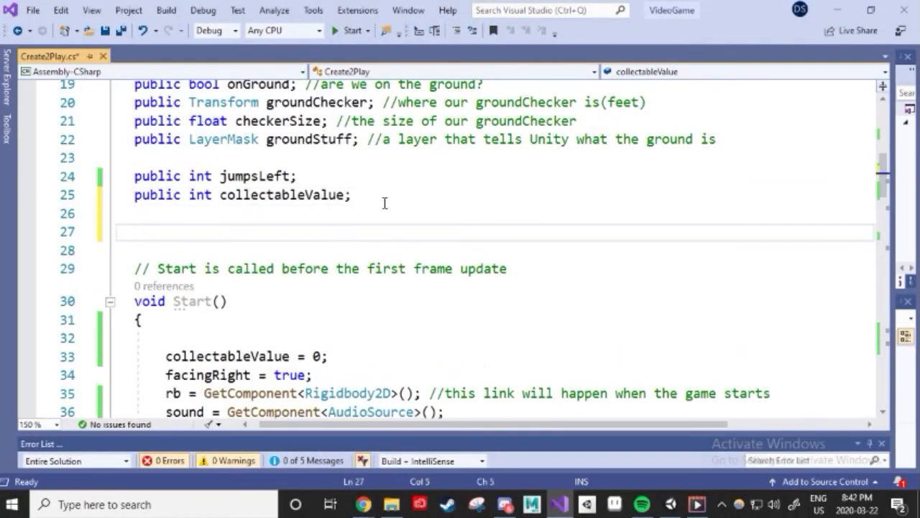
Declare 'public GameObject collectE;' below collectableValue and save the script.
type("public Game")
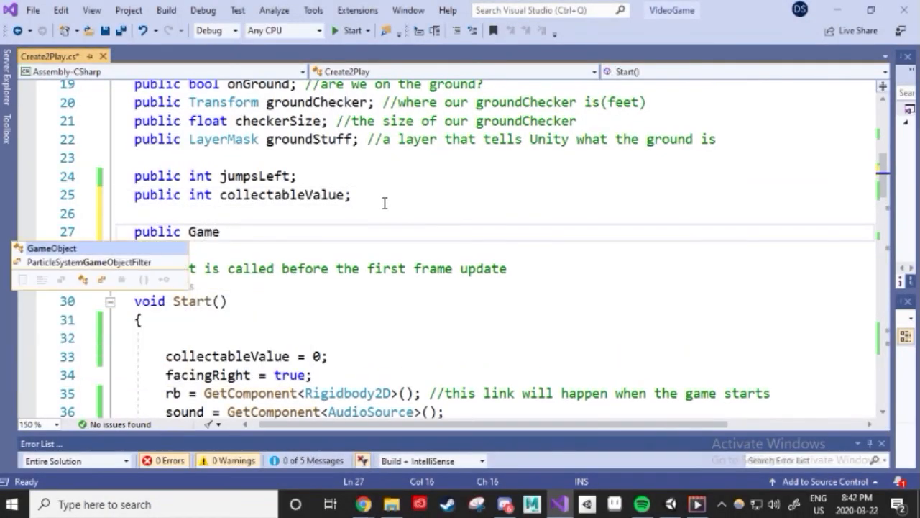
type("Object")
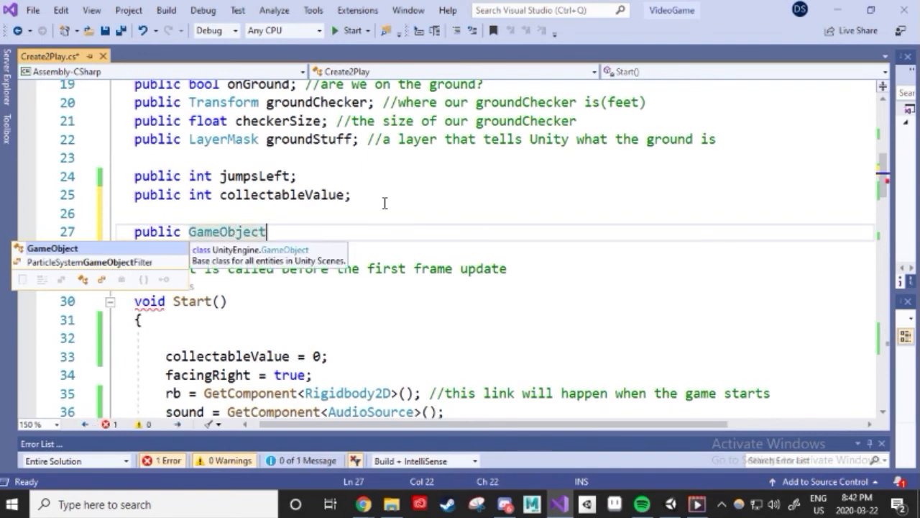
type("collect")
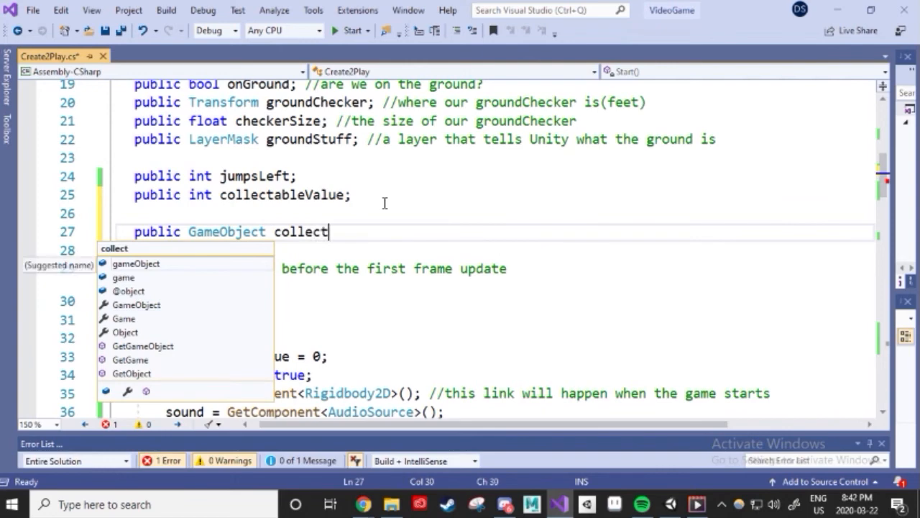
type("E;")
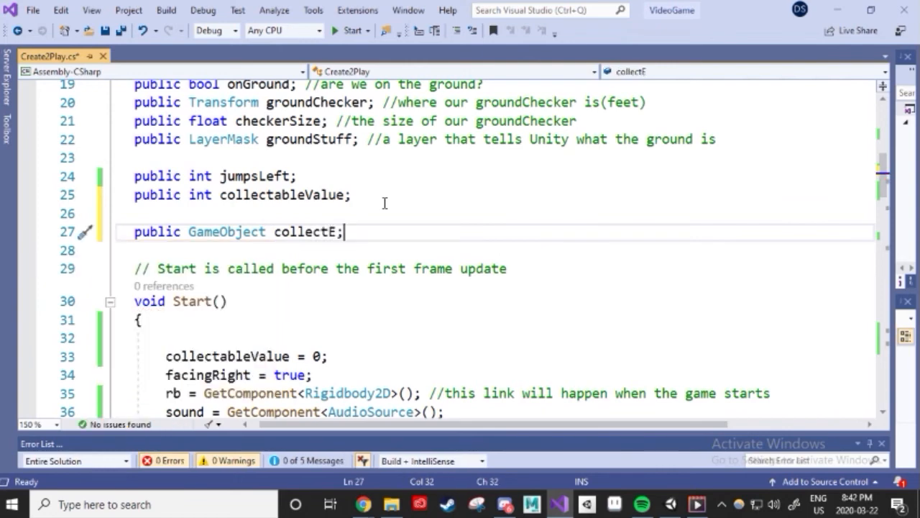
key("ctrl+s")
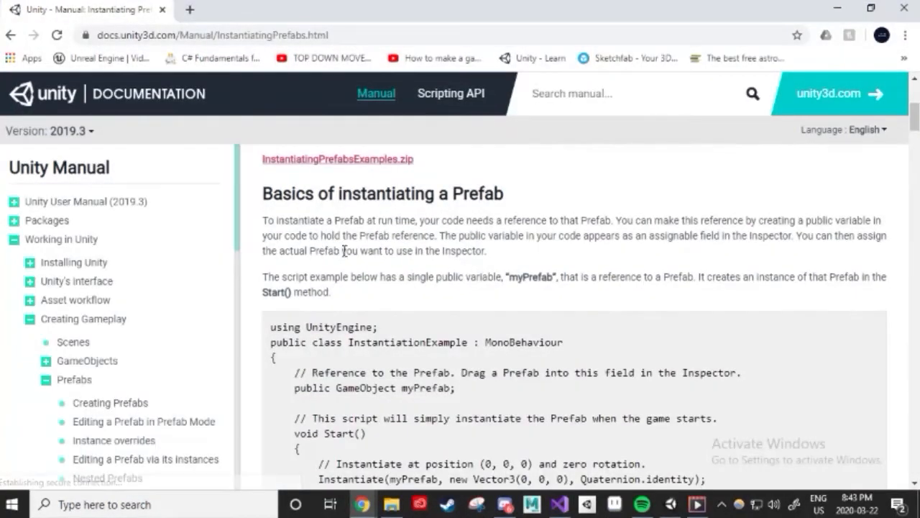
Scroll the Instantiating Prefabs manual page down to 'Basics of instantiating a Prefab'.
scroll("down", 3)
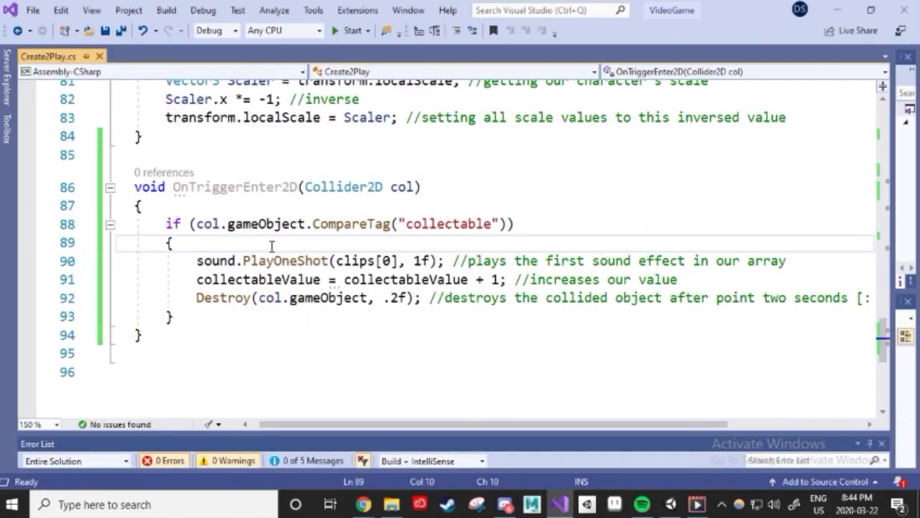
Write 'var E = Instantiate(collectE, transform.position, Quaternion.identity);' in the collectable handler.
type("var E =")
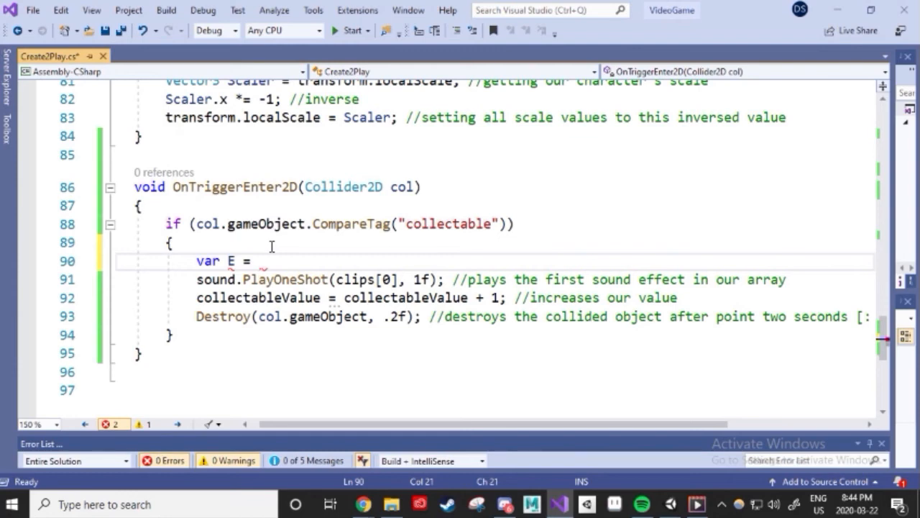
type("Instantiate(myPrefab, new Vector3(0, 0, 0), Quaternion.identity);")
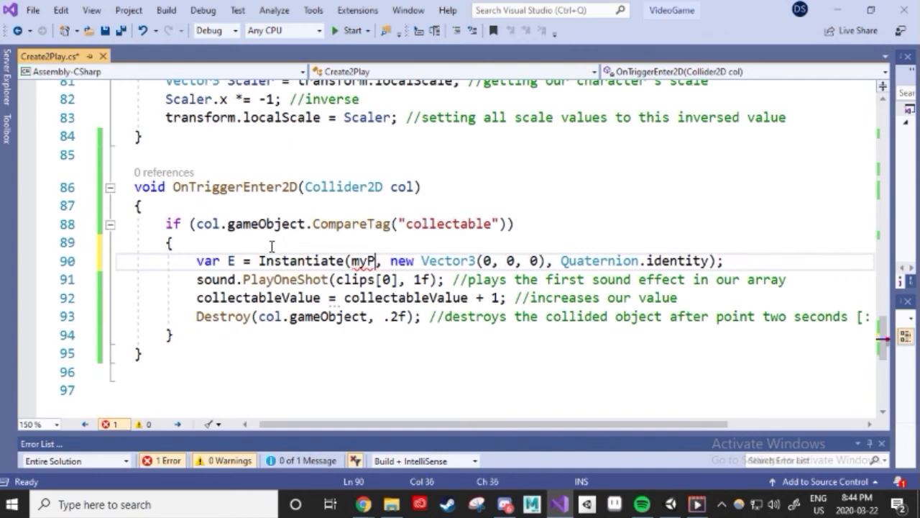
type("collectE")
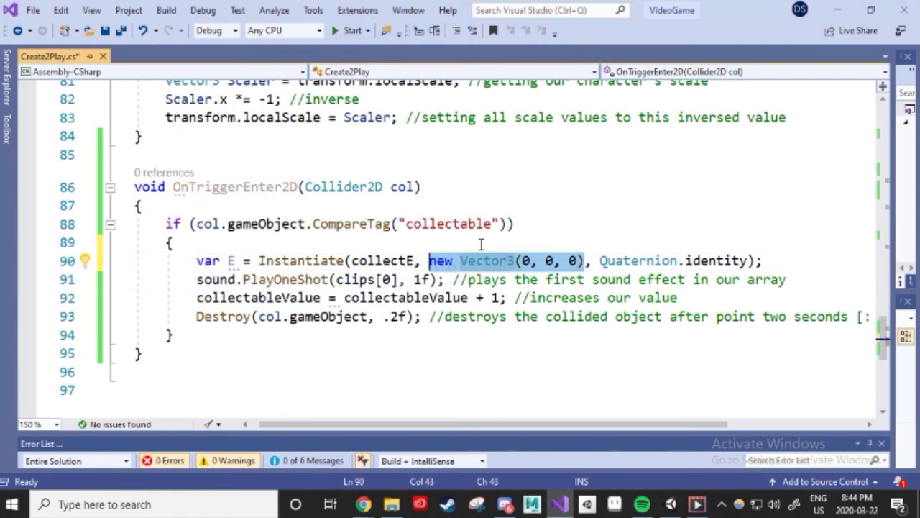
type("transform.position")
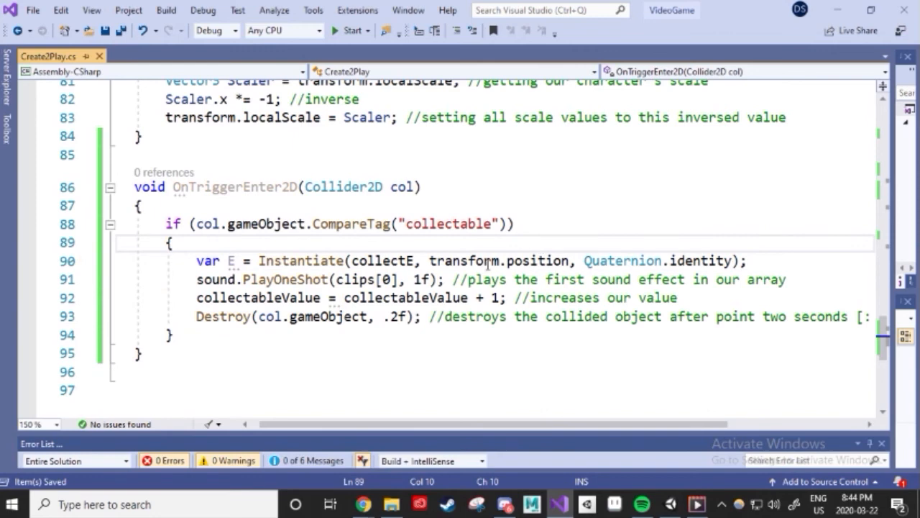
Add 'Destroy(E, .5f);' after the Instantiate line so the copy vanishes in half a second.
left_click(750, 260)
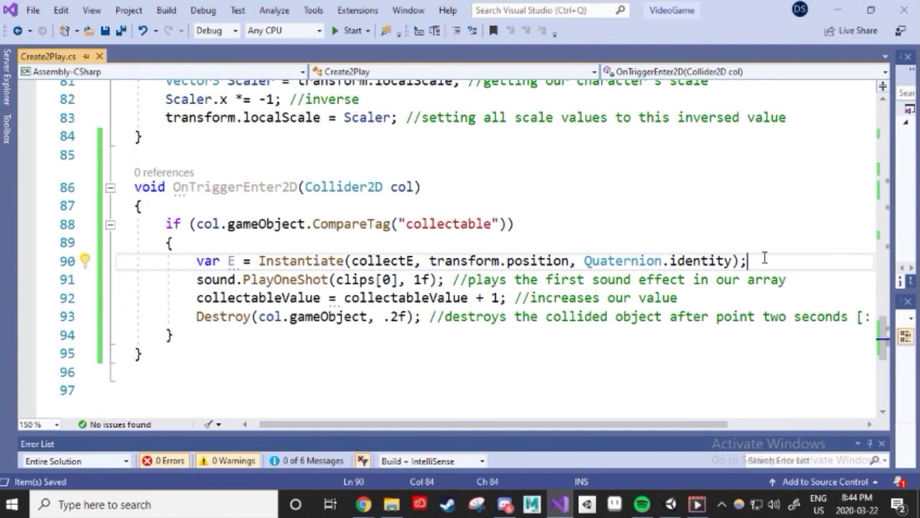
type("Destory")
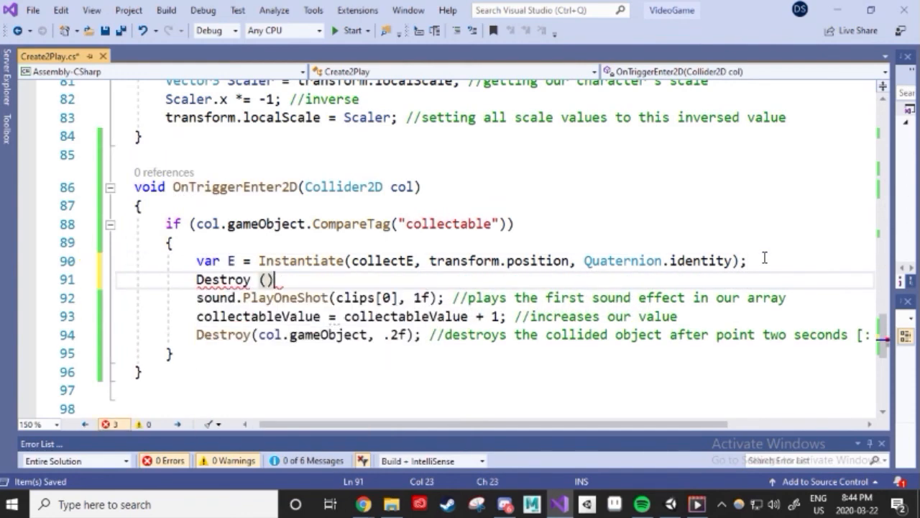
type("E,")
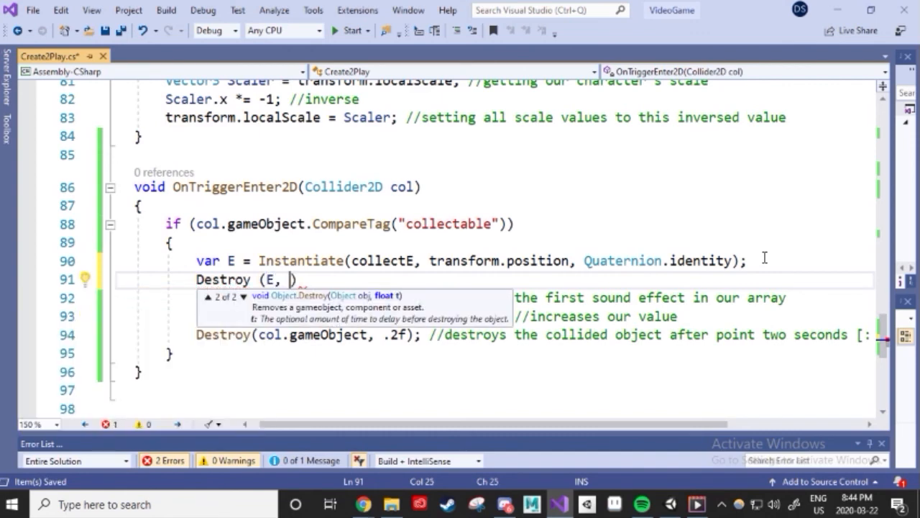
type(".5f")
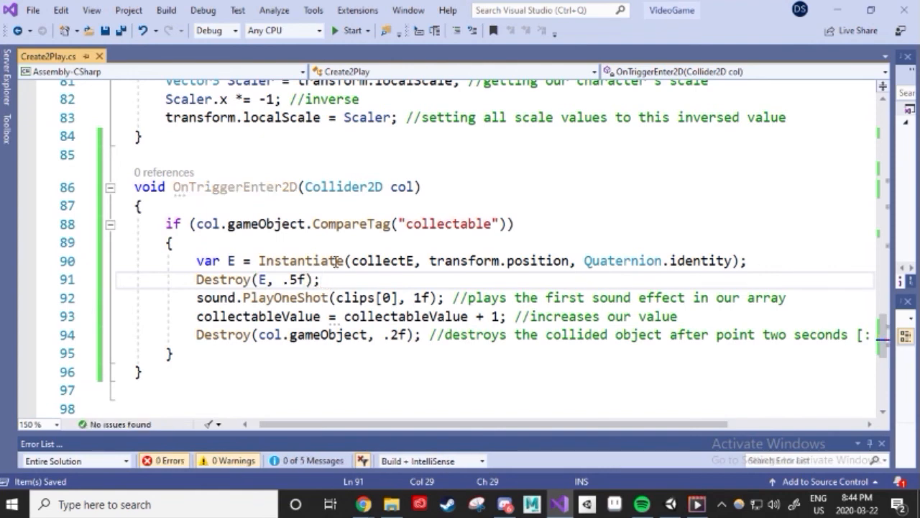
mouse_move(827, 9)
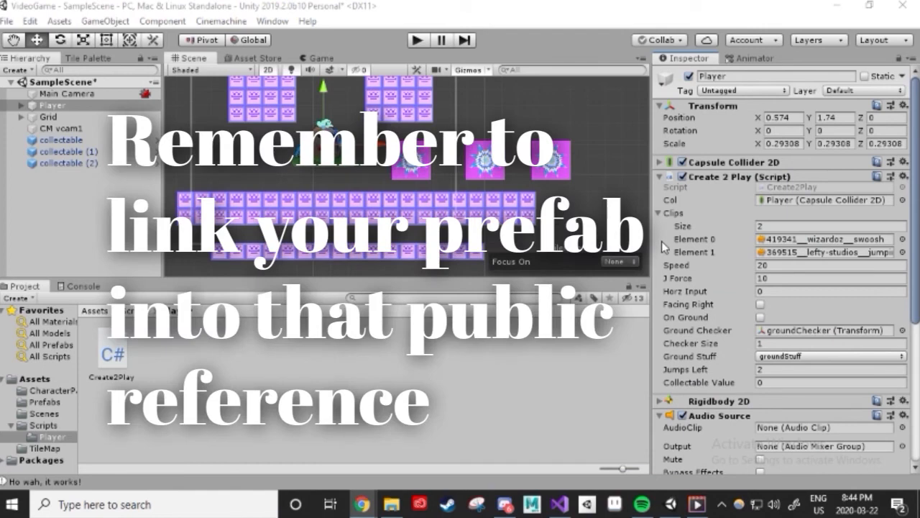
Assign the collectE prefab to the Player script's Collect E field in the Inspector.
left_click(658, 212)
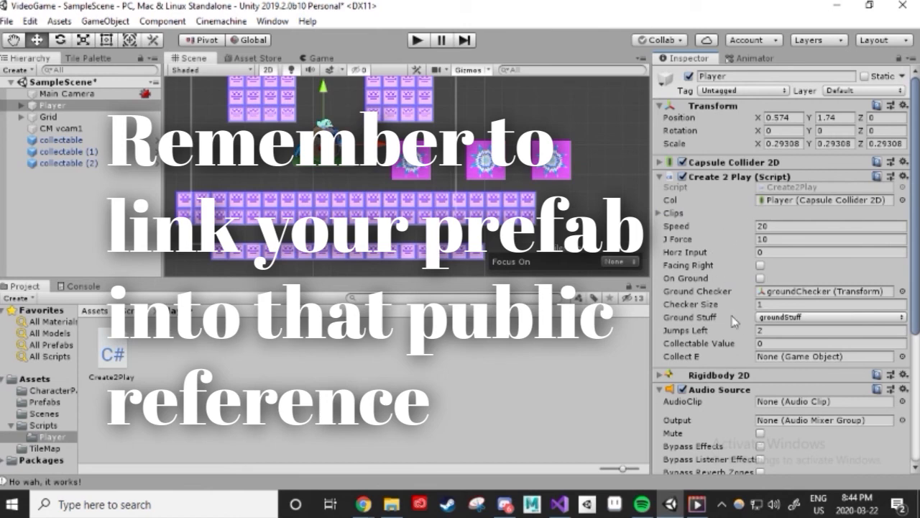
mouse_move(904, 362)
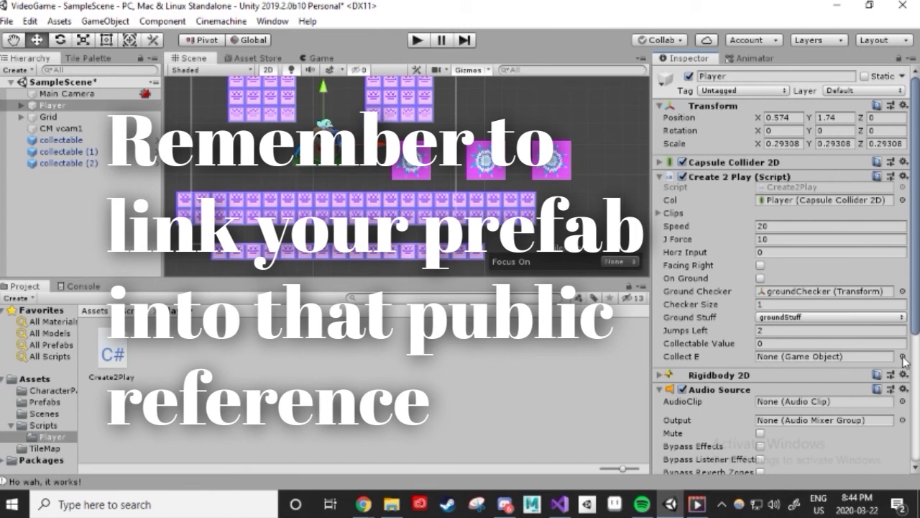
left_click(903, 357)
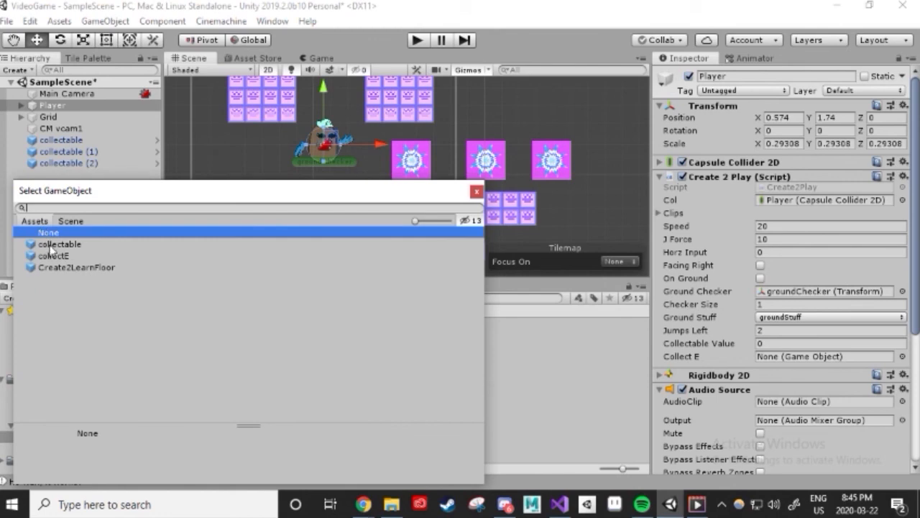
left_click(54, 256)
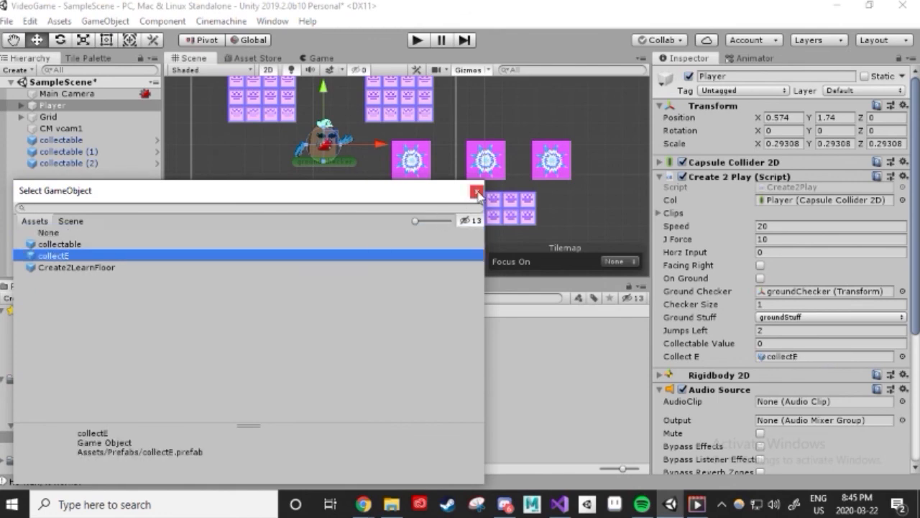
left_click(477, 193)
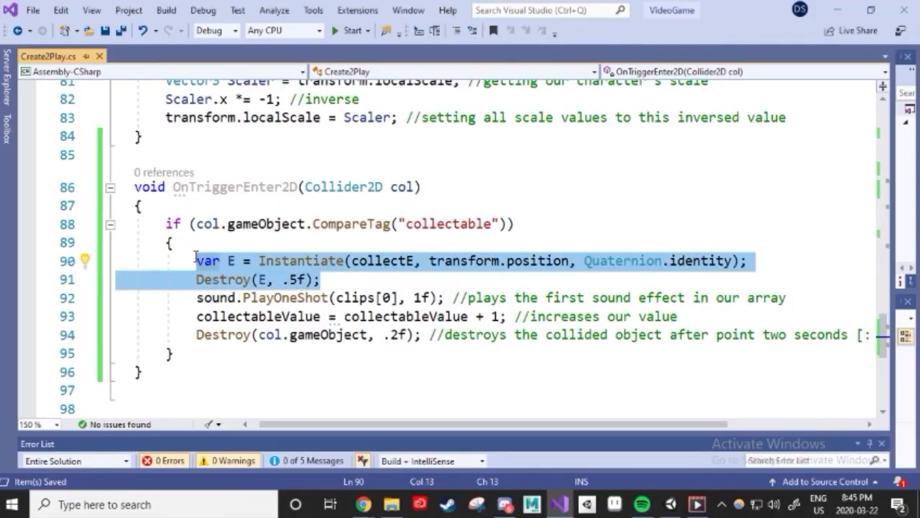
Paste the Instantiate and Destroy lines into the jump block after sound.PlayOneShot(clips[1], 1f).
scroll("up", 3)
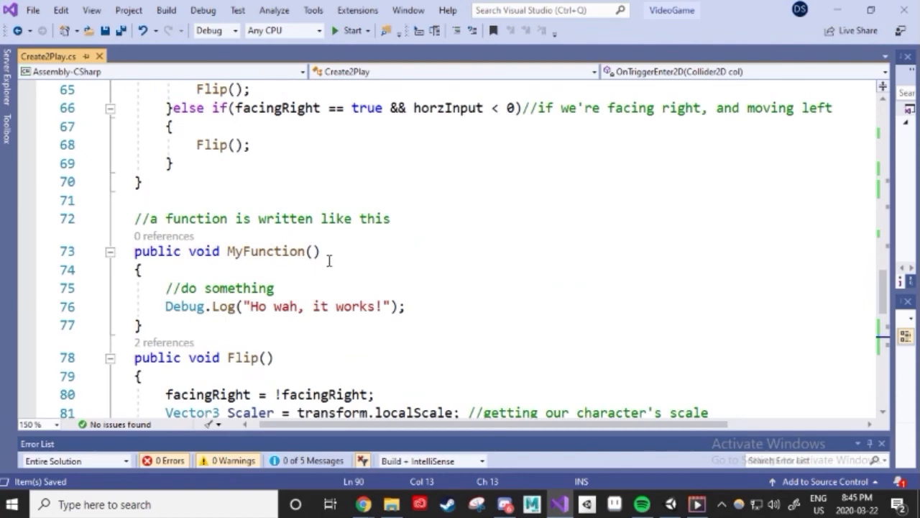
scroll("up", 3)
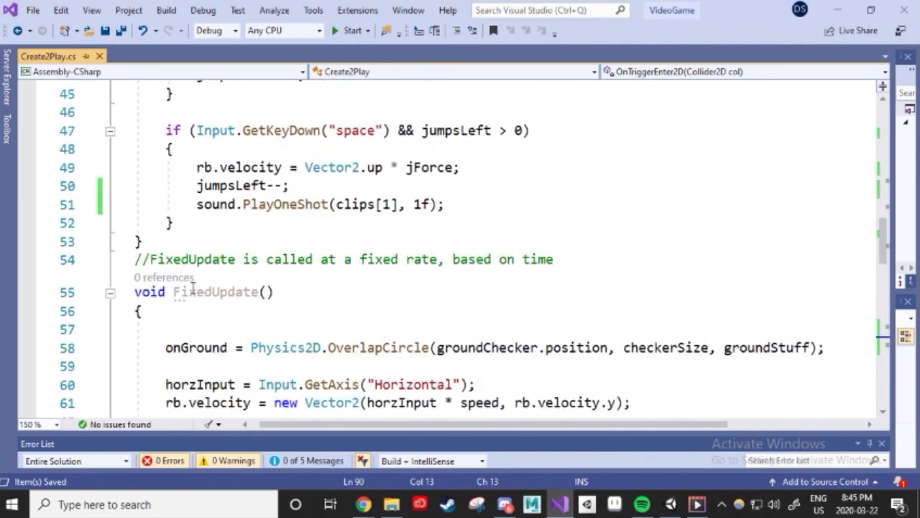
scroll("up", 3)
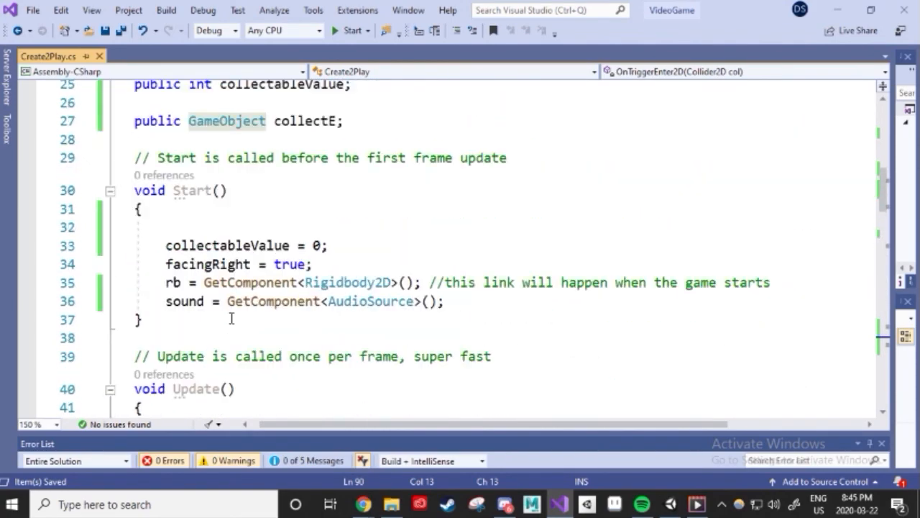
scroll("down", 3)
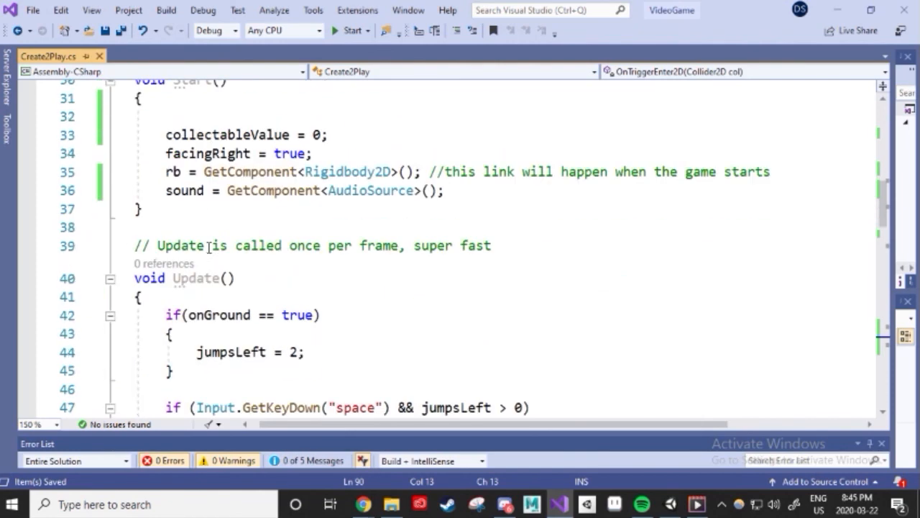
scroll("down", 3)
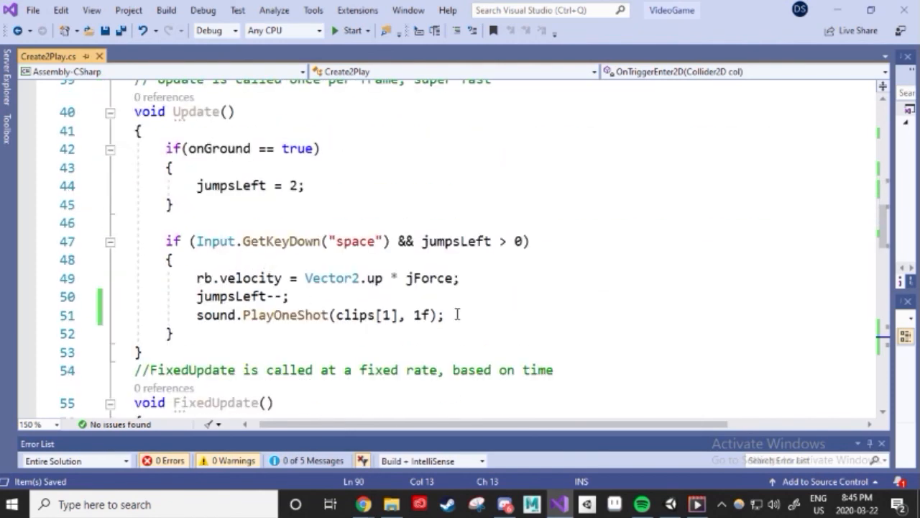
type("var E = Instantiate(collectE, transform.position, Quaternion.identity);")
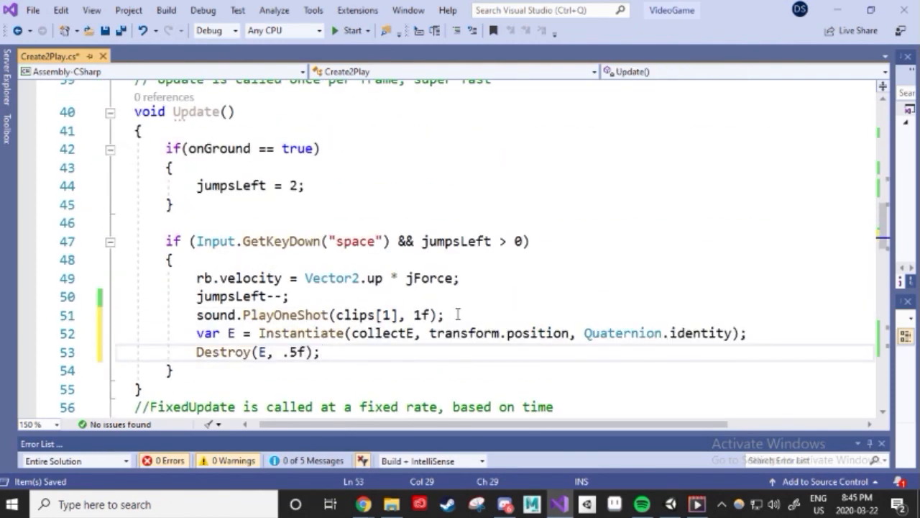
left_click(442, 315)
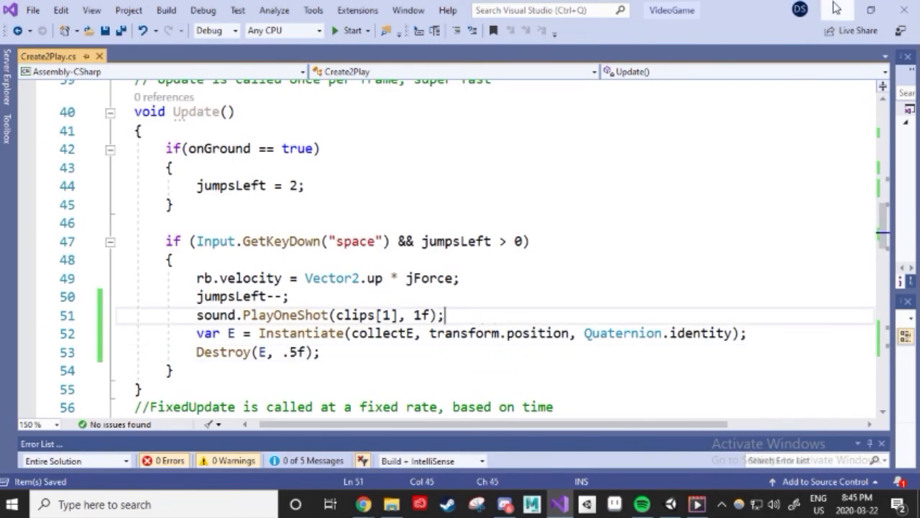